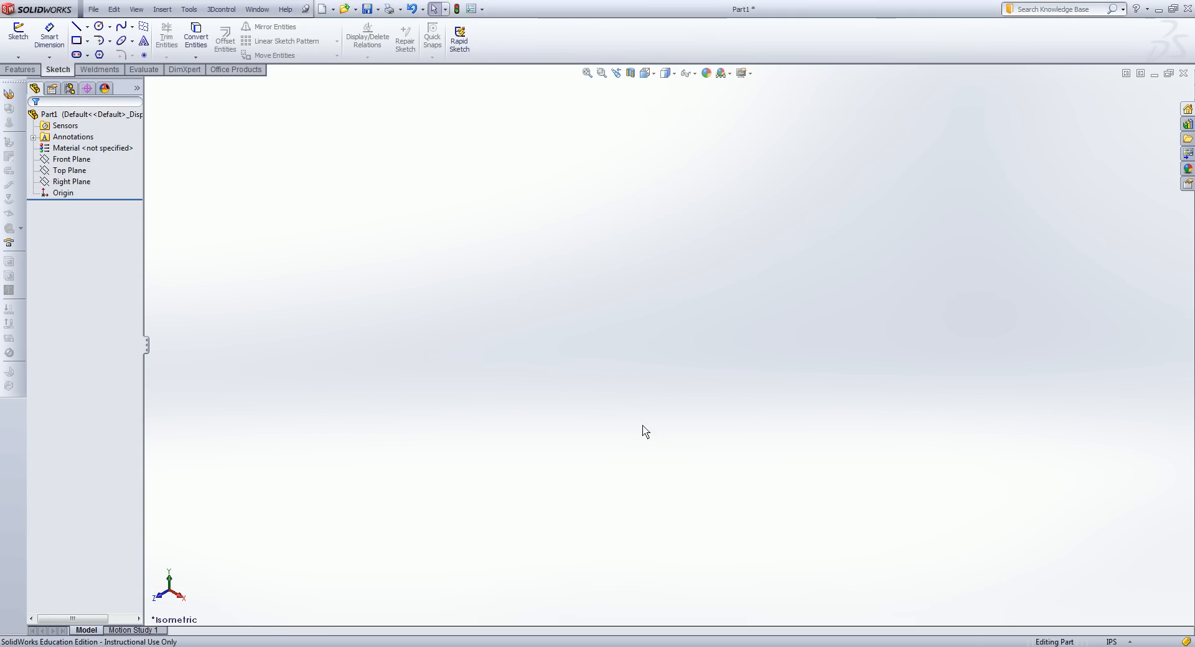
mouse_move(578, 374)
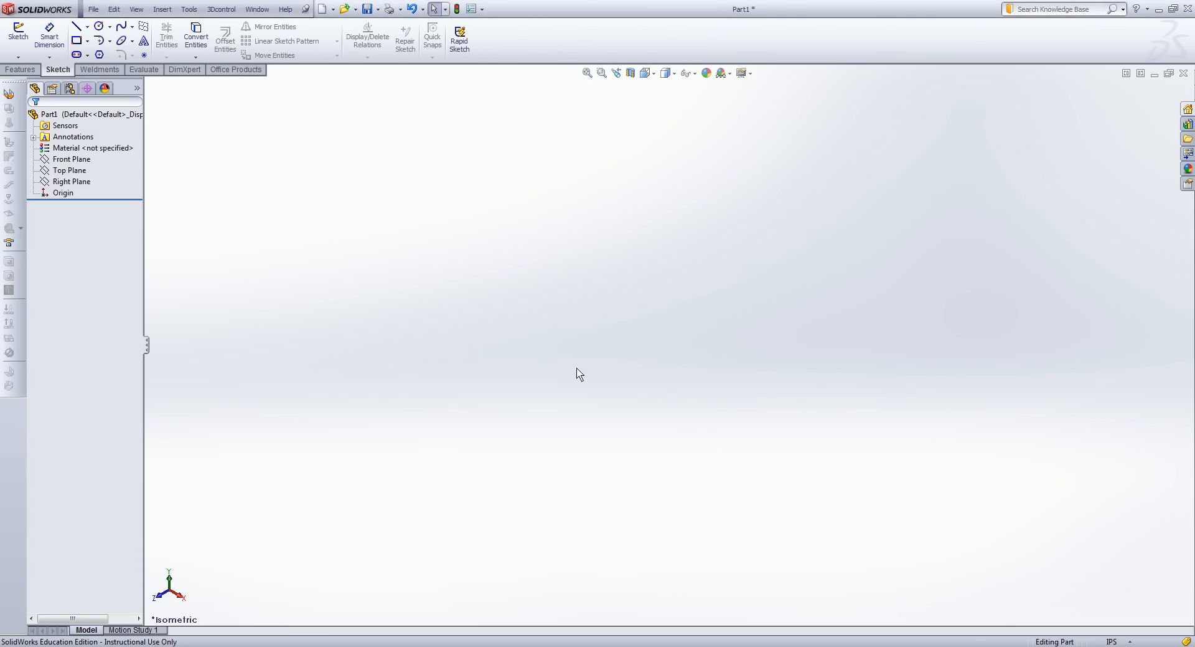
mouse_move(623, 377)
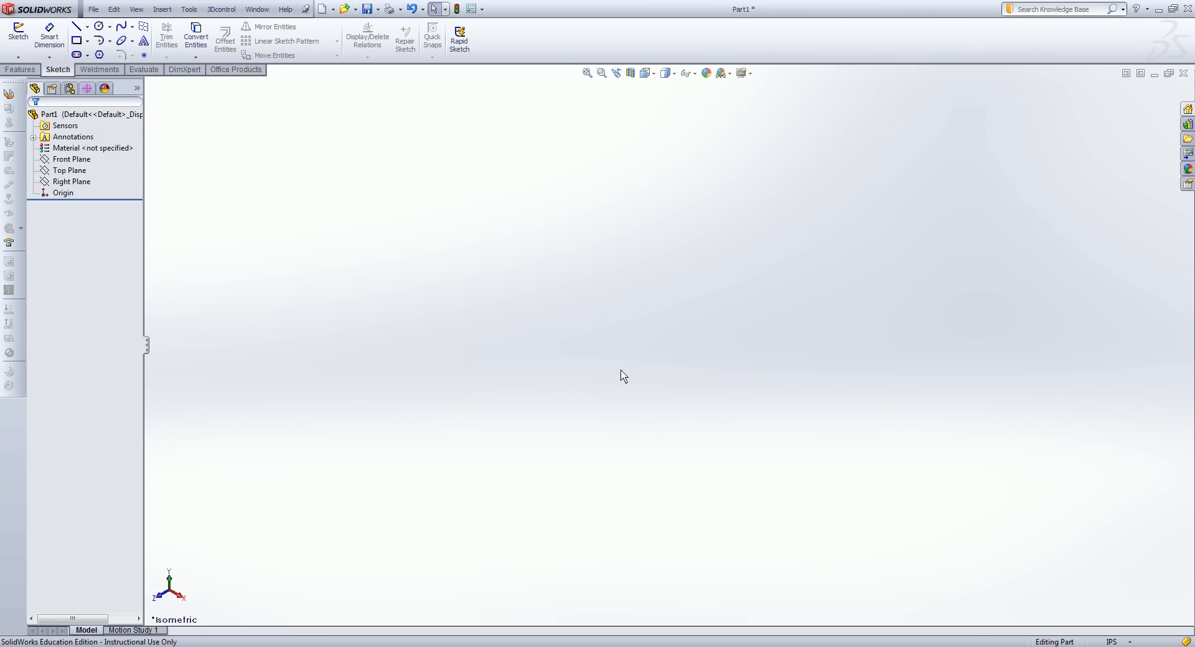
mouse_move(589, 363)
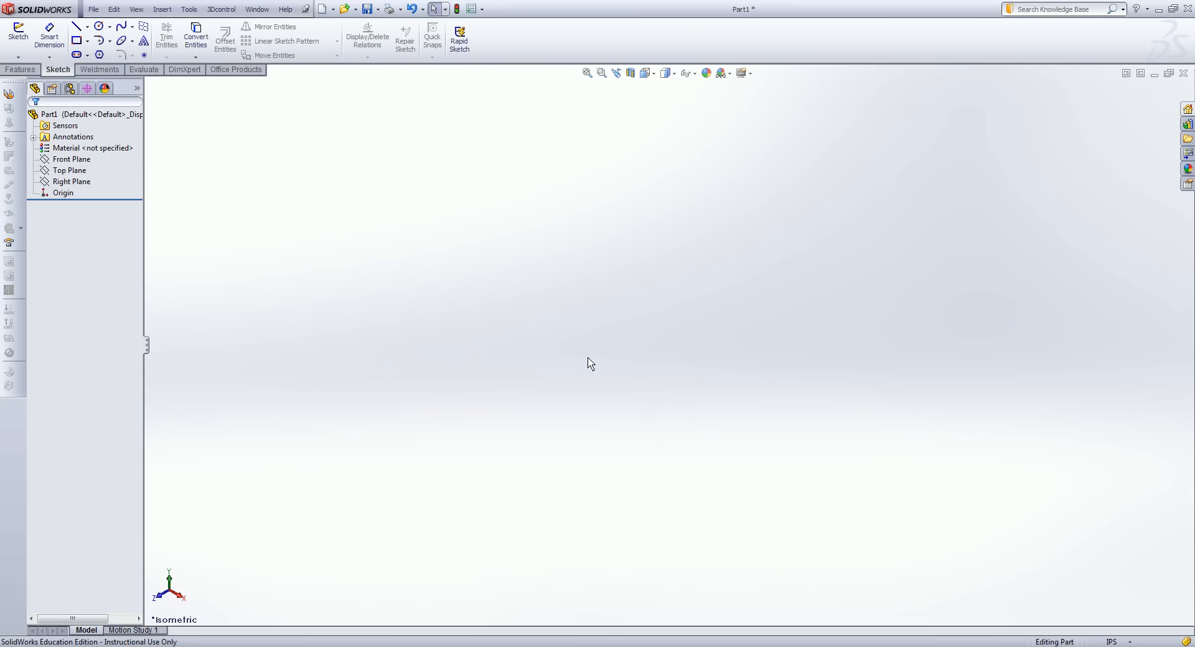
mouse_move(564, 324)
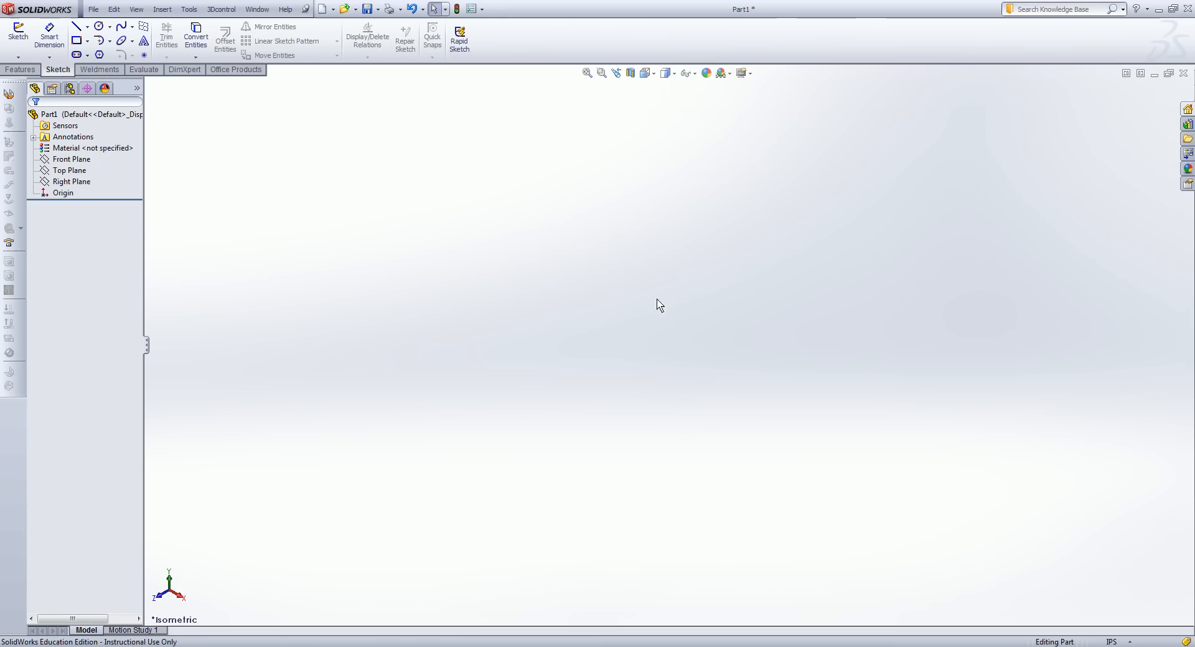
mouse_move(625, 291)
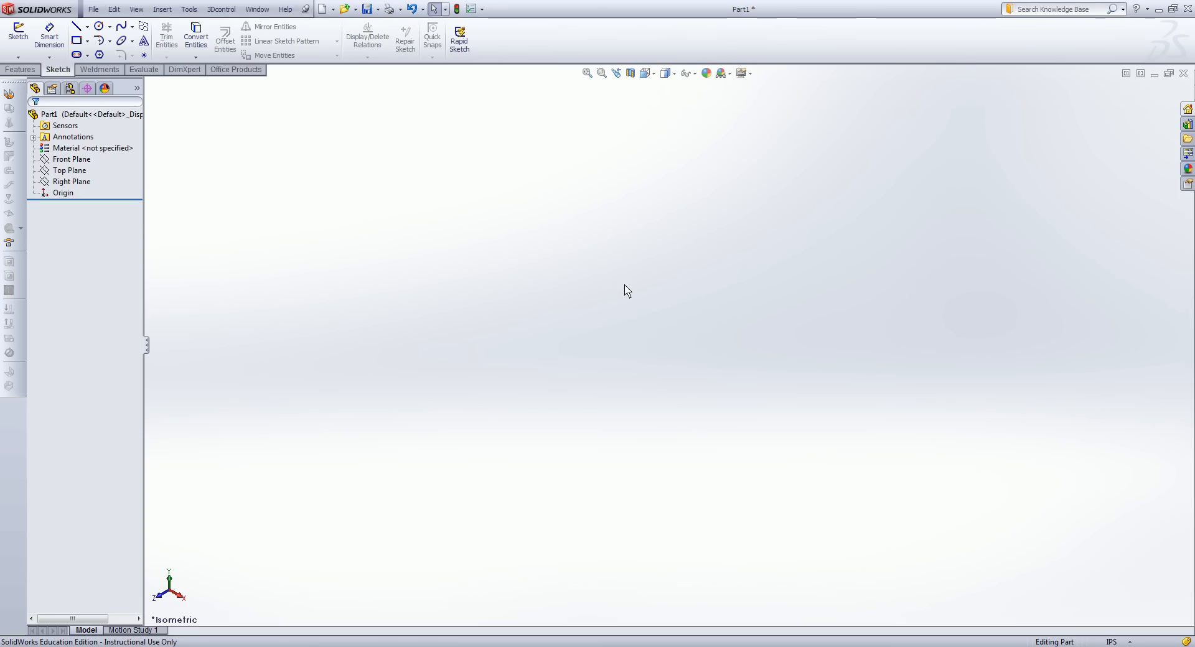
mouse_move(658, 297)
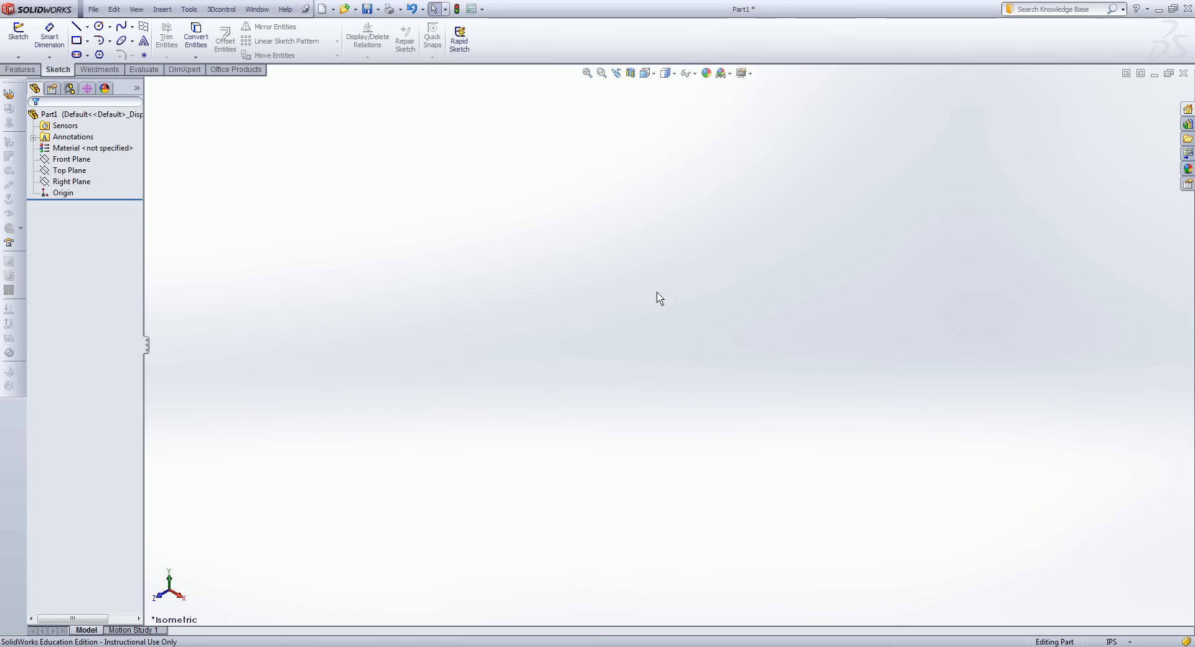
mouse_move(648, 258)
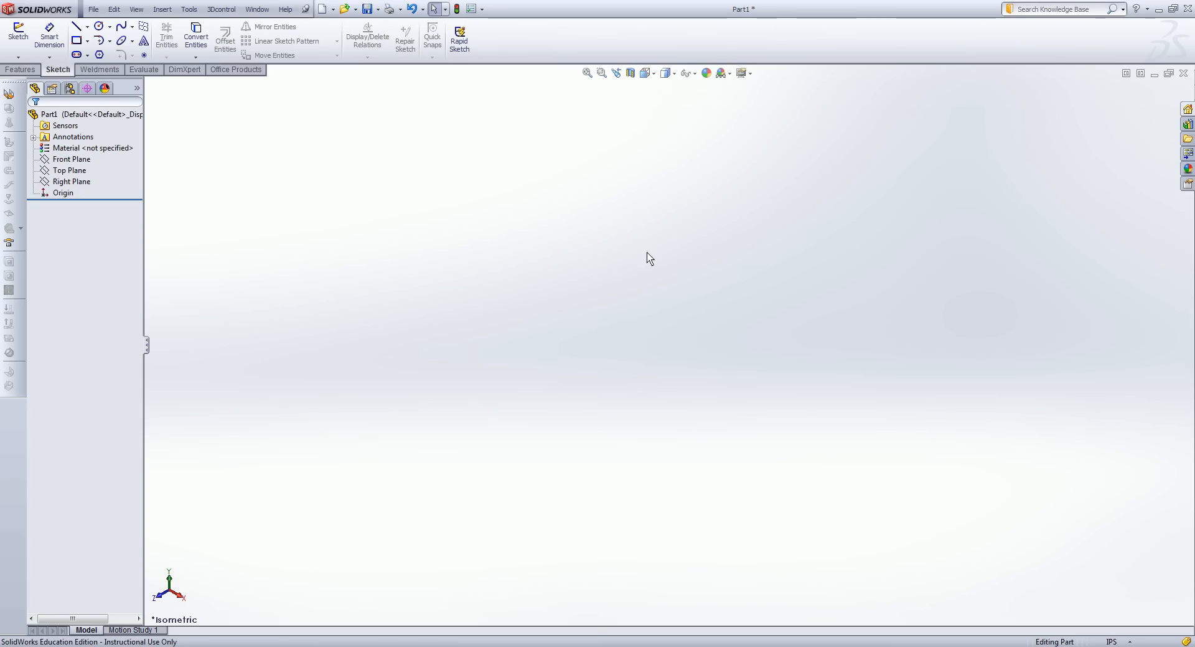
mouse_move(684, 263)
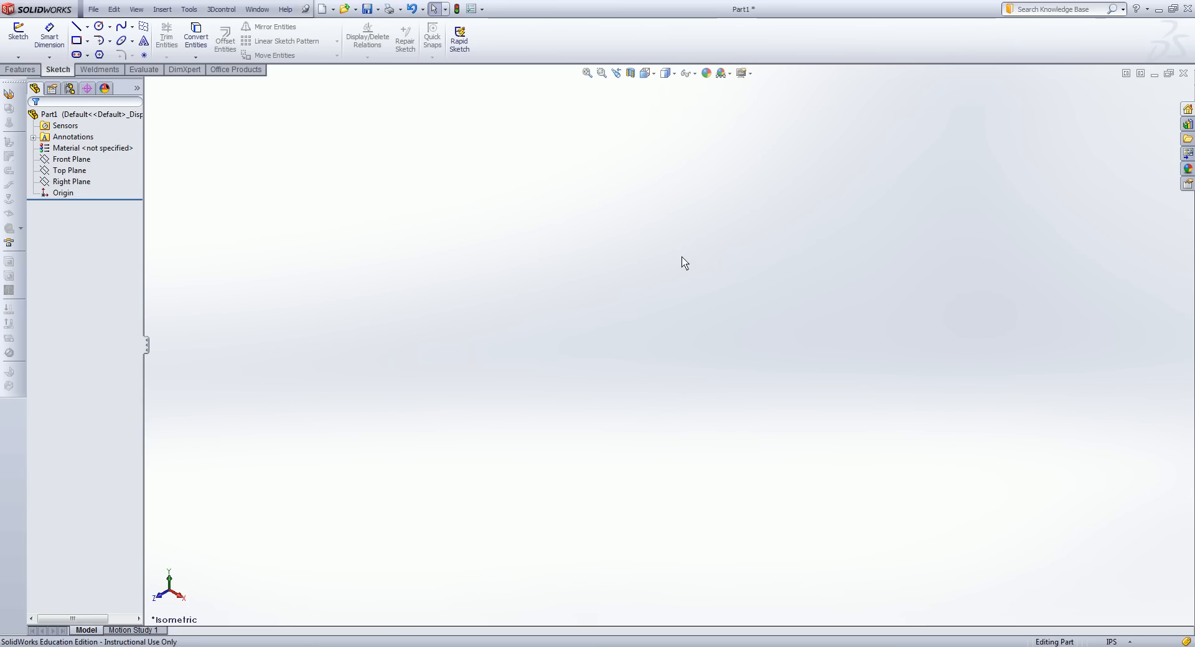
mouse_move(704, 272)
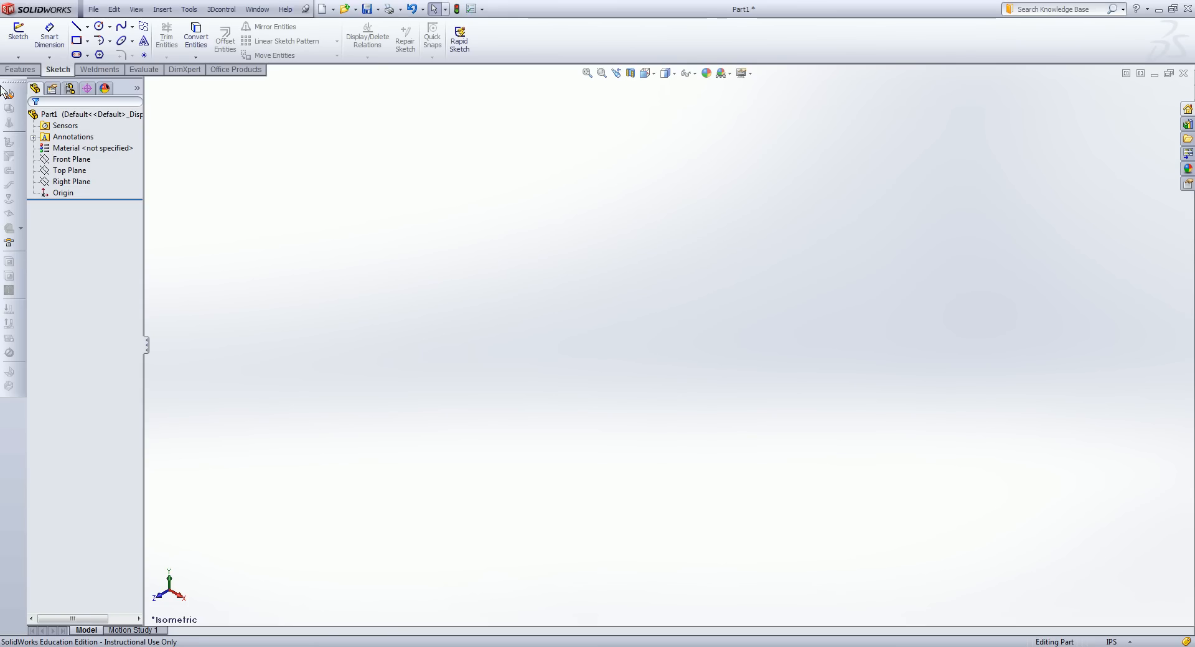
- Start a new sketch on the Front Plane and draw one sloping line
click(18, 35)
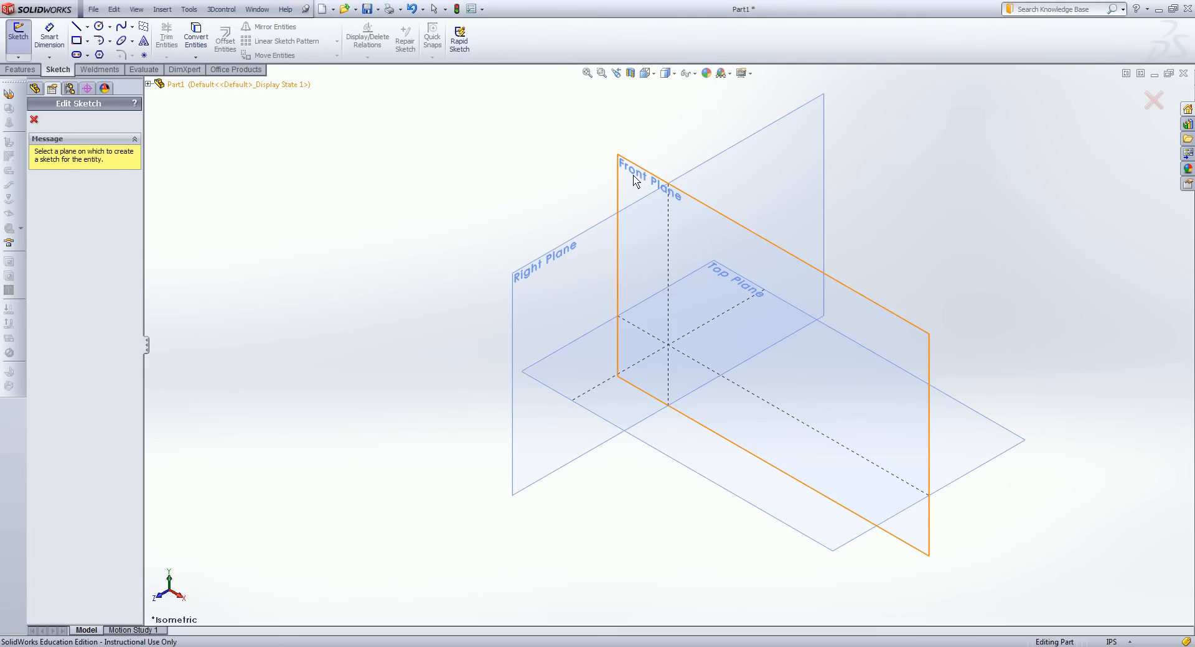
click(648, 167)
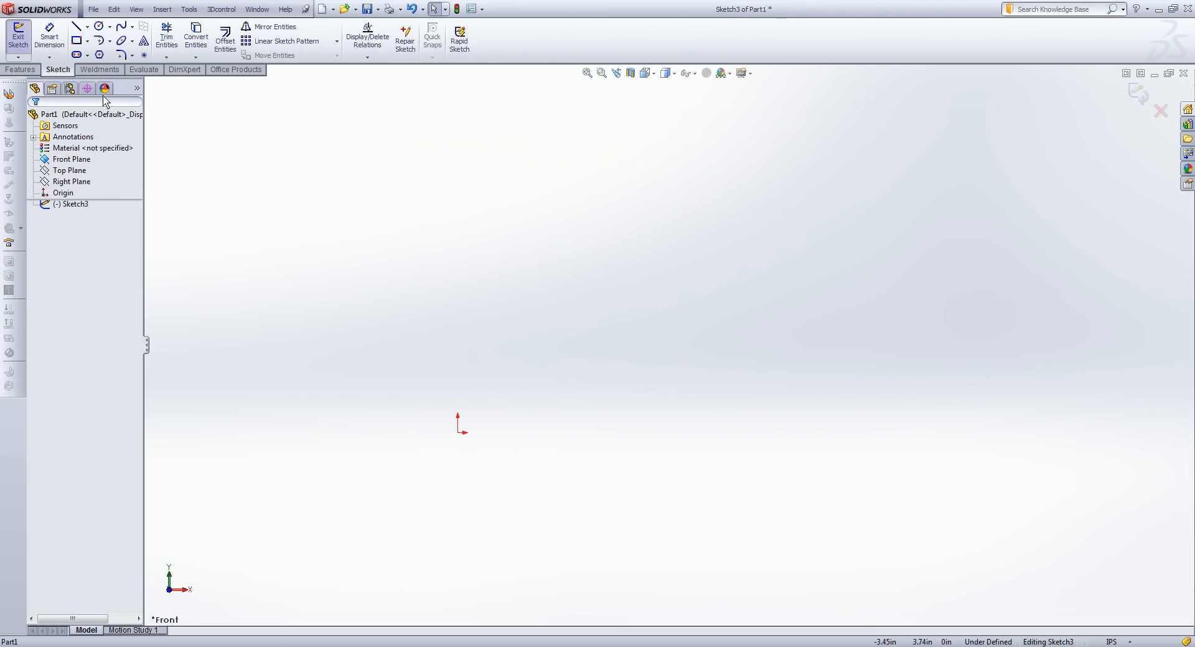
click(75, 26)
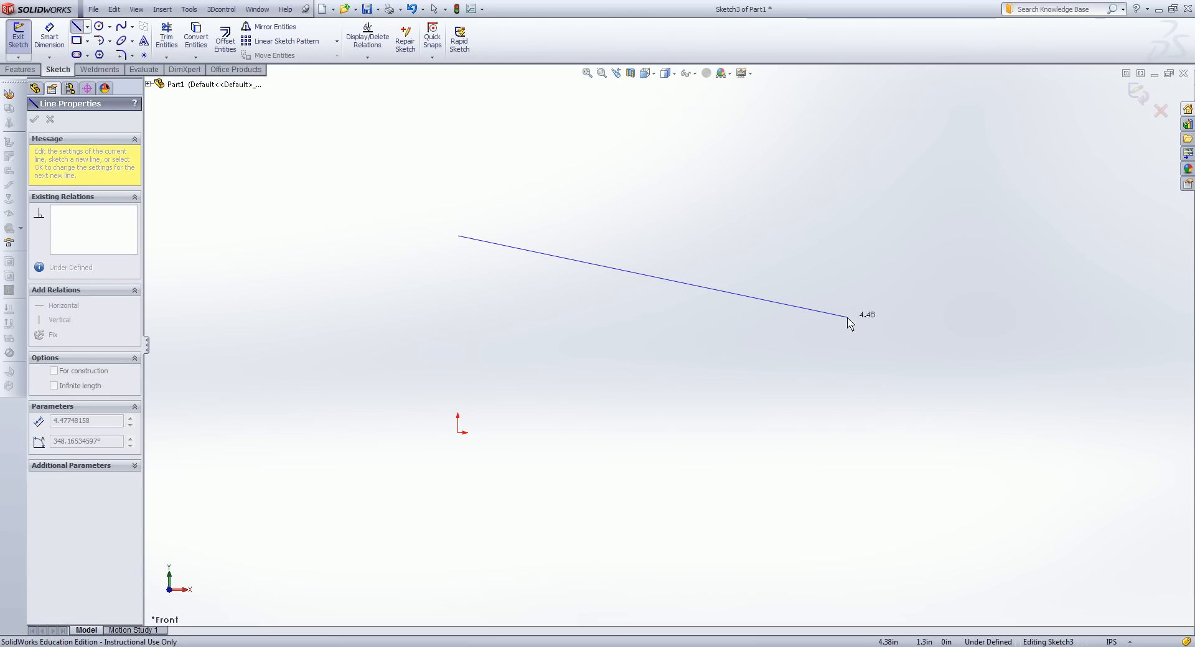
drag(848, 316, 679, 343)
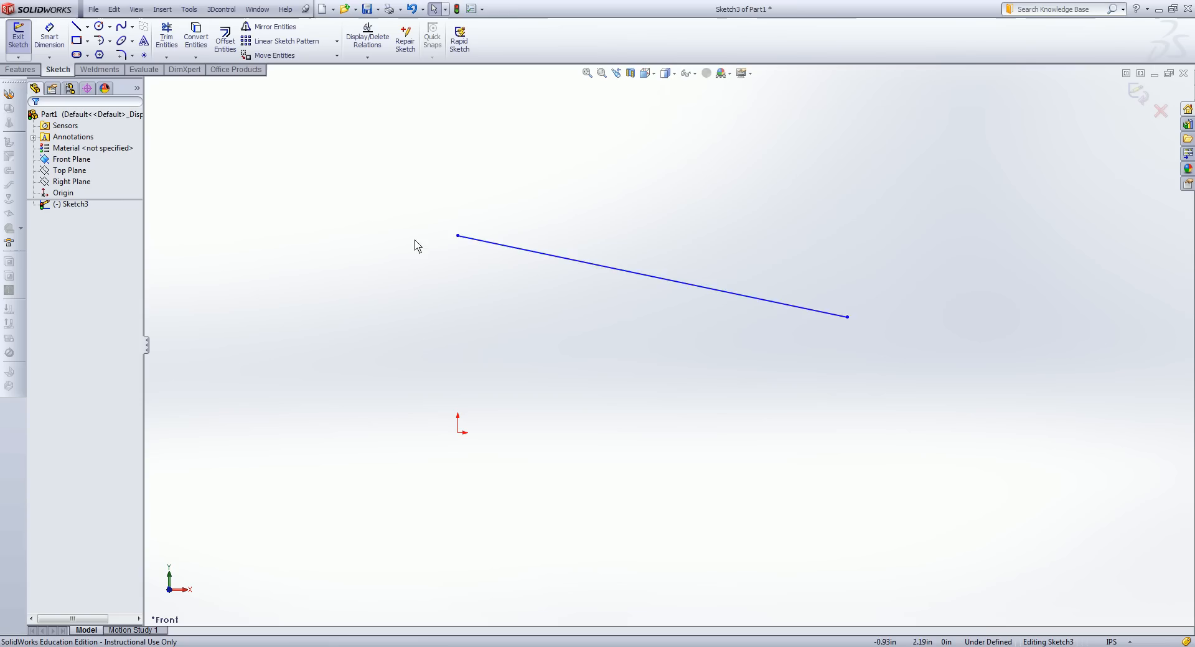
mouse_move(644, 291)
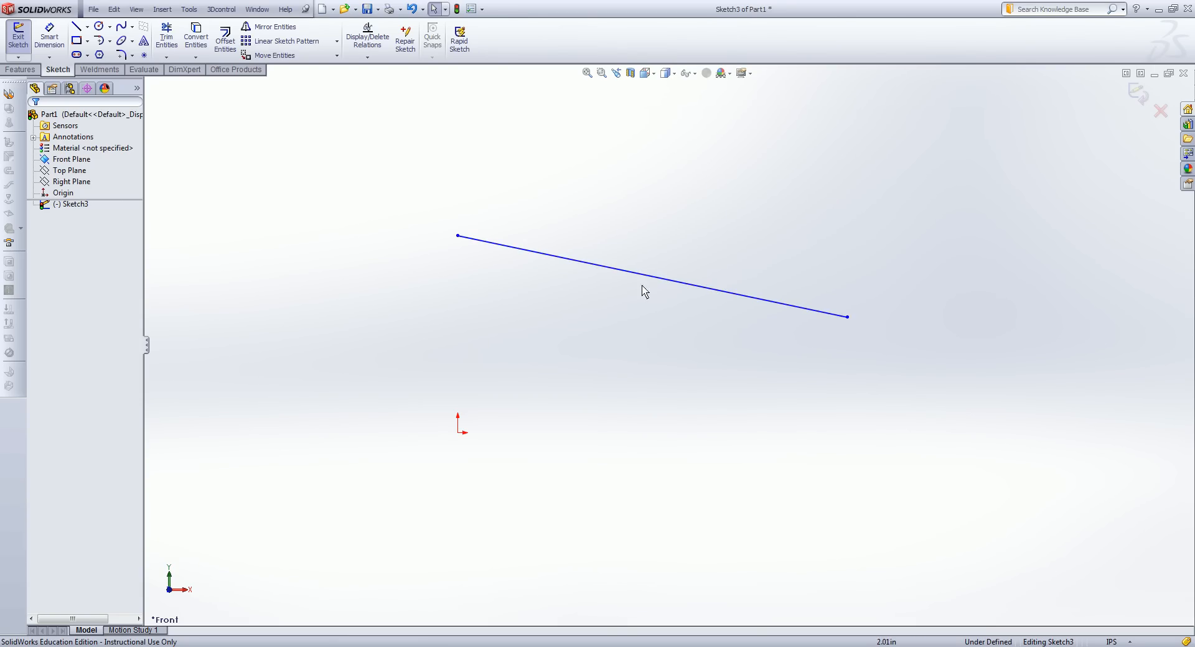
- Select the sloping line to show its length, angle and empty relations list
click(646, 280)
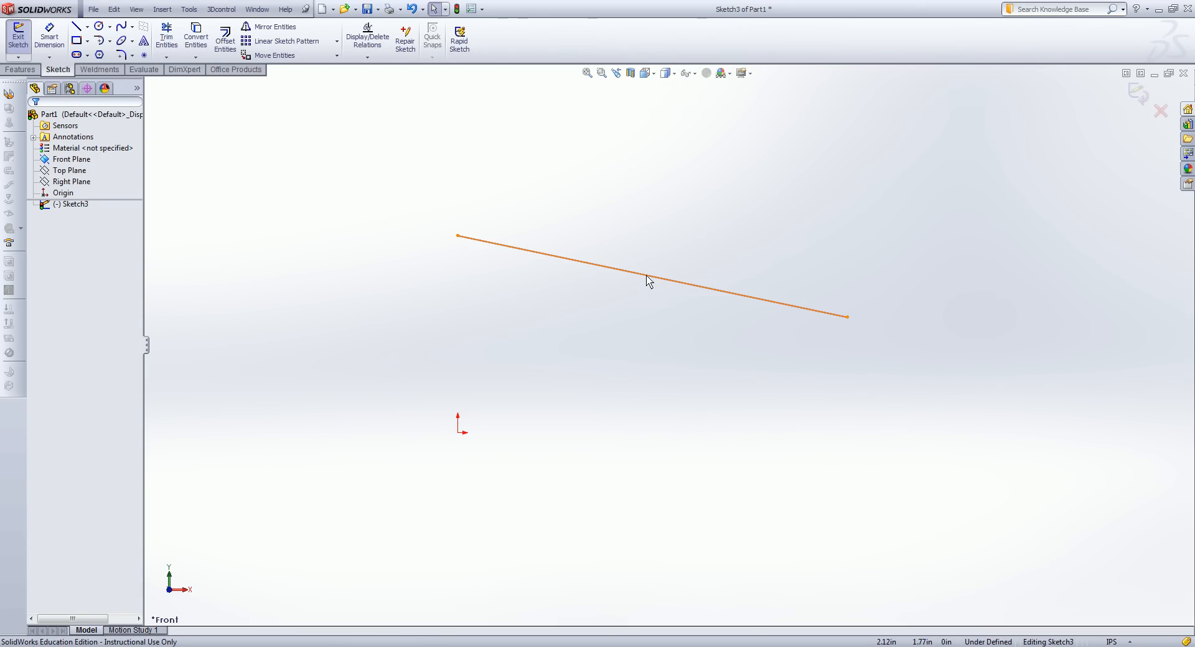
click(648, 280)
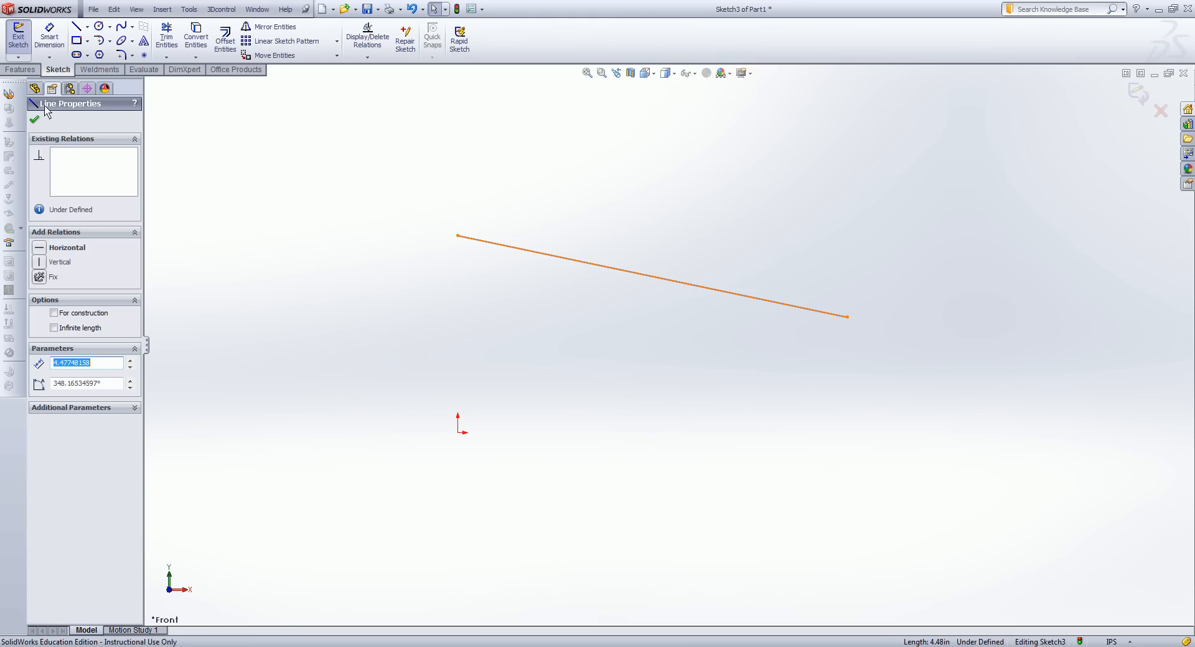
mouse_move(113, 166)
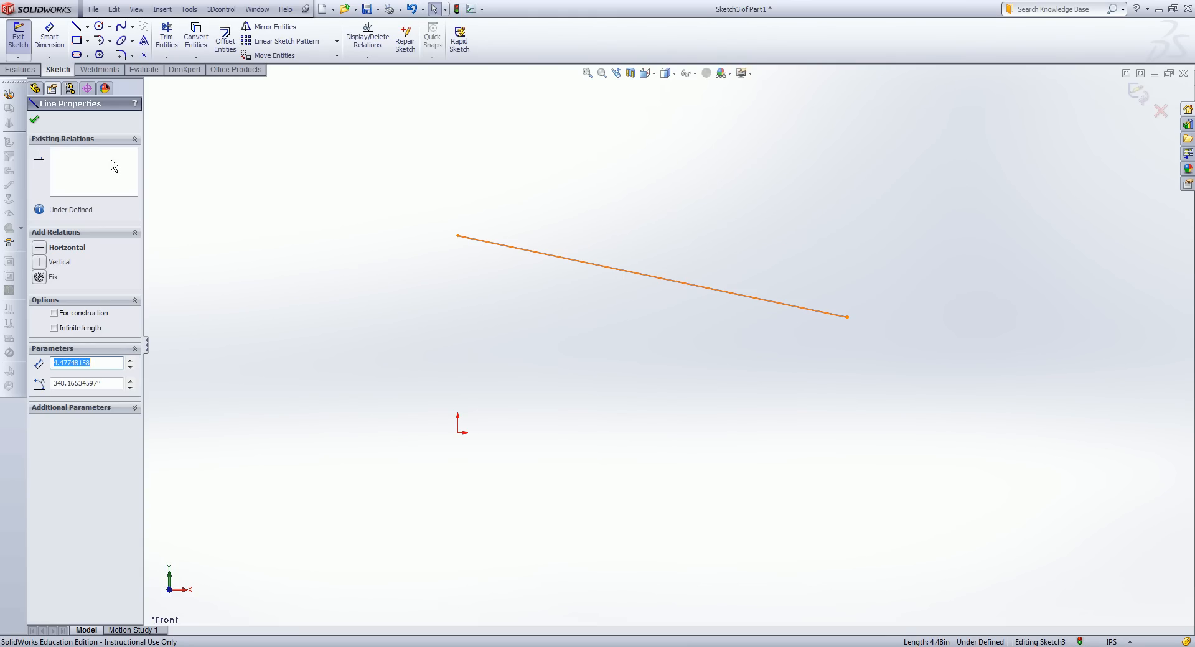
mouse_move(82, 156)
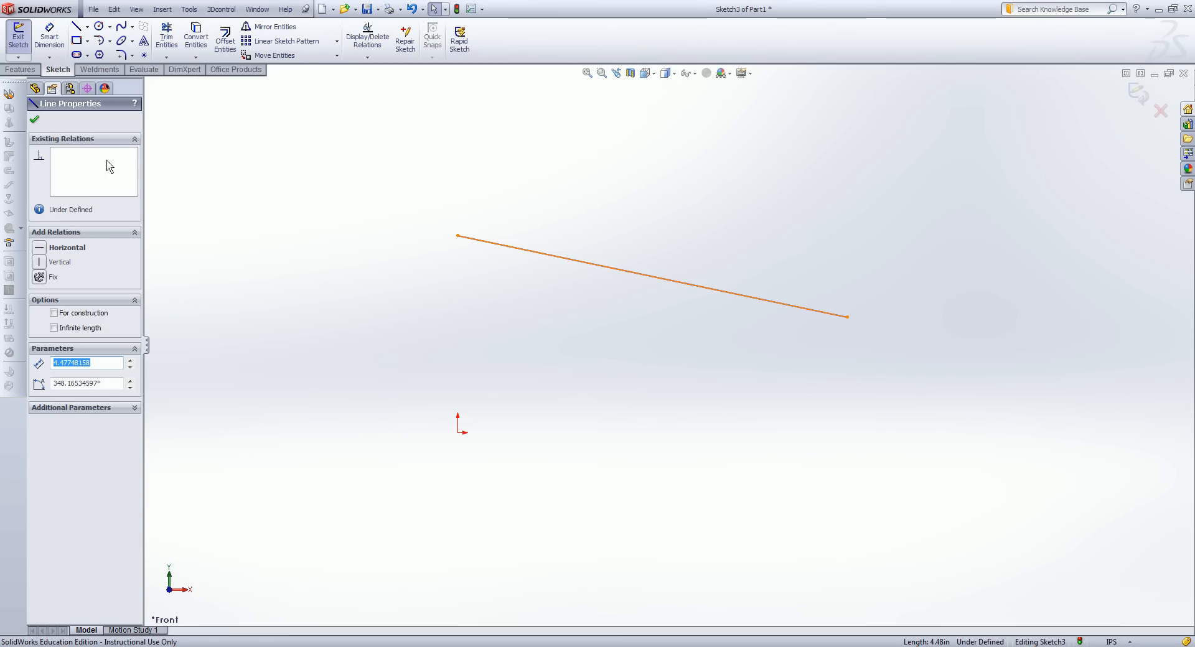
mouse_move(113, 167)
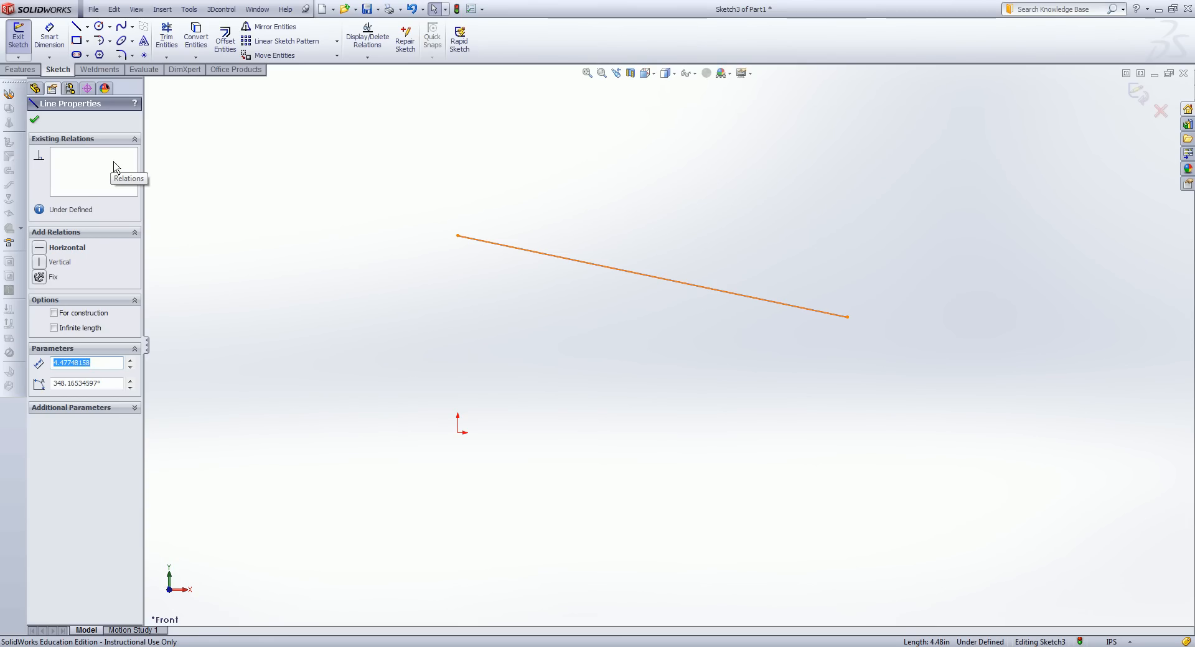
mouse_move(122, 166)
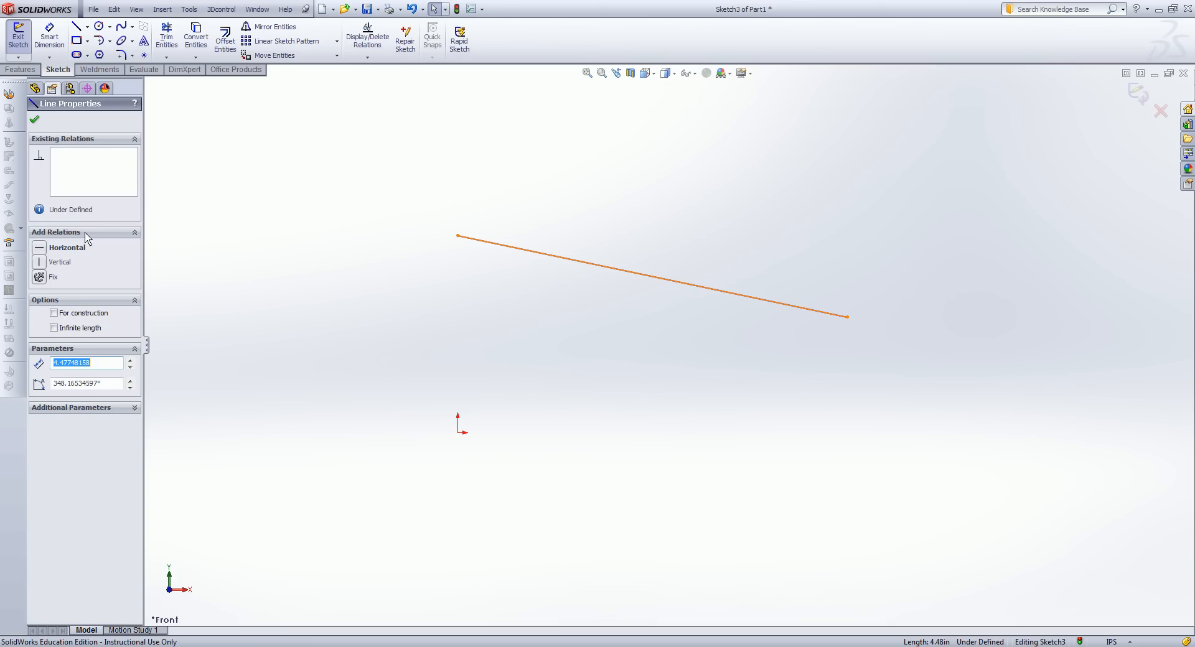
mouse_move(123, 236)
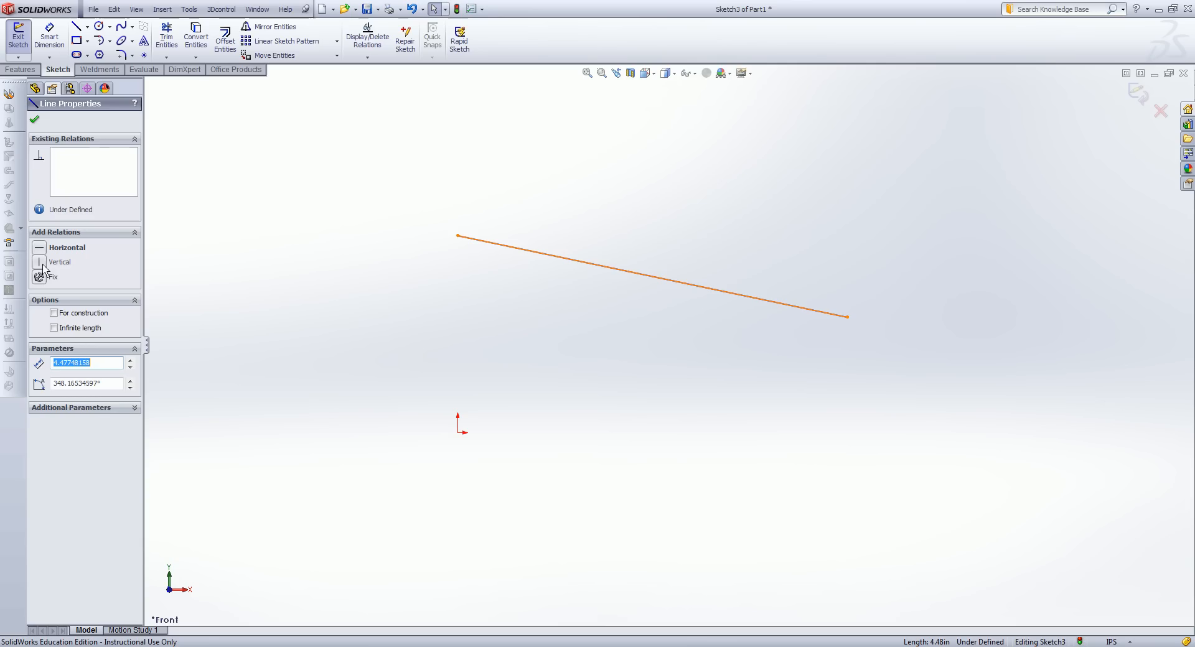
mouse_move(90, 274)
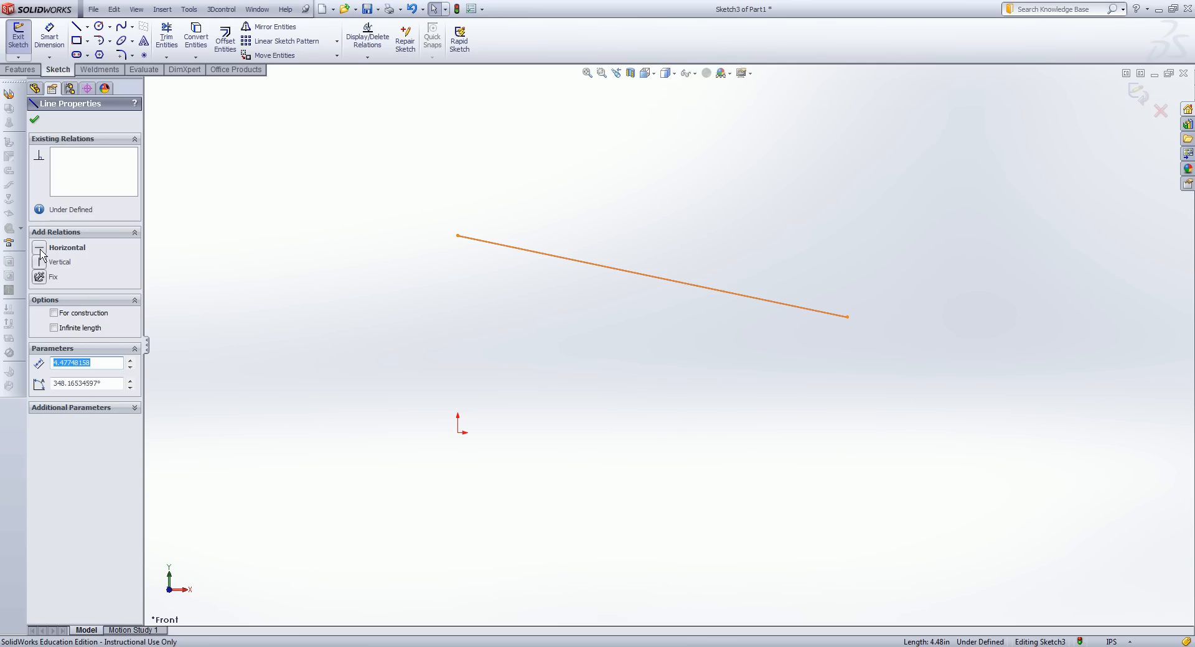
- Add a Horizontal relation to the sketched line in Sketch3
click(40, 247)
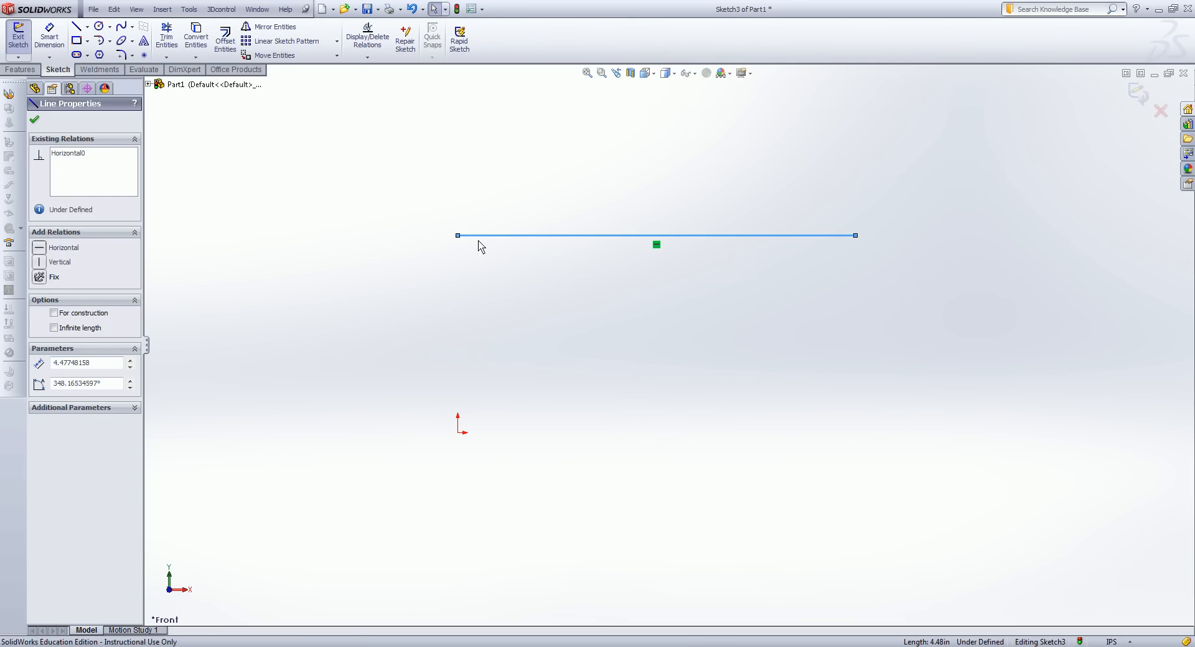
mouse_move(730, 248)
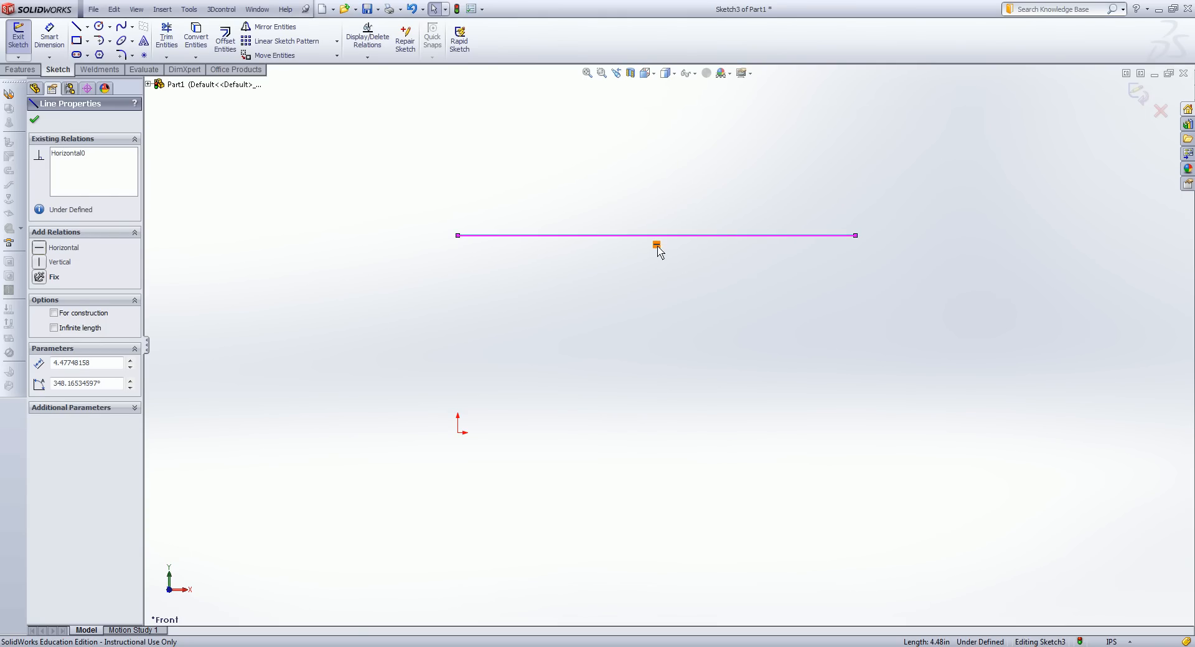
mouse_move(658, 246)
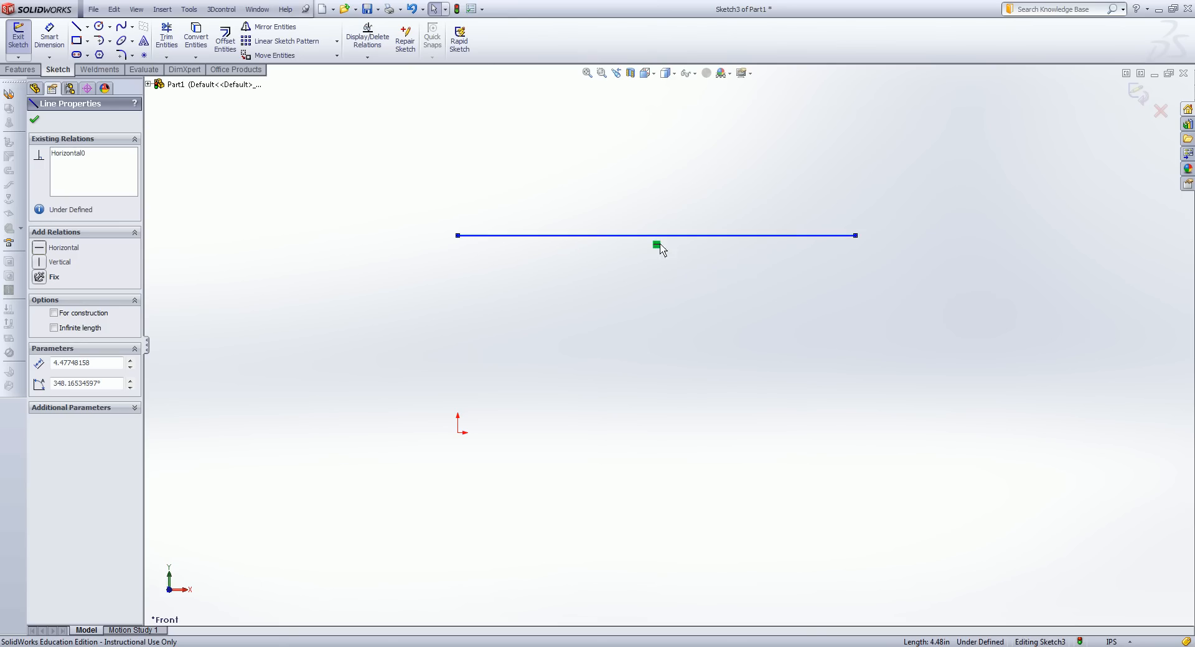
mouse_move(647, 253)
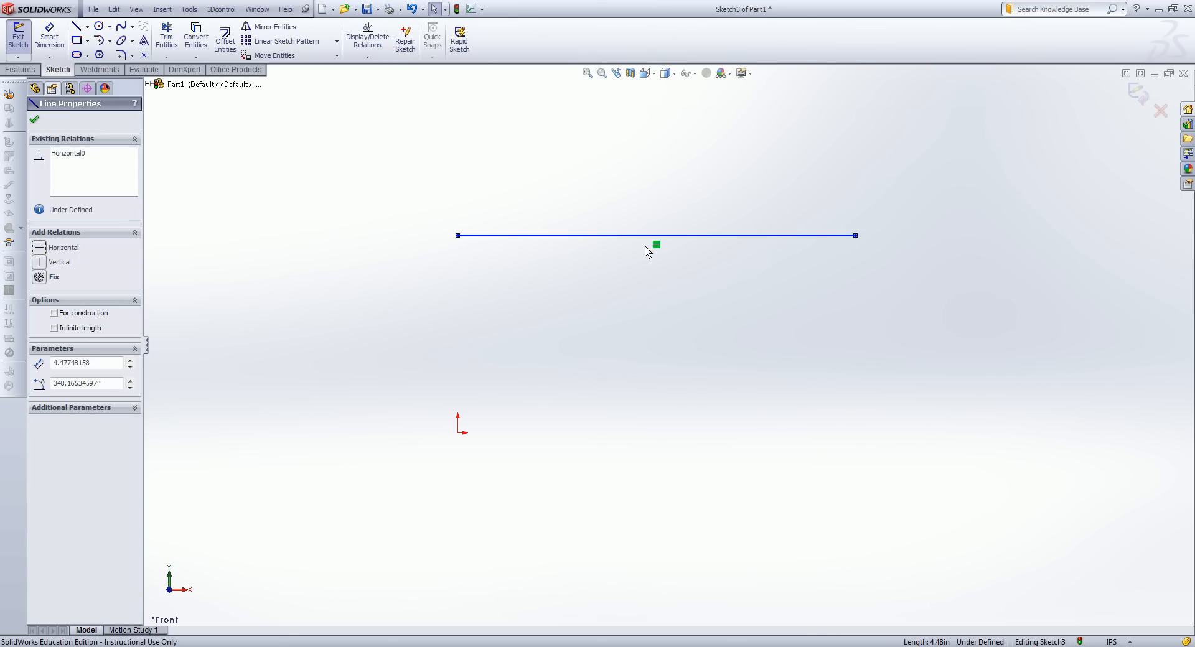
mouse_move(81, 147)
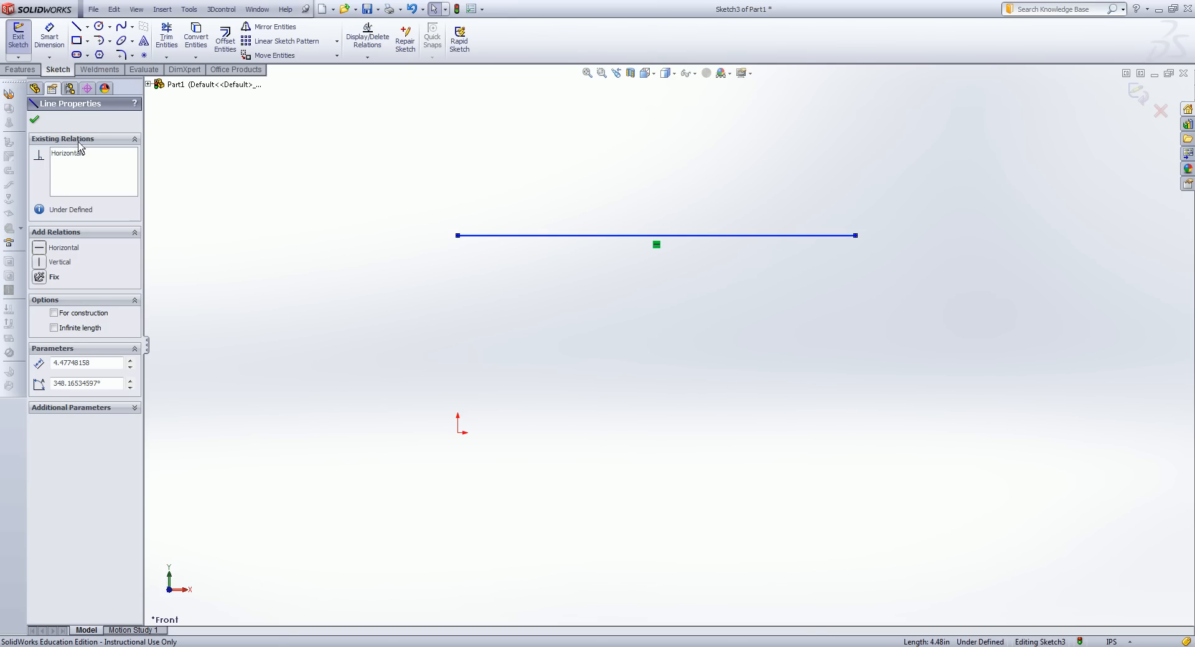
mouse_move(69, 153)
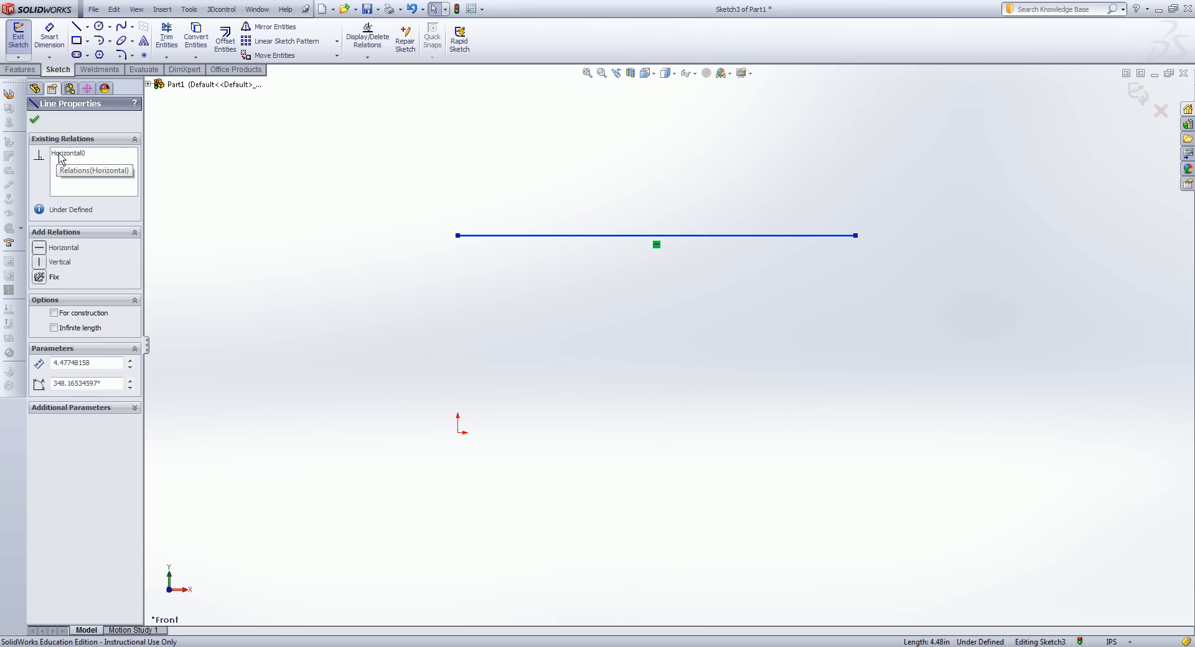
- Delete the Horizontal0 relation and drag an endpoint so the line slopes again
click(68, 153)
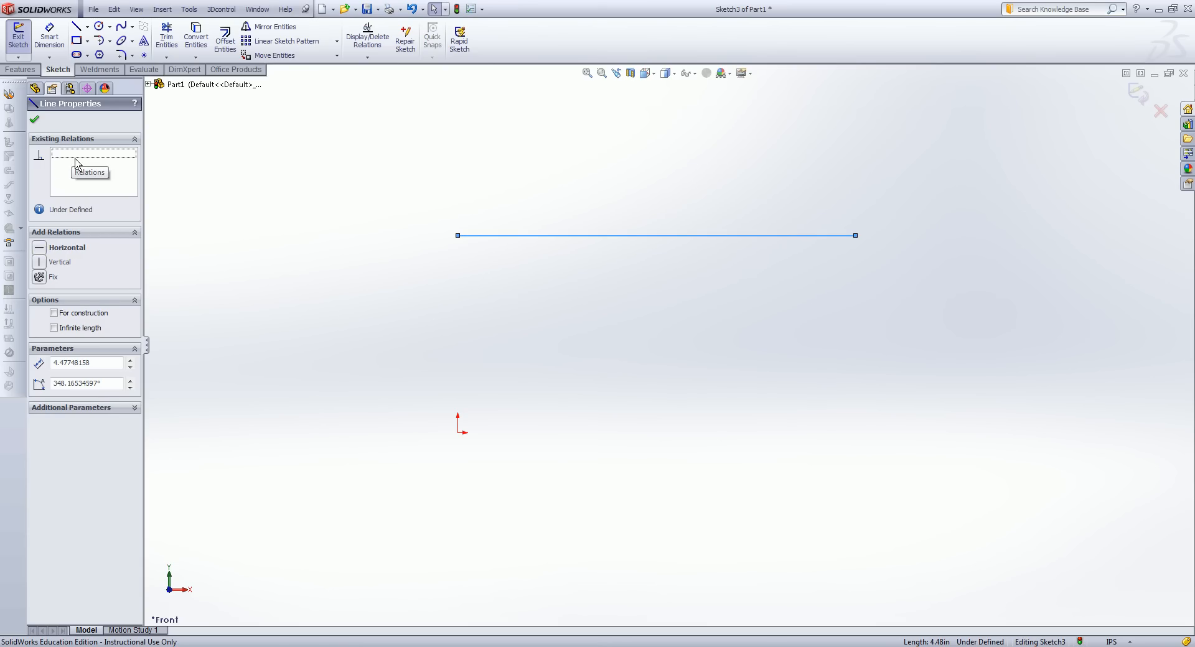
click(60, 261)
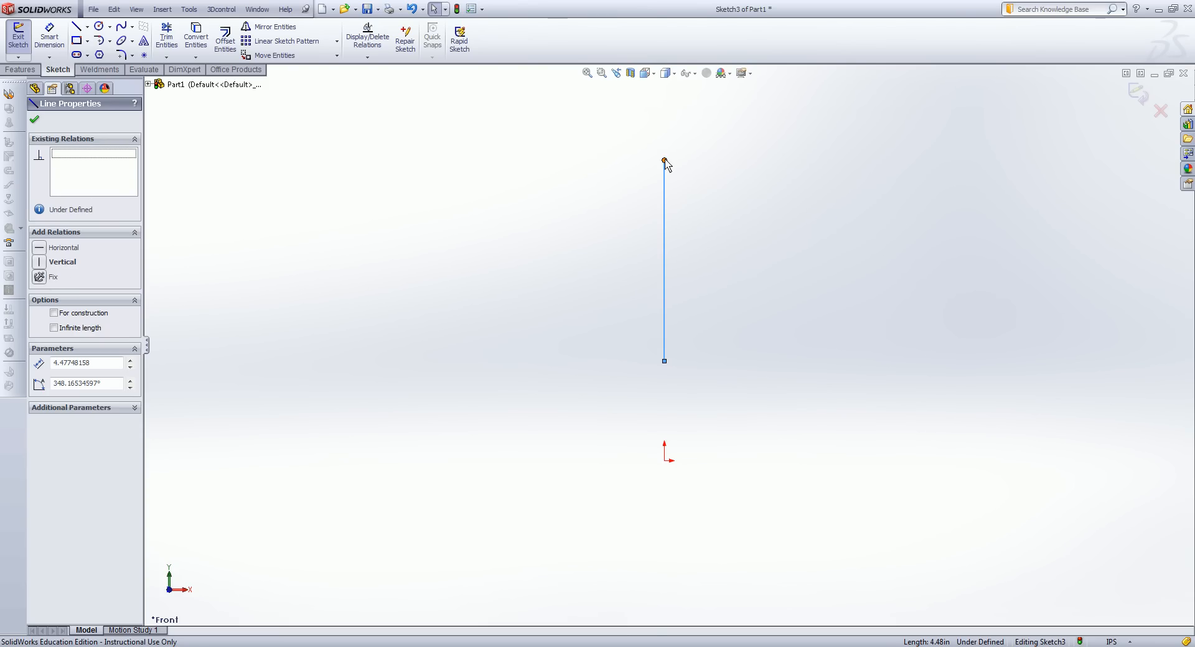
drag(664, 163, 874, 347)
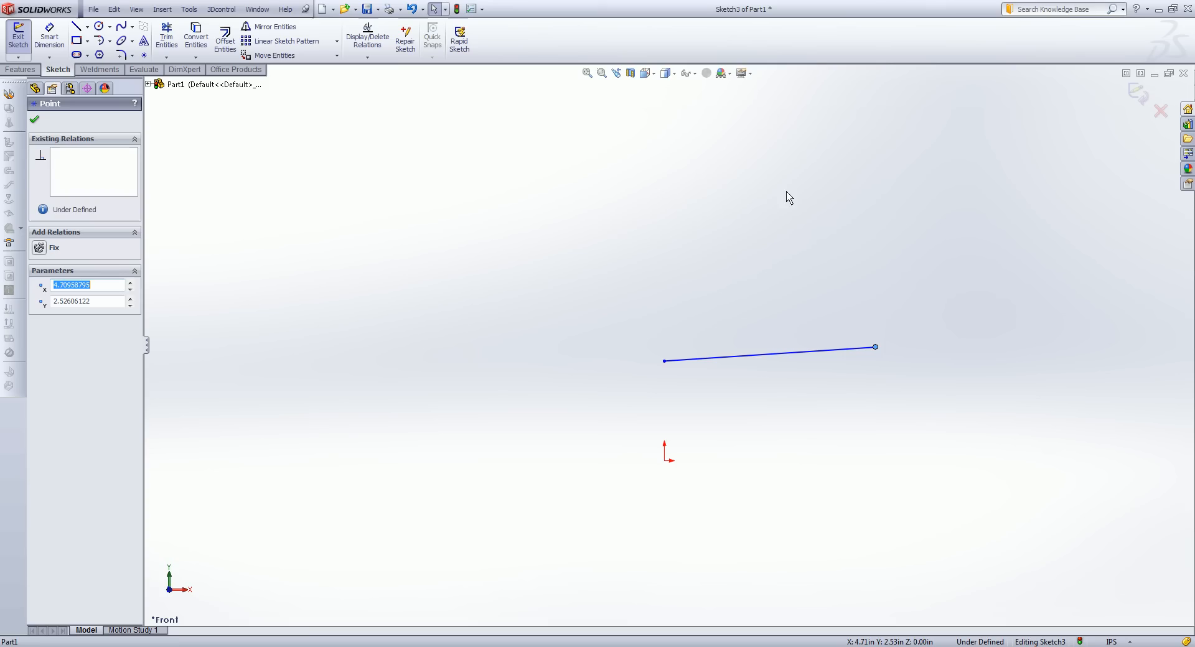
key(space)
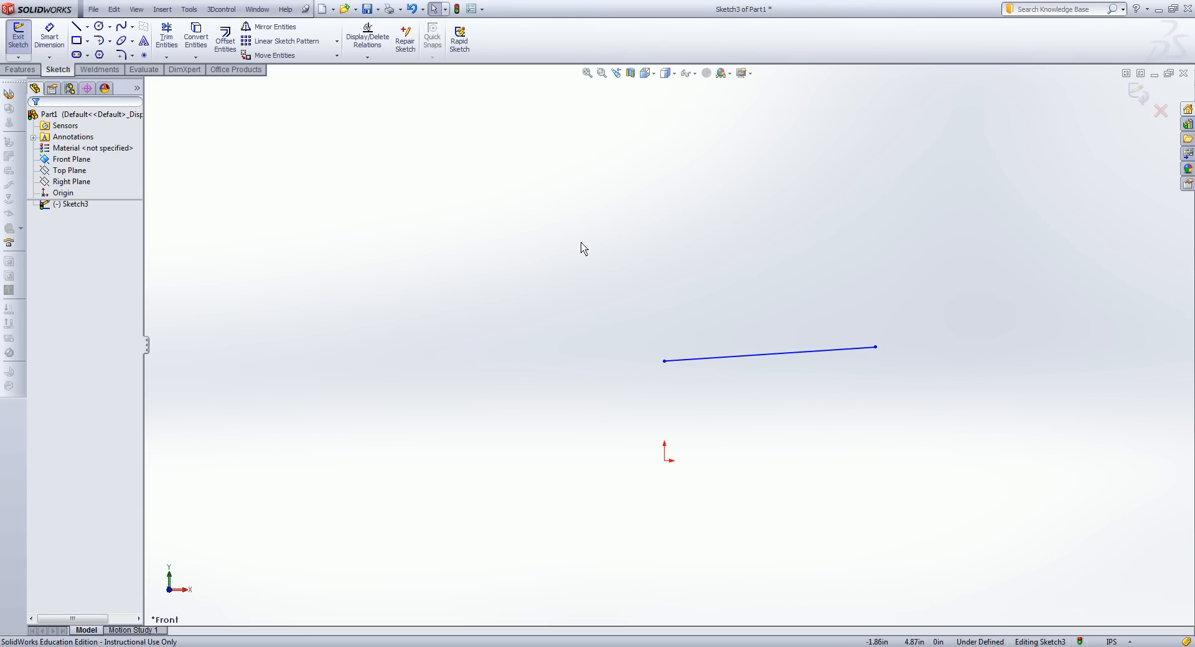
- Make the line horizontal again and dimension its length to 5 in
click(737, 362)
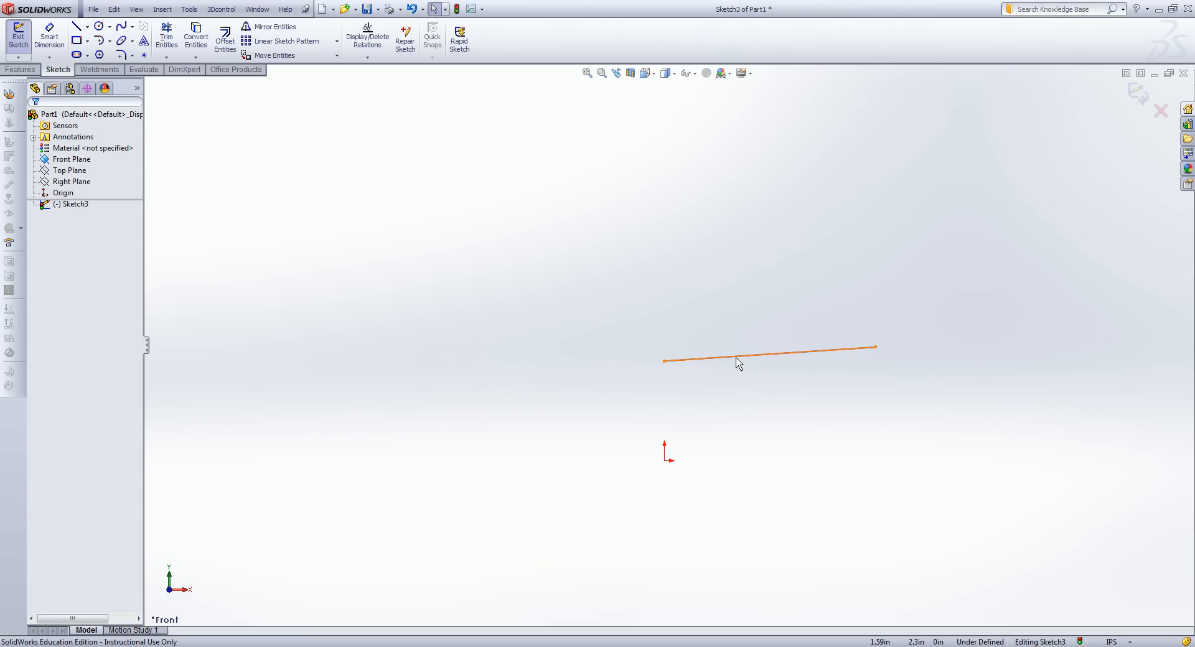
click(770, 353)
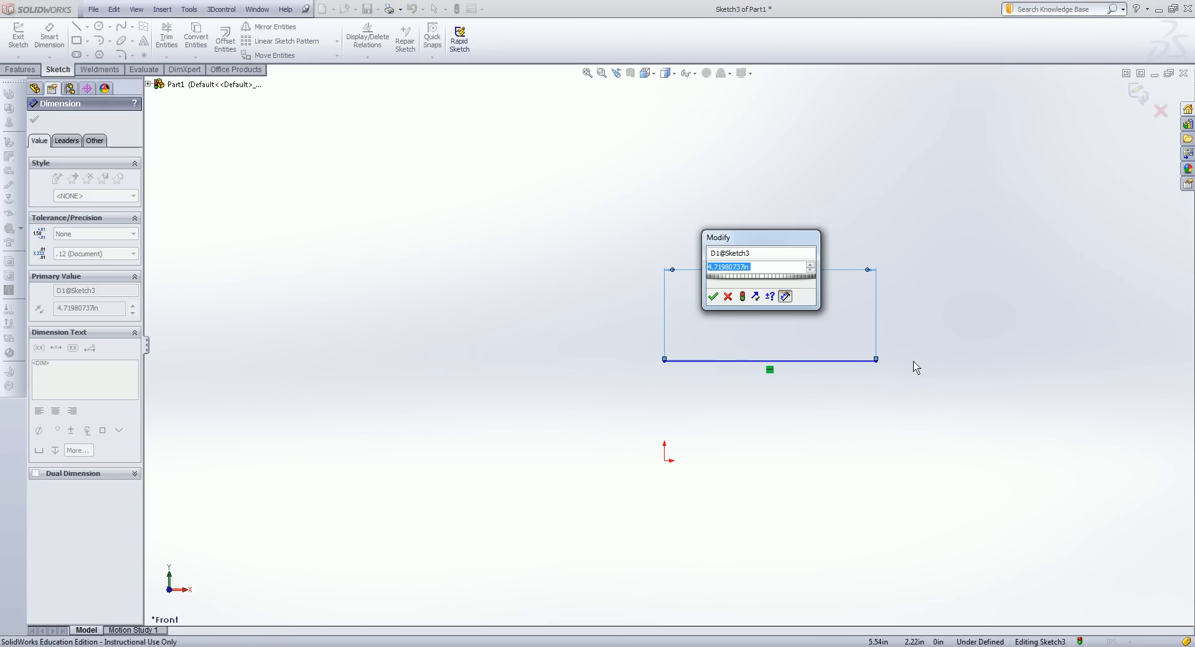
click(712, 297)
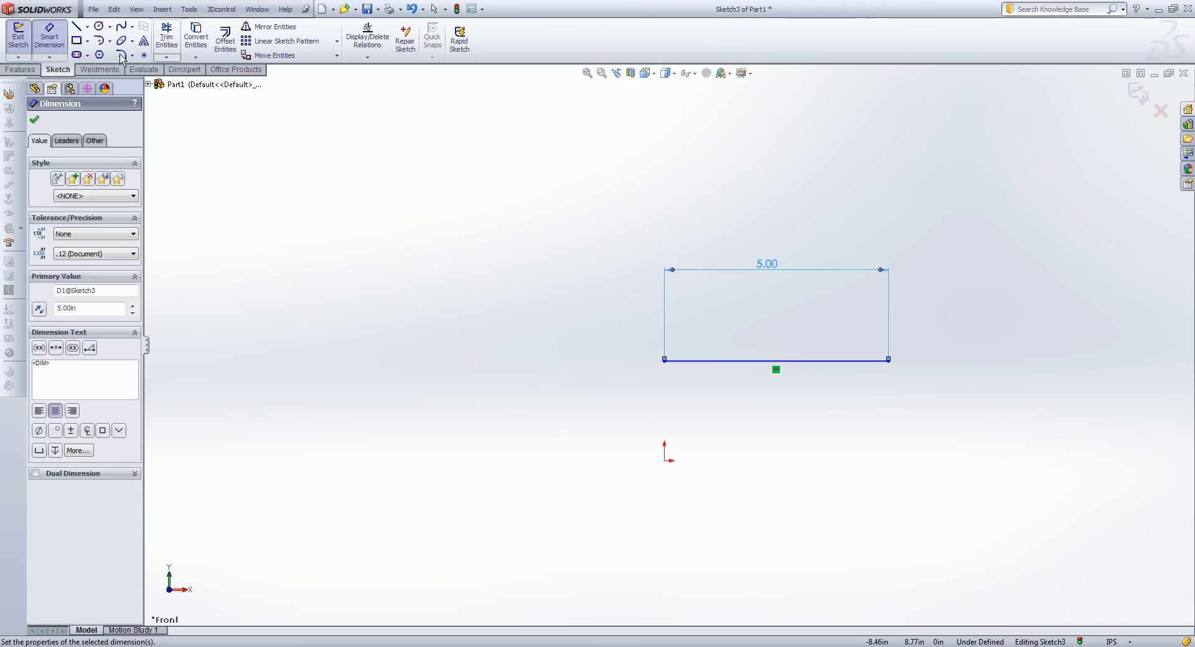
- Draw a second sloping line below the 5 in line, starting above the origin
click(75, 25)
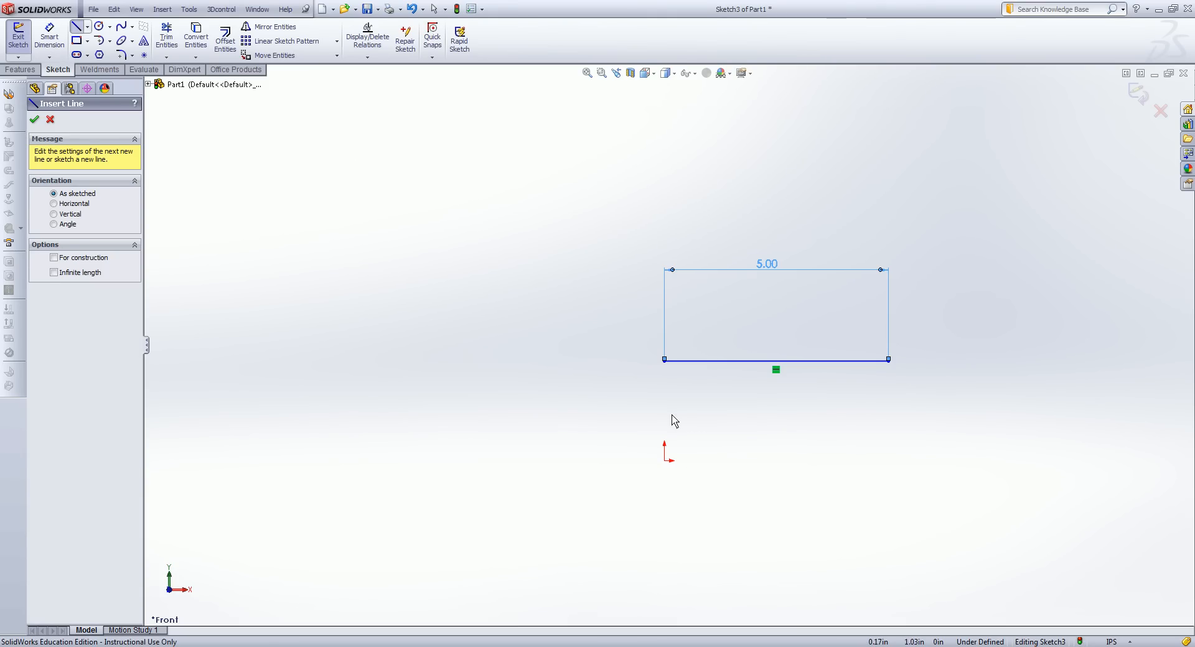
drag(674, 418, 928, 477)
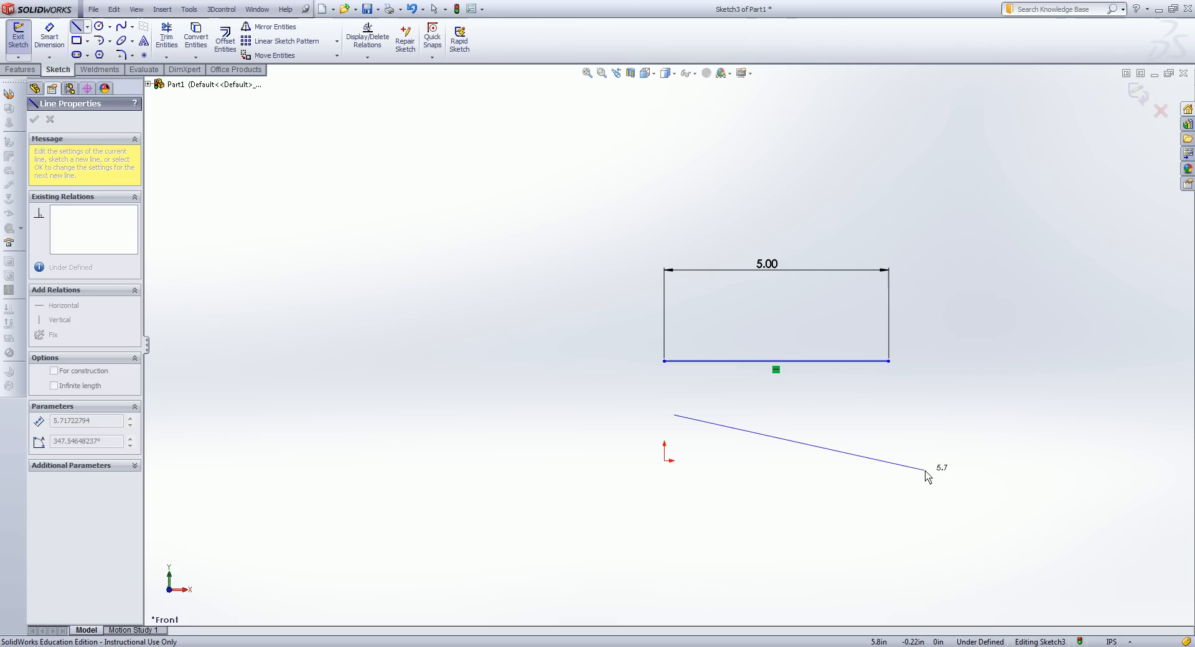
drag(926, 477, 1101, 518)
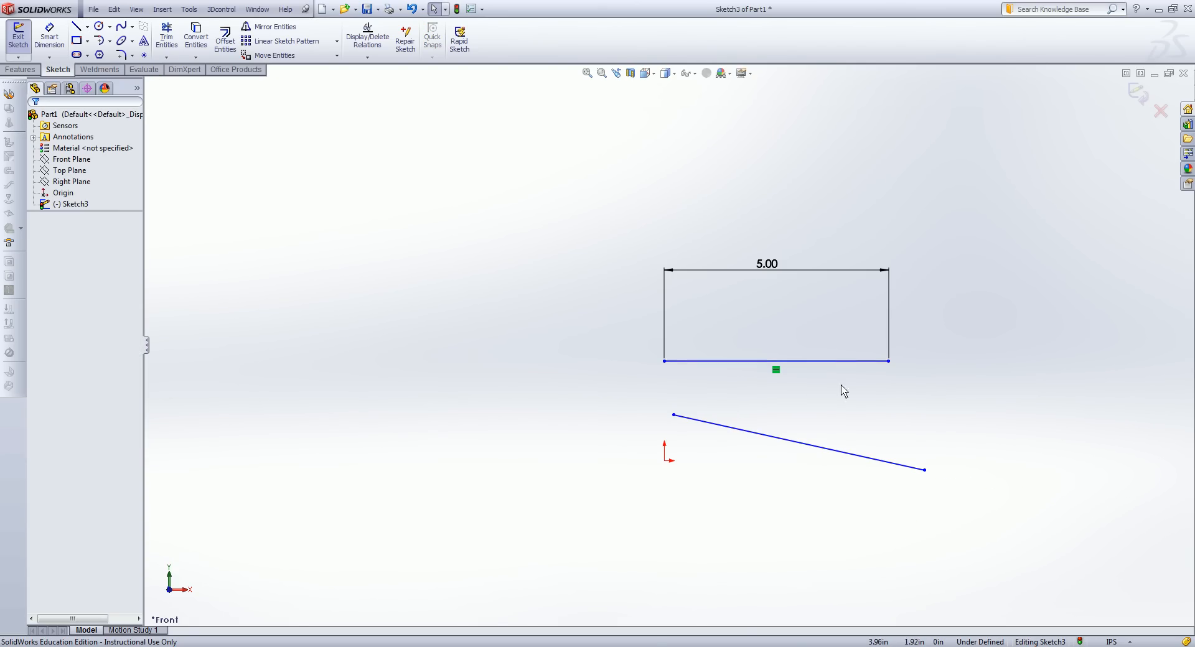
mouse_move(769, 423)
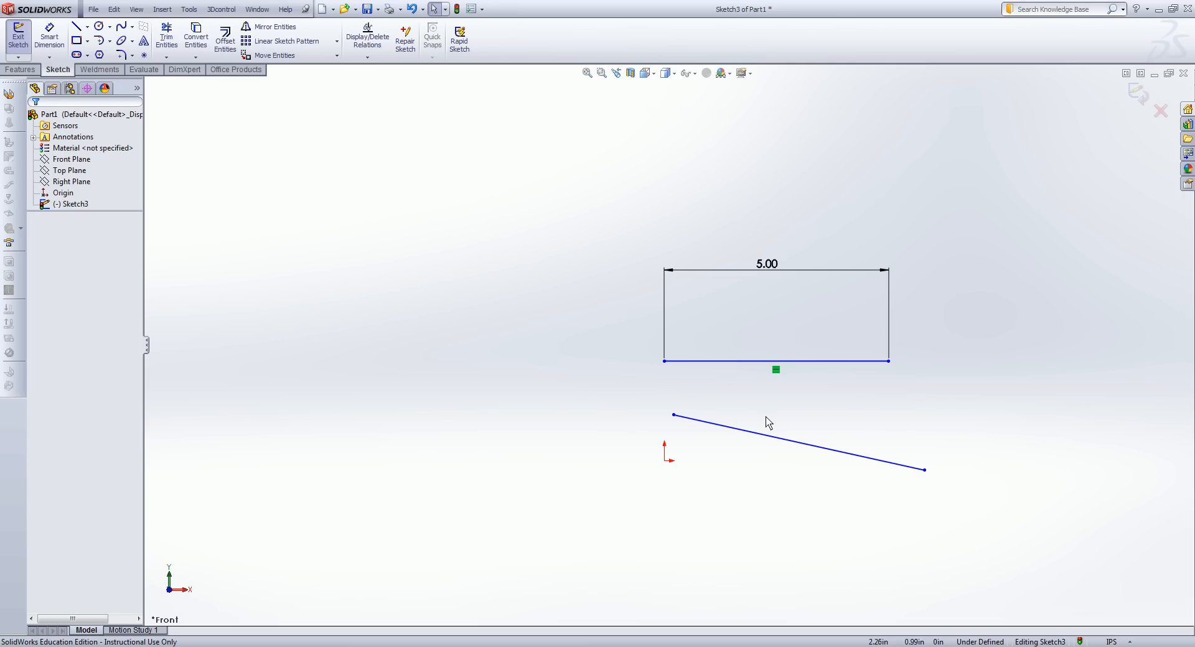
- Select the 5 in line to show its horizontal relation and 5.00 length
click(776, 360)
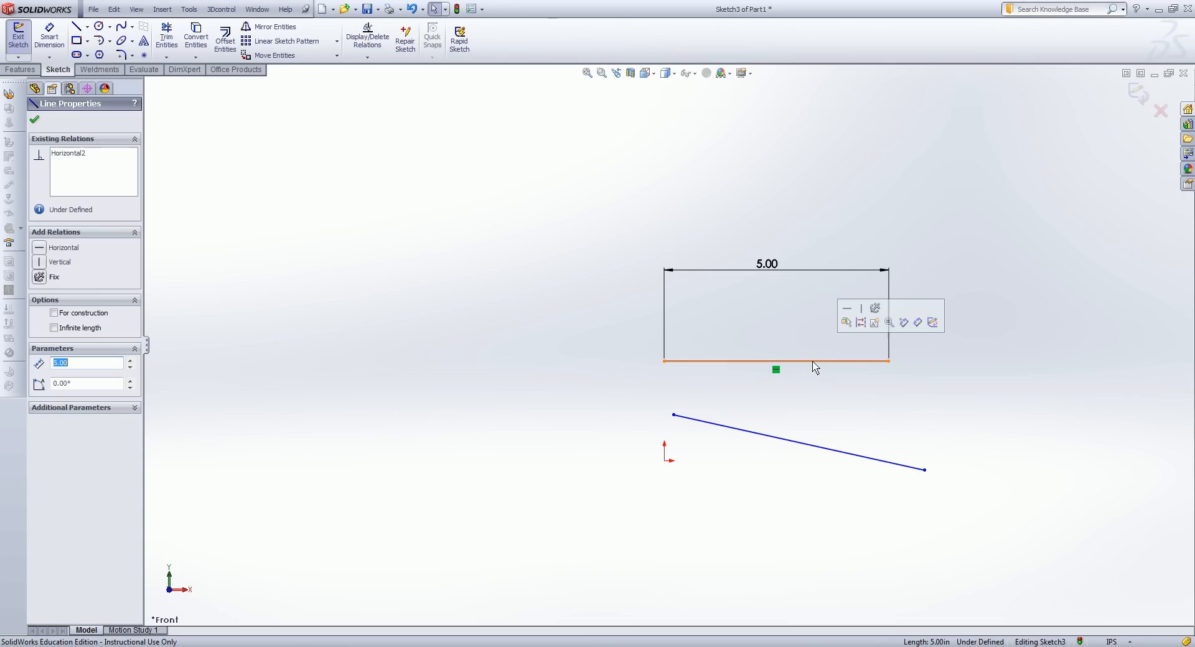
mouse_move(796, 430)
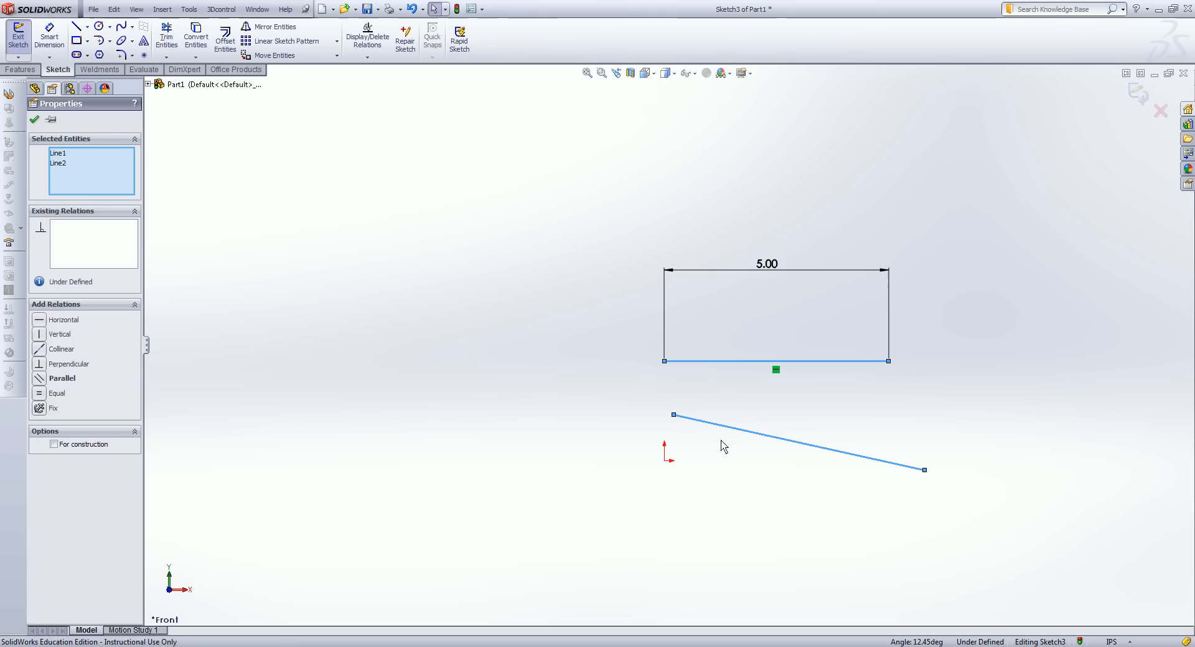
mouse_move(706, 431)
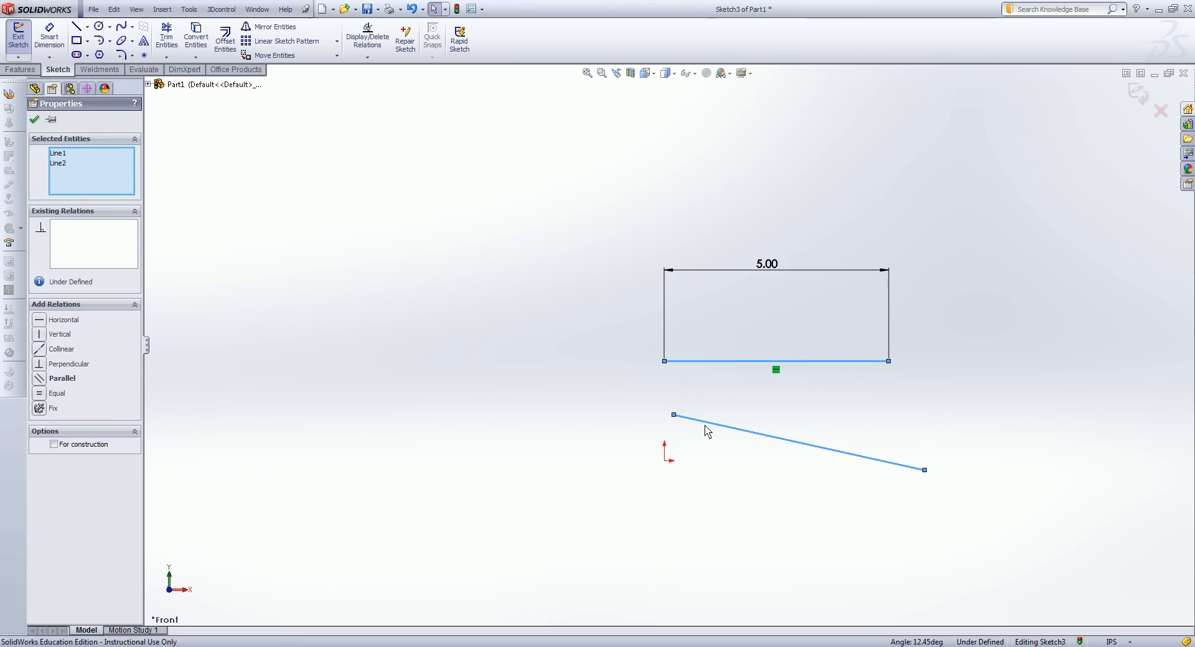
mouse_move(841, 371)
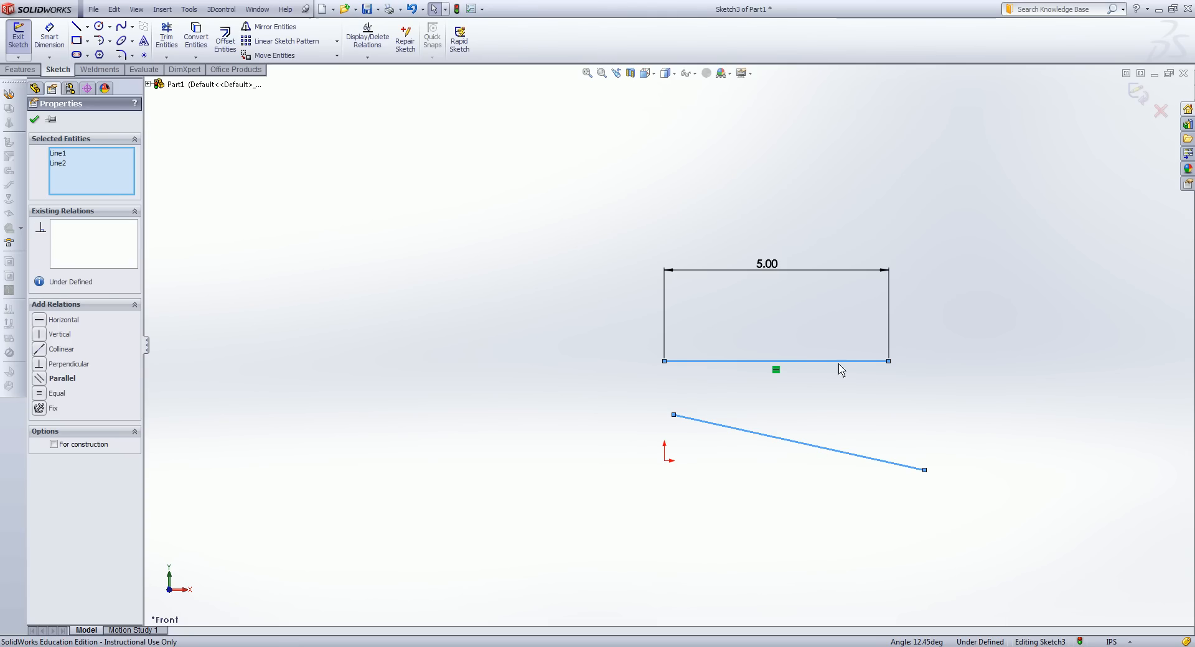
mouse_move(709, 374)
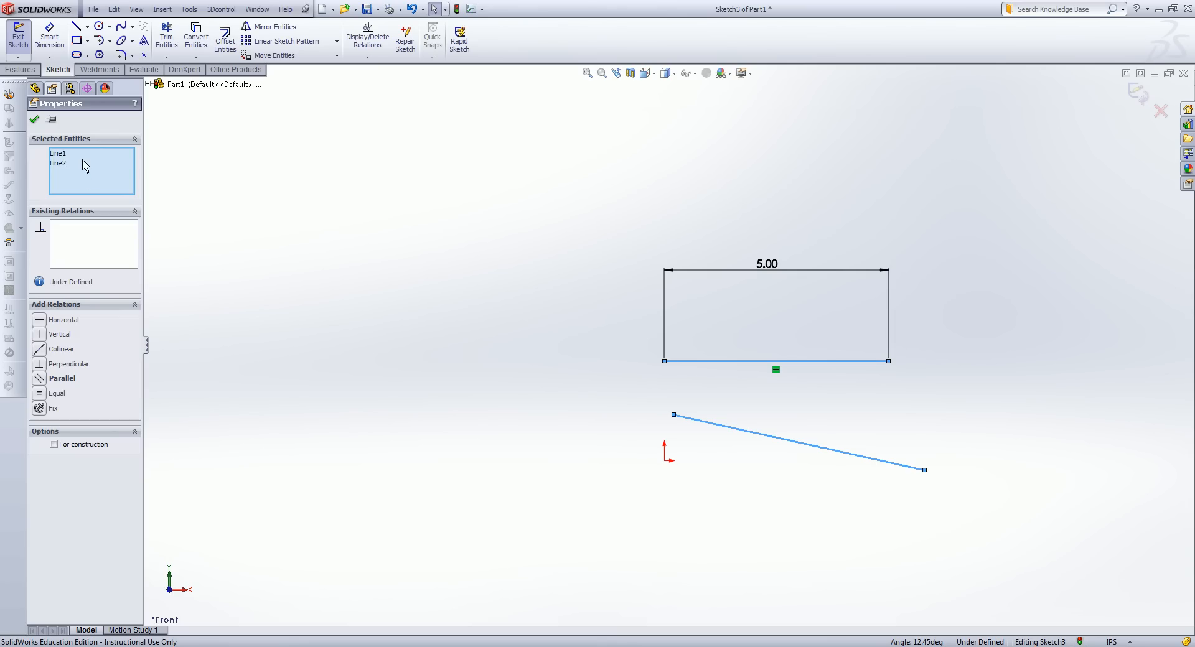
mouse_move(62, 168)
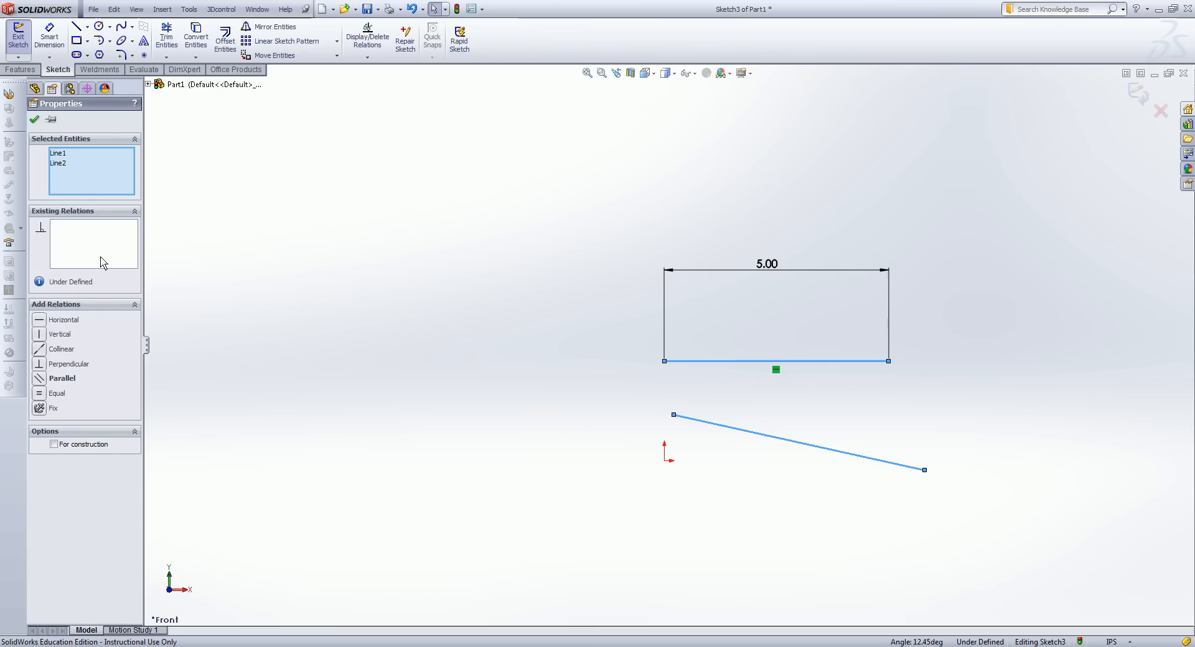
mouse_move(42, 326)
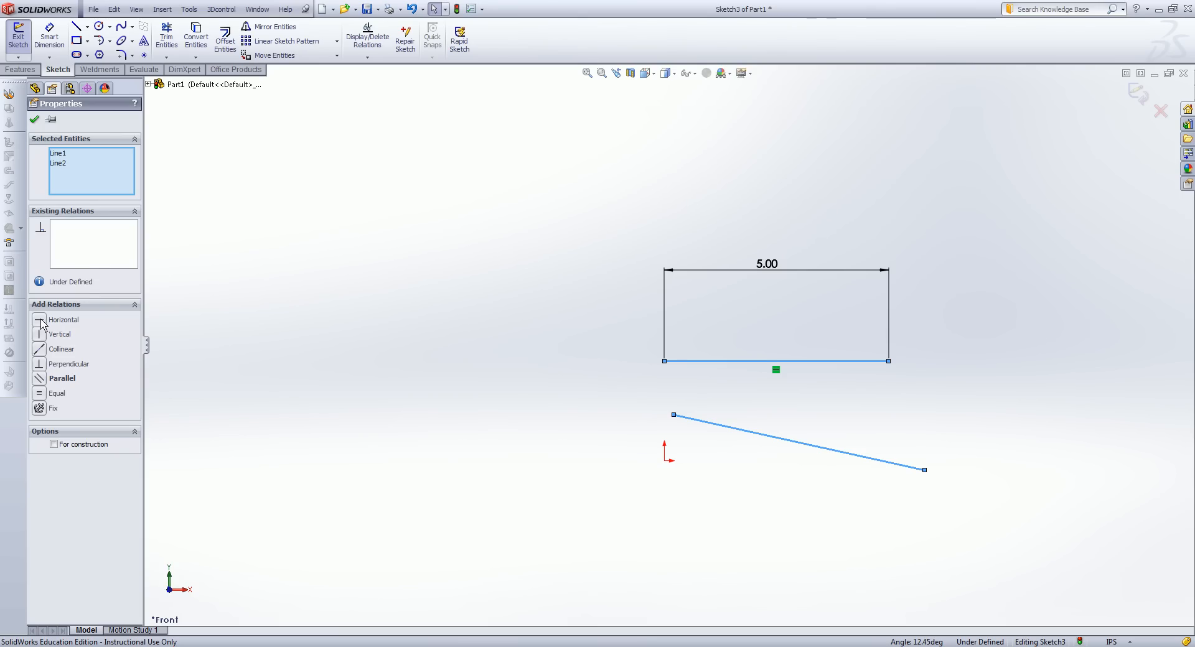
mouse_move(40, 357)
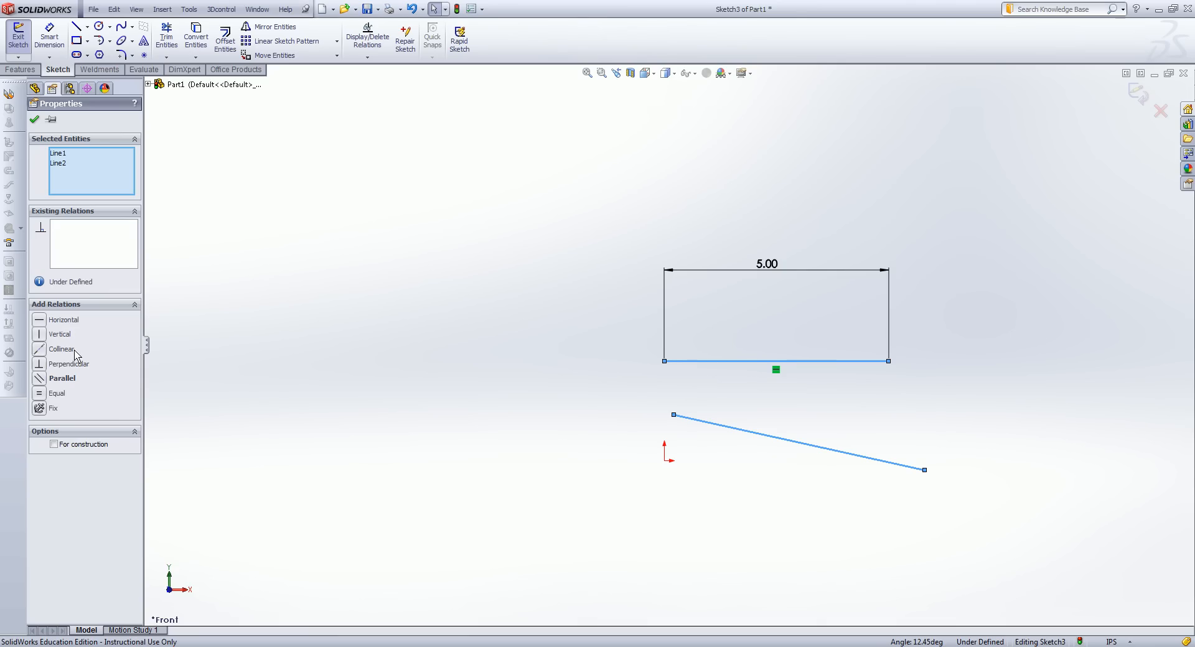
mouse_move(84, 341)
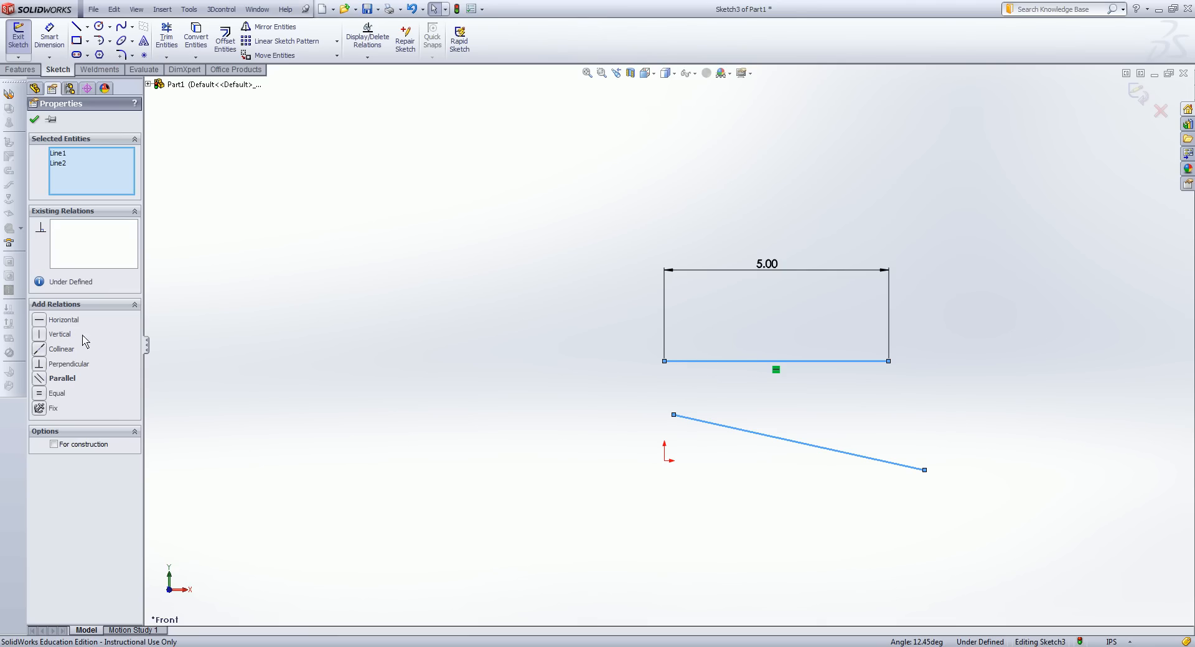
mouse_move(62, 384)
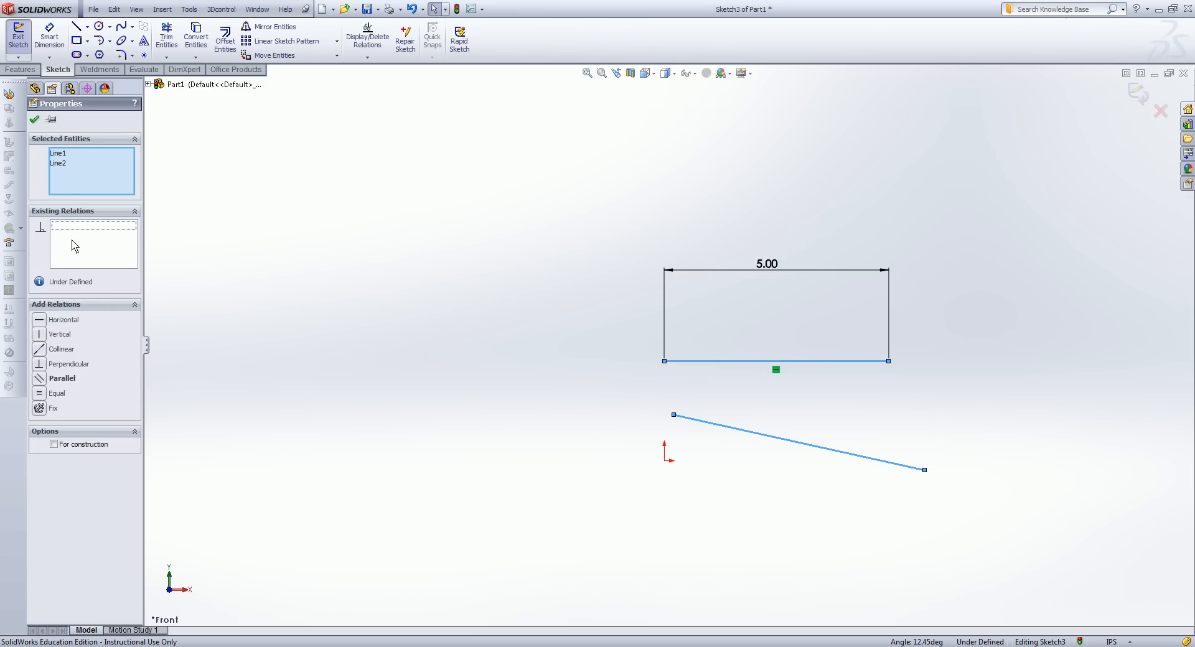
mouse_move(47, 387)
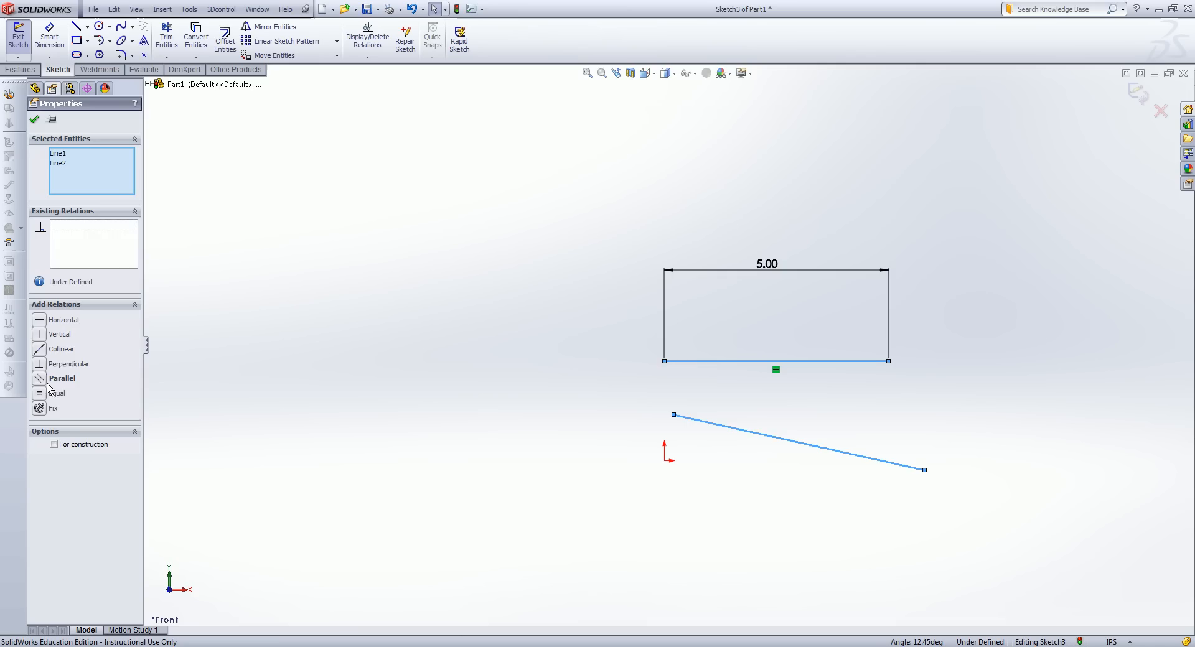
- Add a Parallel relation so the lower line turns horizontal like the 5 in line
click(62, 378)
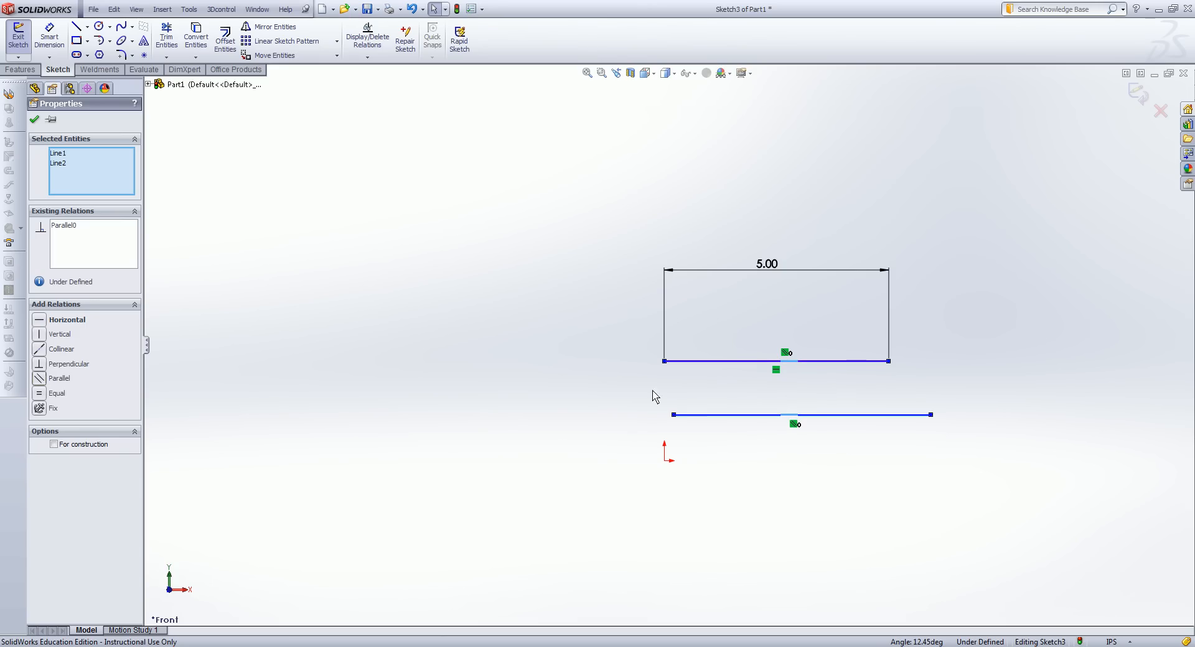
mouse_move(692, 389)
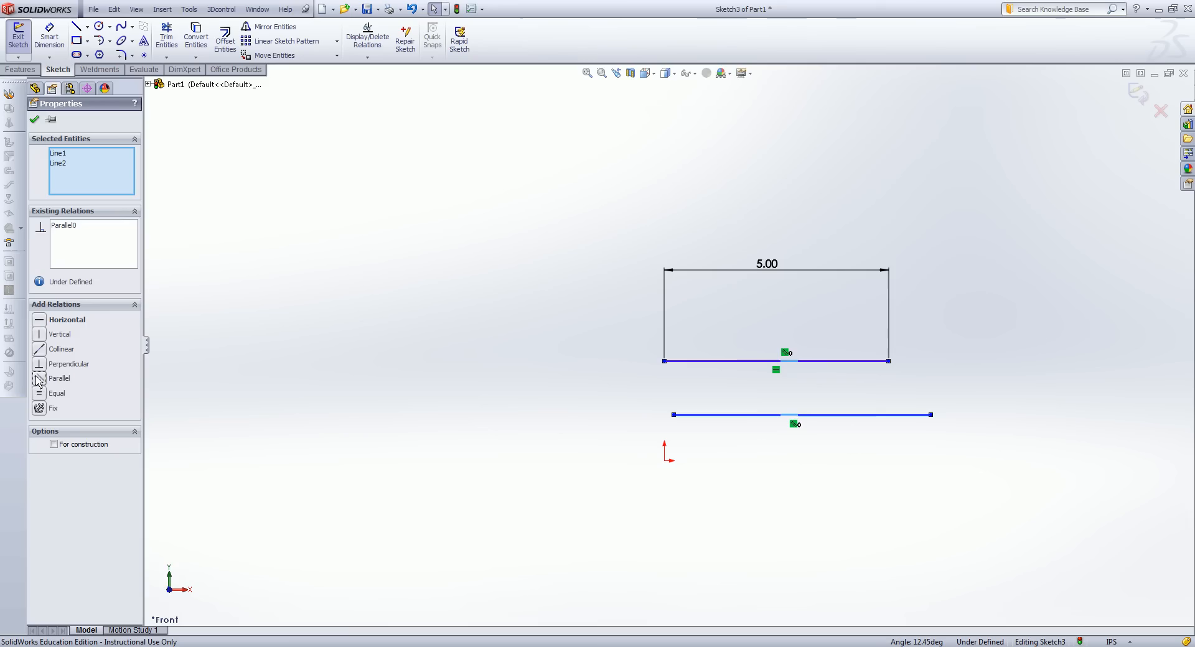
- Add an Equal relation so the lower line shortens to 5.00 in
click(57, 392)
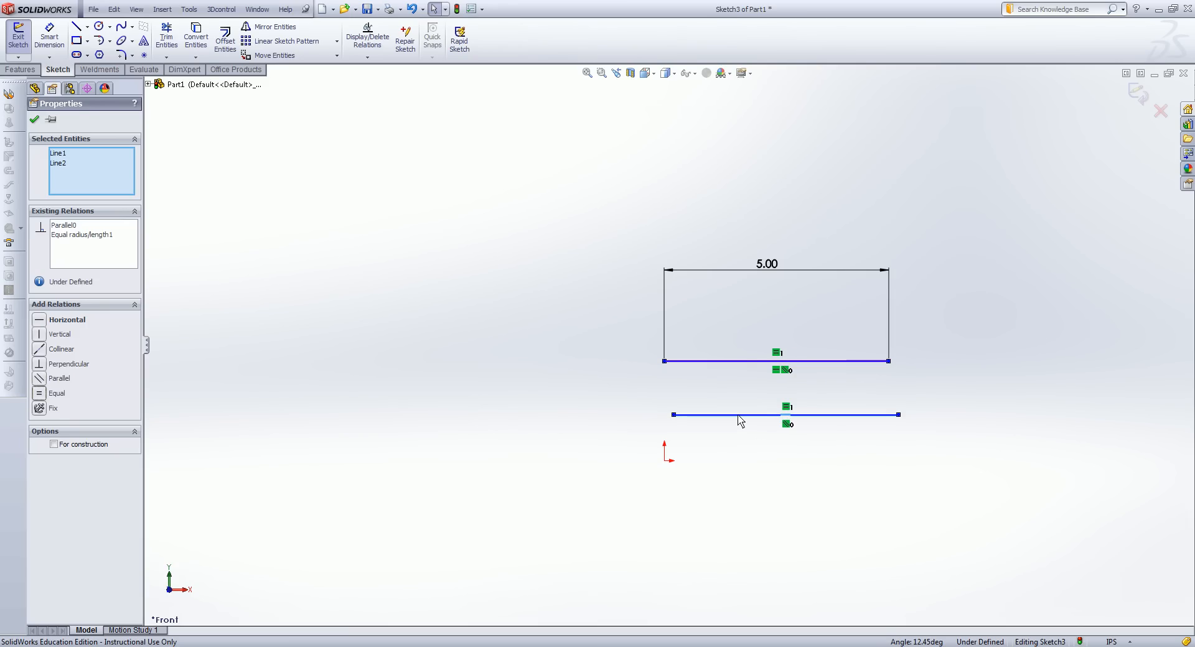
mouse_move(746, 366)
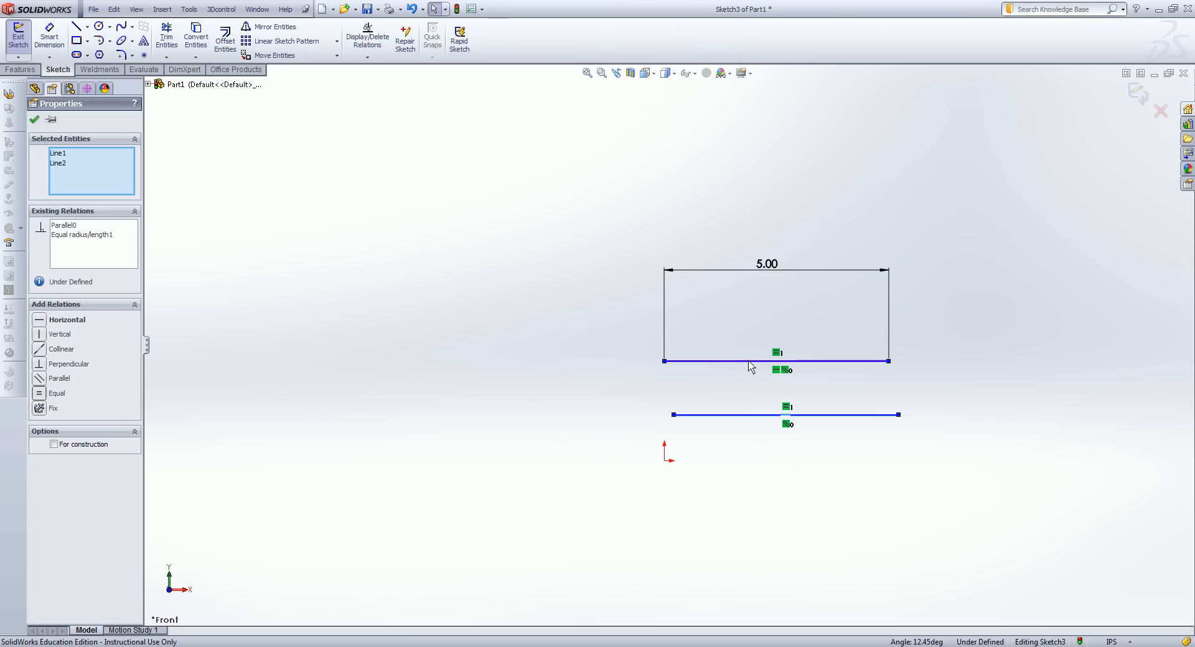
mouse_move(775, 280)
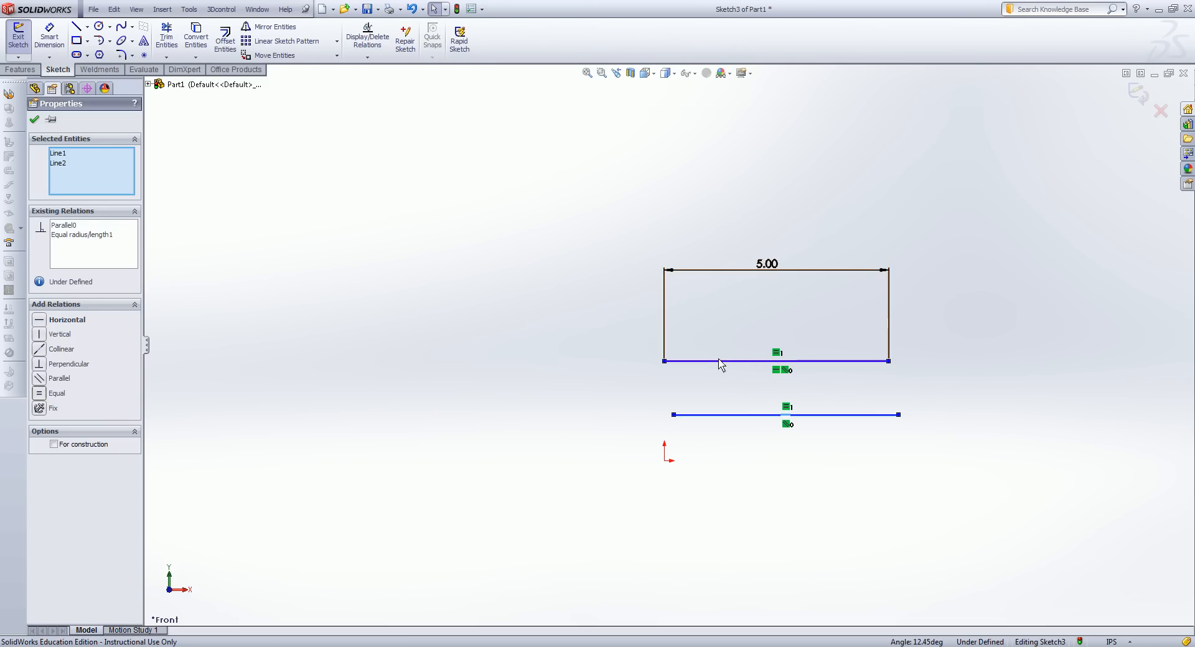
mouse_move(763, 288)
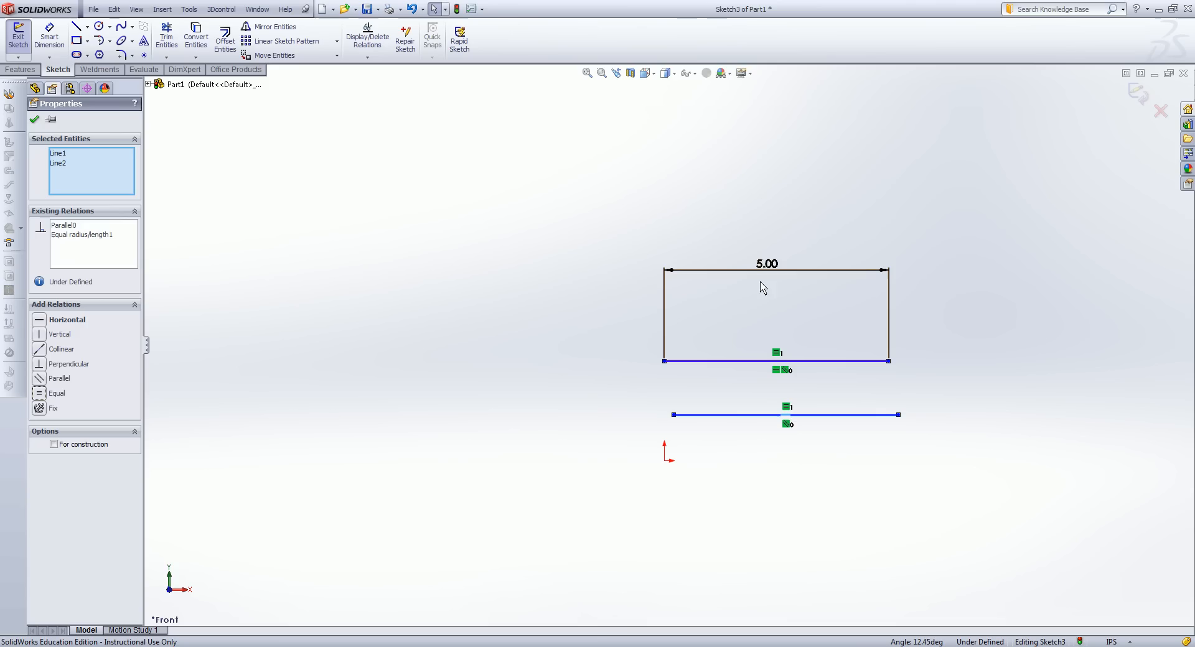
mouse_move(722, 414)
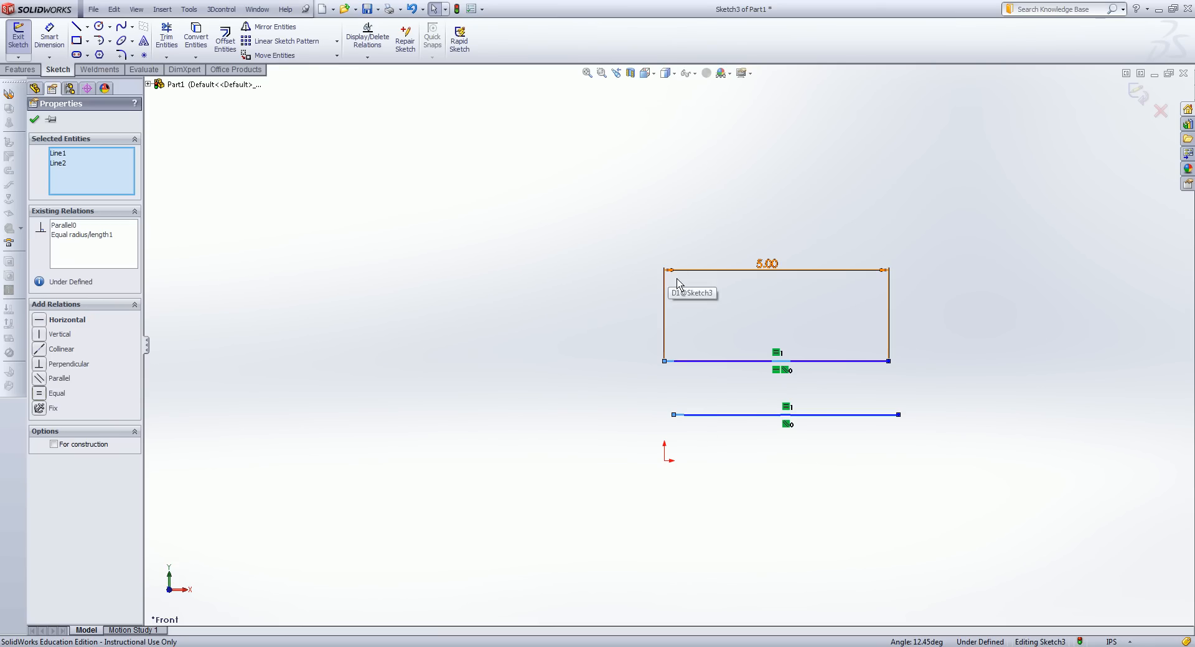
mouse_move(674, 402)
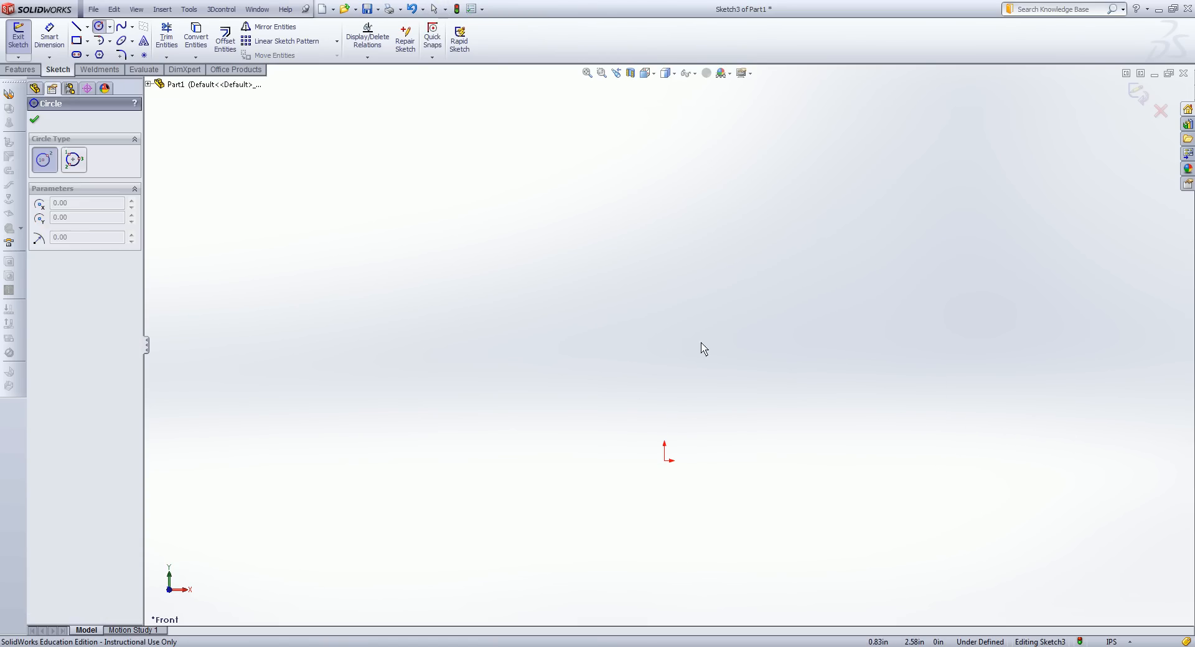
- Sketch a circle above the sketch origin in place of the deleted lines
drag(699, 326, 756, 326)
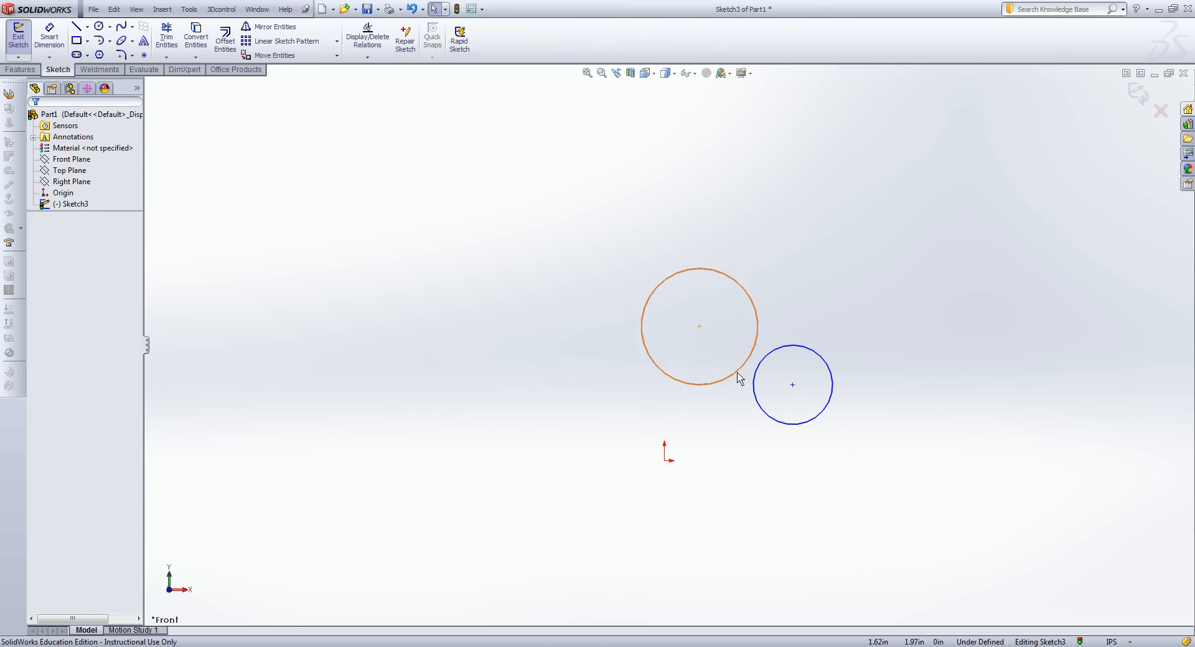
mouse_move(695, 392)
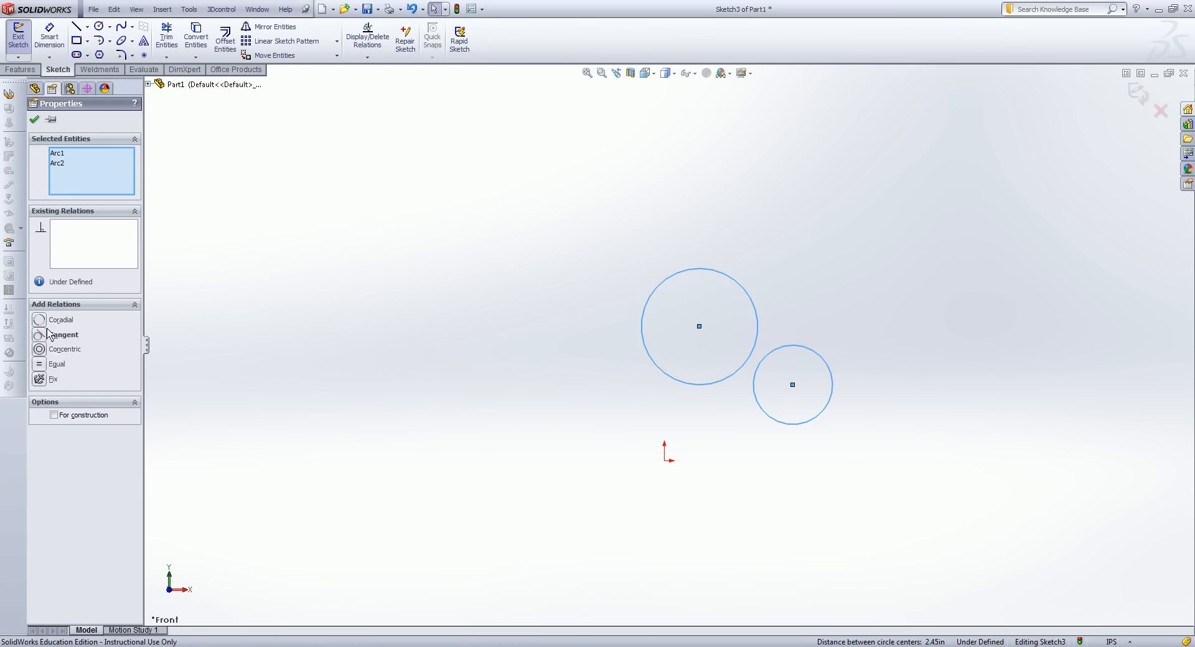
mouse_move(82, 371)
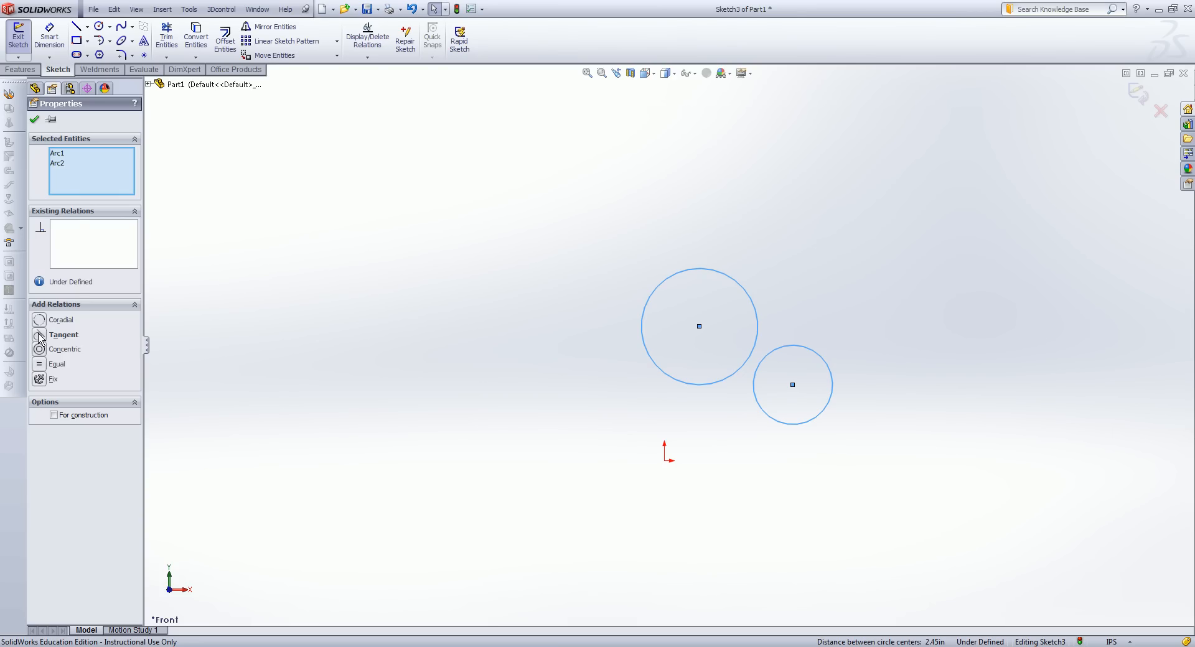
- Try and undo Tangent, then make the two circles concentric with one shared centre
click(64, 334)
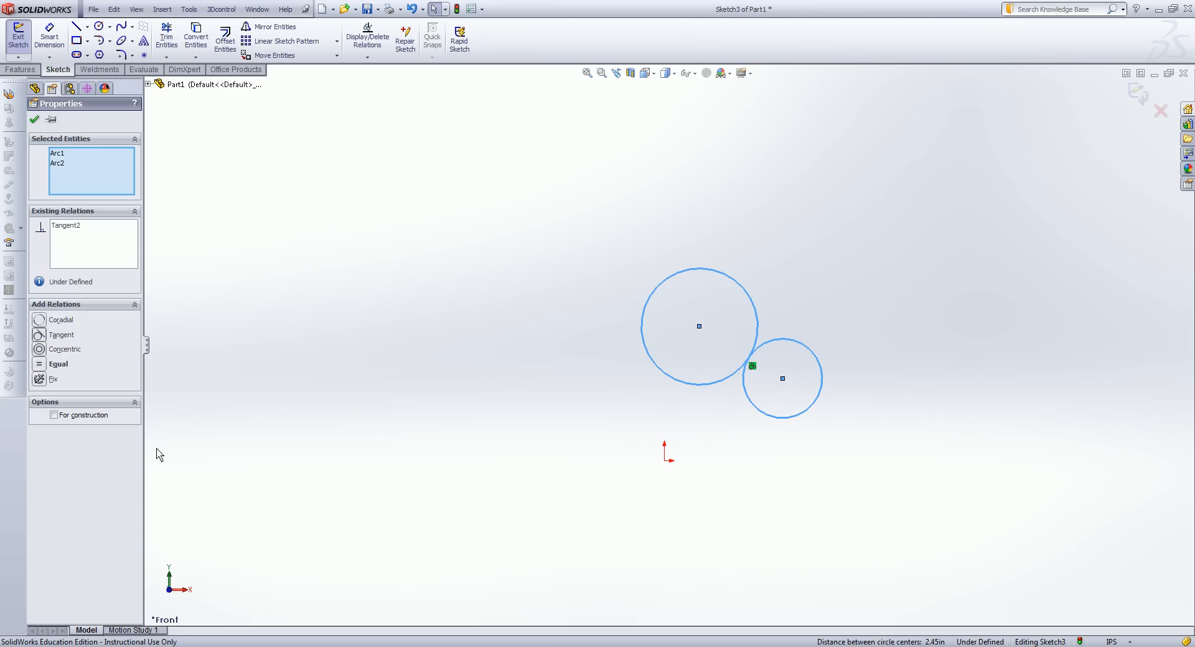
click(67, 226)
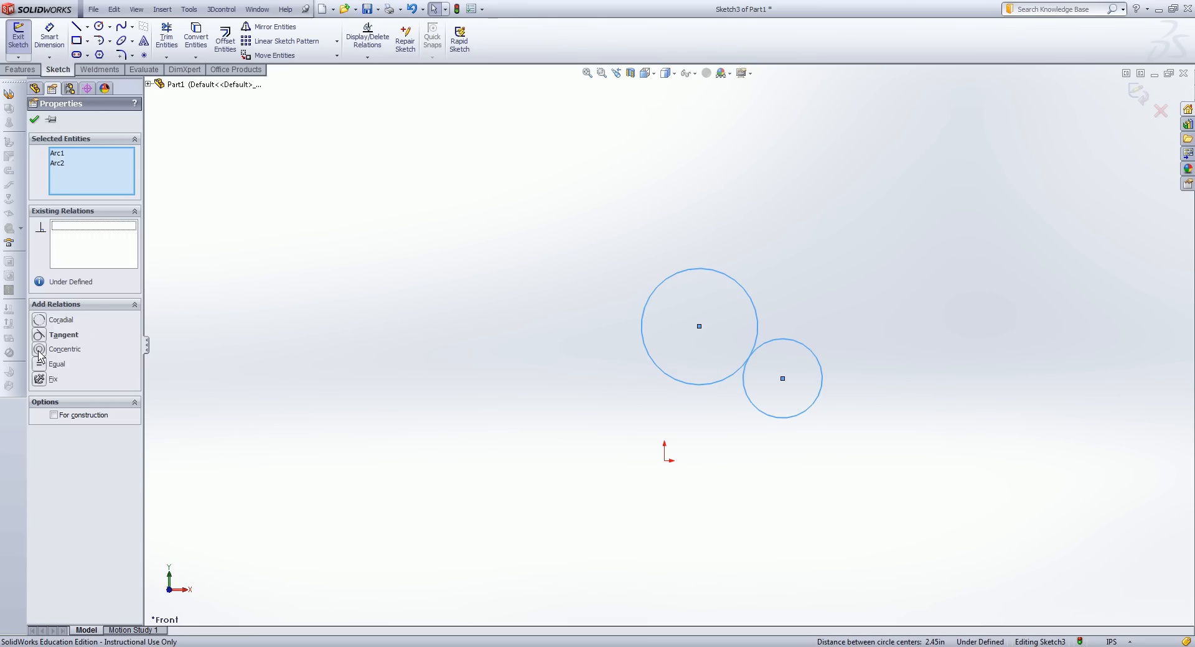
mouse_move(89, 359)
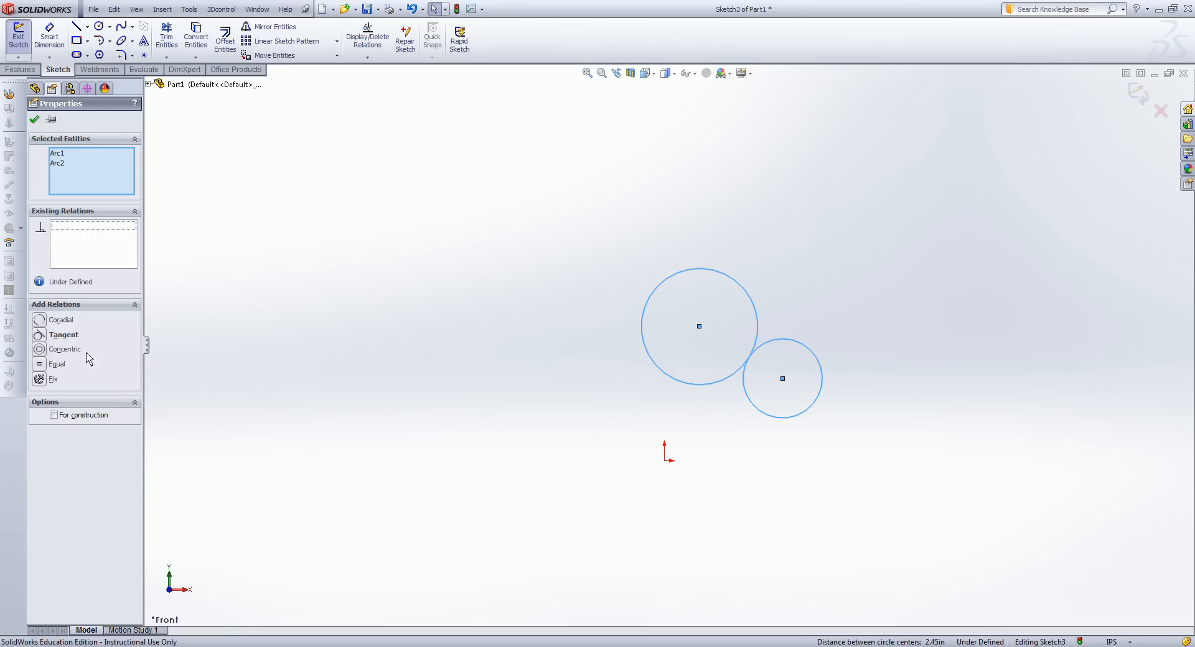
mouse_move(44, 347)
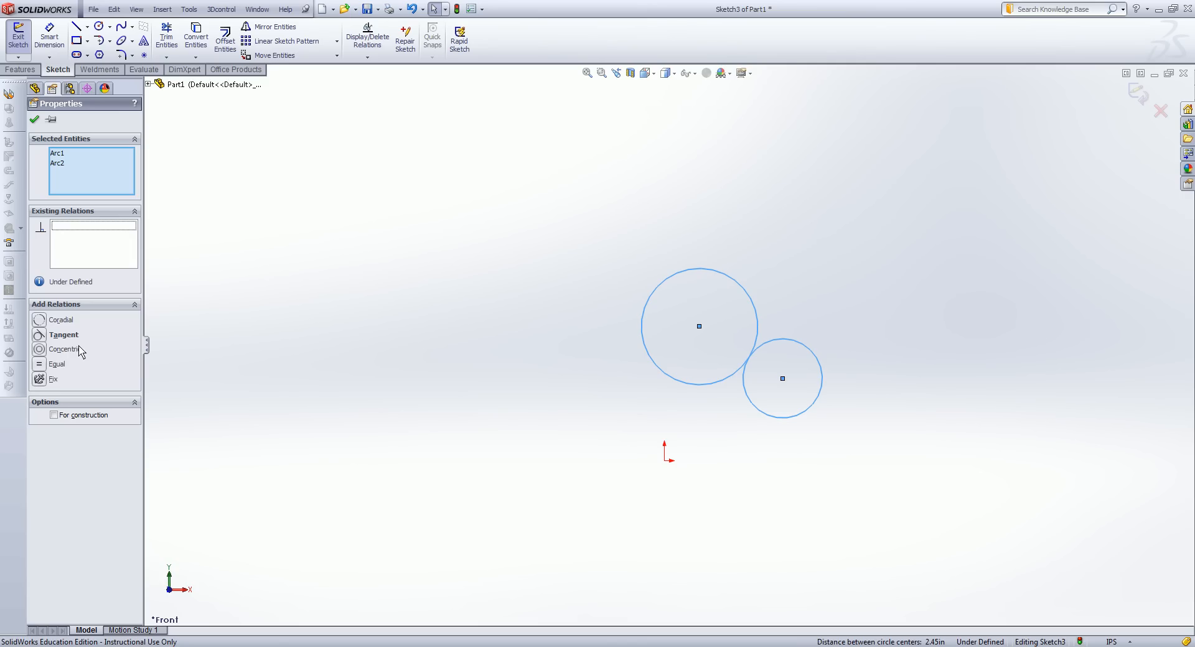
mouse_move(45, 356)
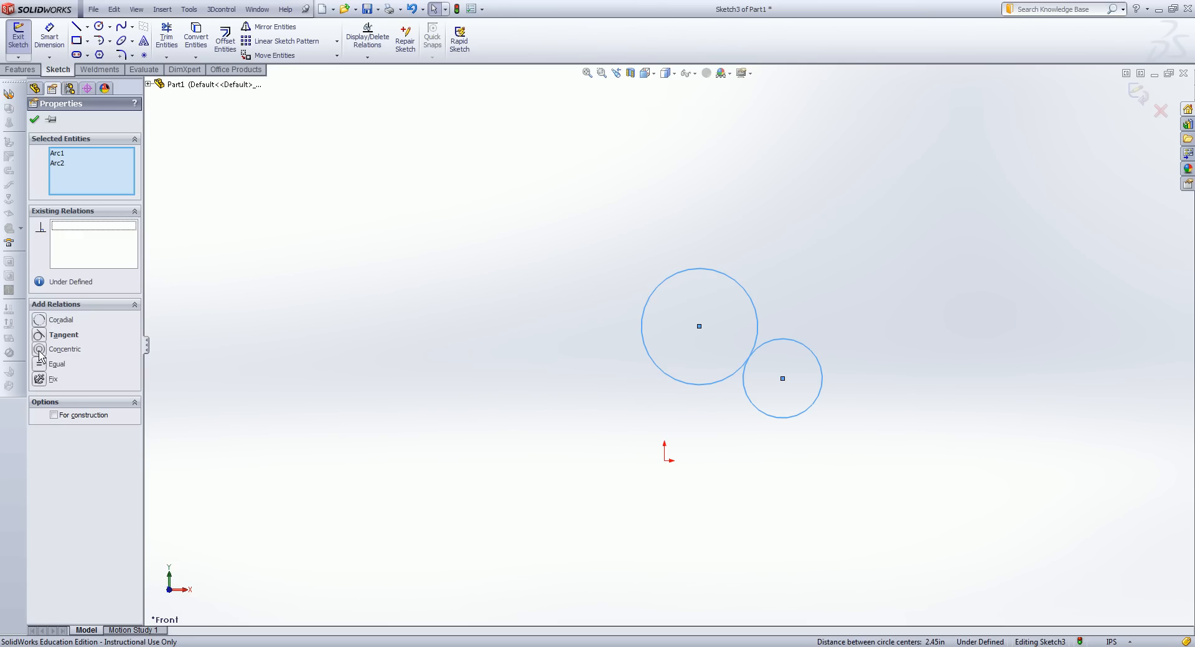
click(38, 349)
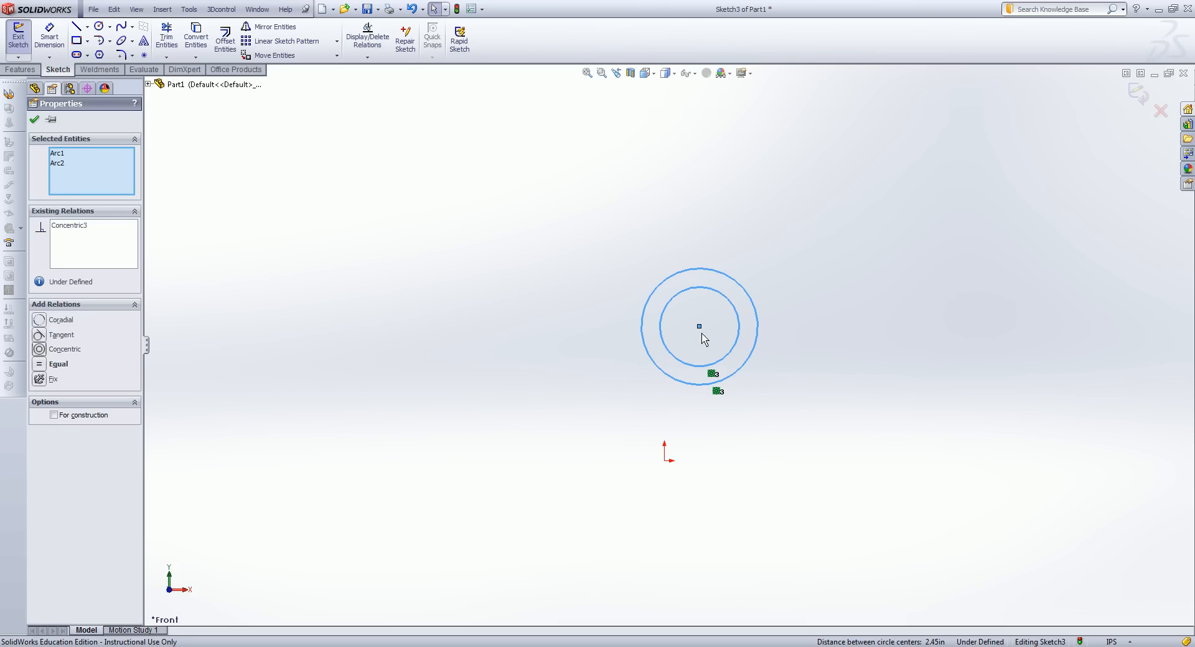
mouse_move(686, 332)
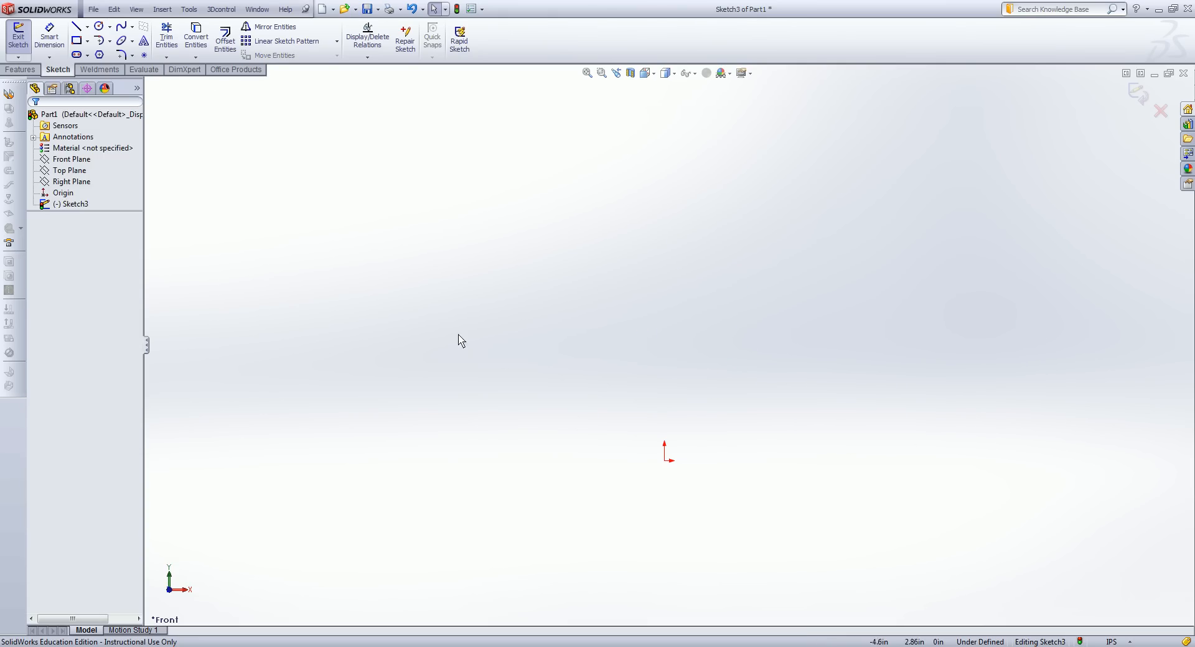
mouse_move(644, 369)
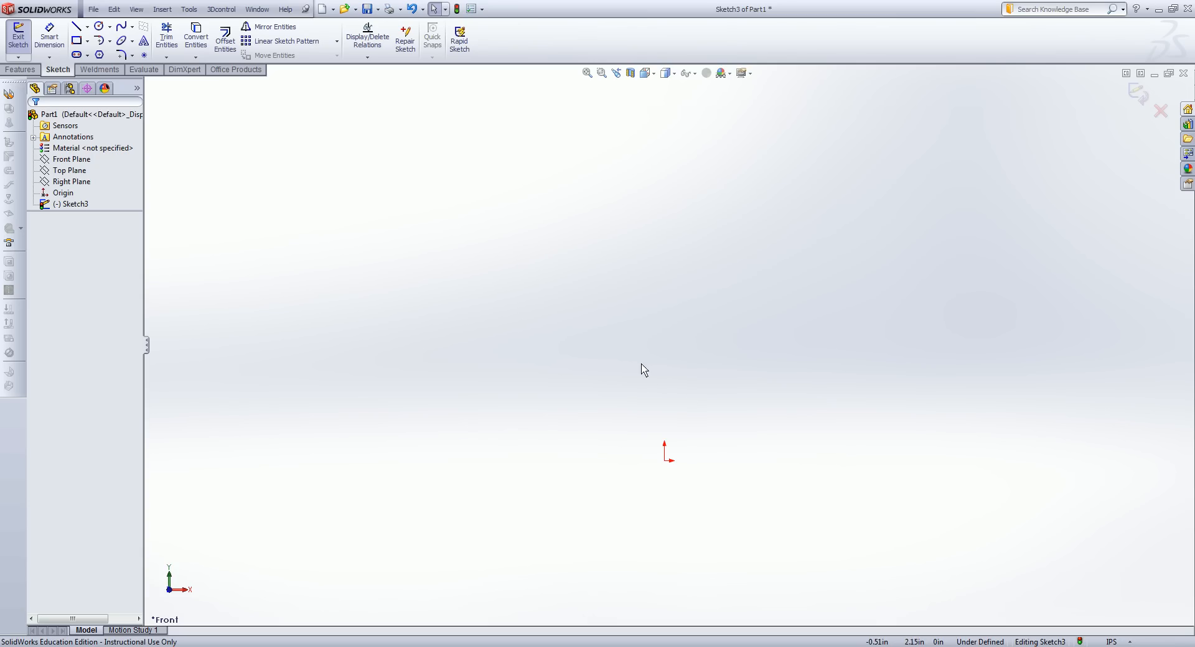
mouse_move(193, 243)
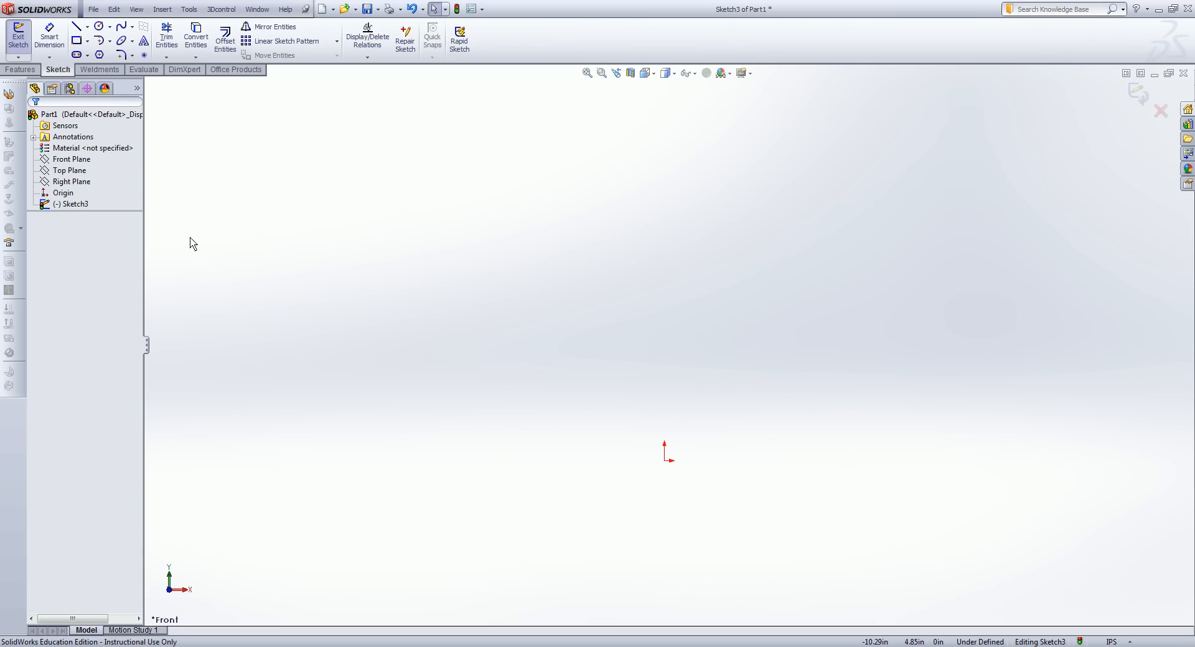
mouse_move(77, 26)
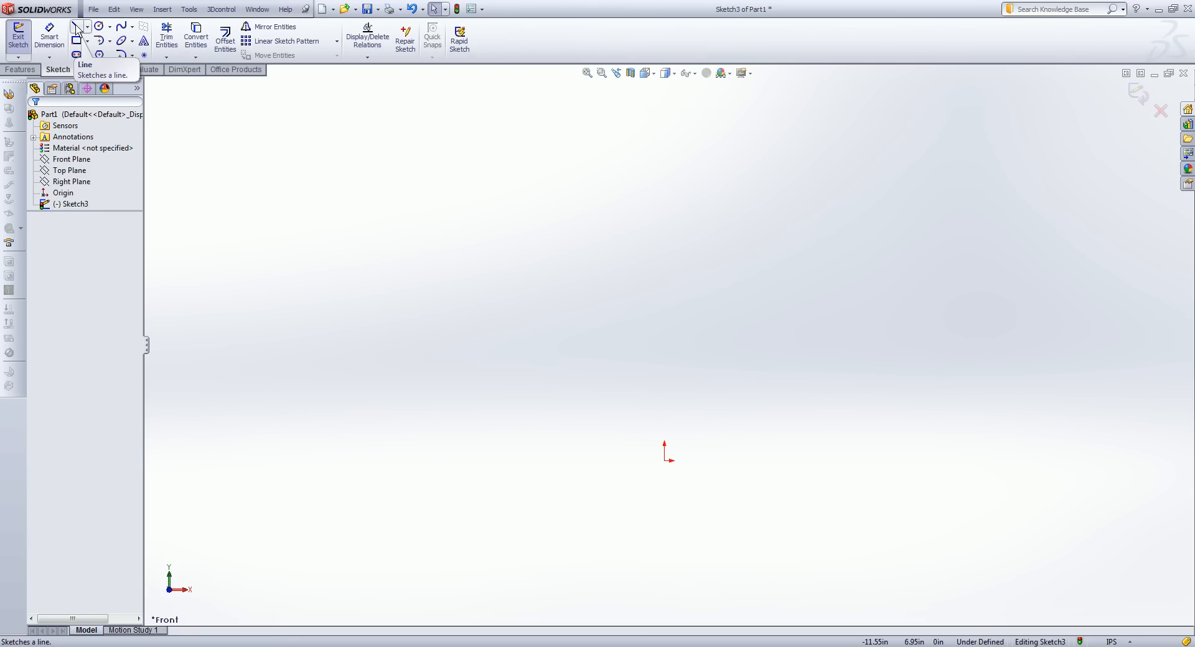
- Draw one horizontal line above and to the right of the origin in Sketch3
click(75, 27)
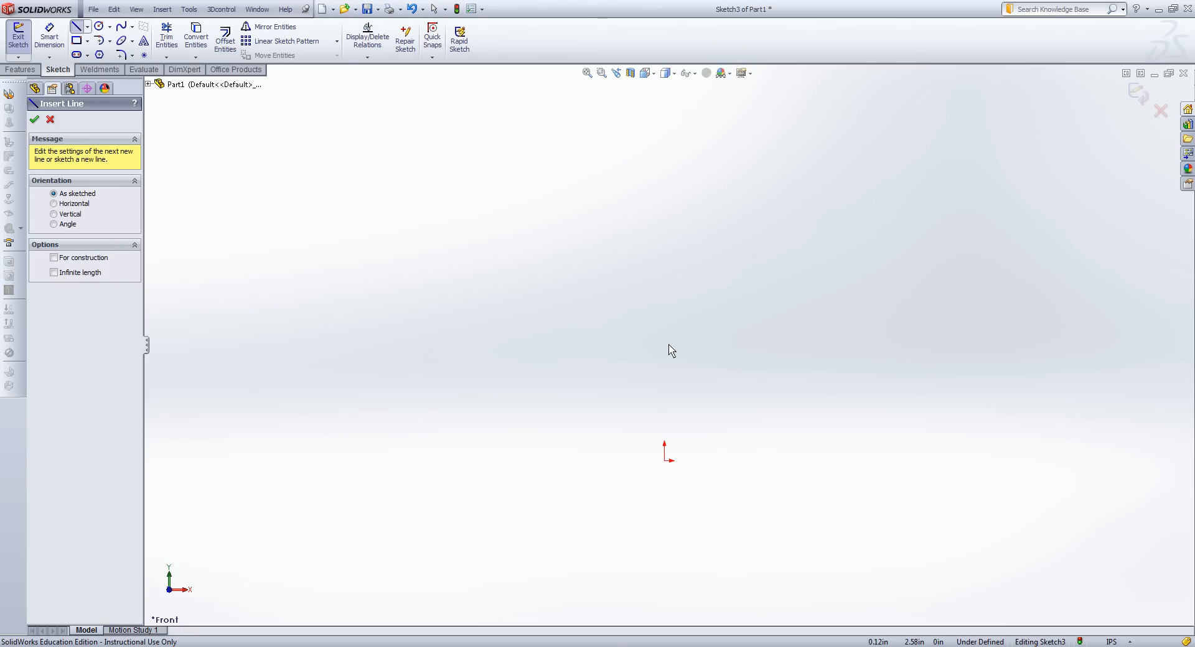
drag(664, 346, 831, 364)
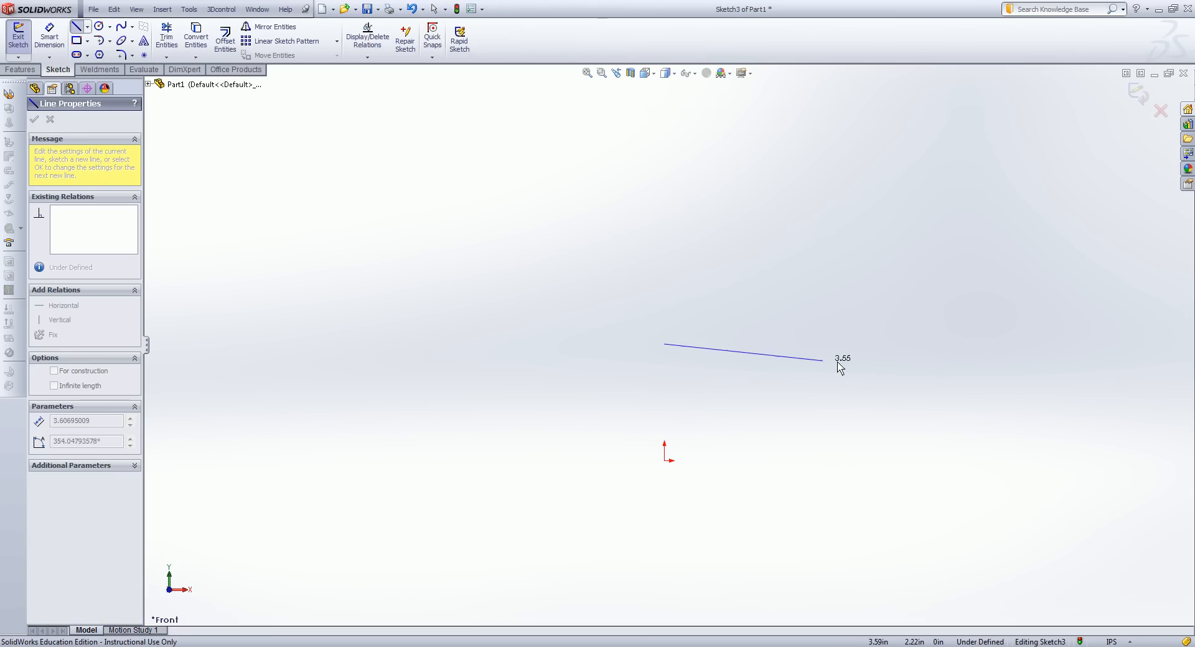
drag(831, 364, 983, 345)
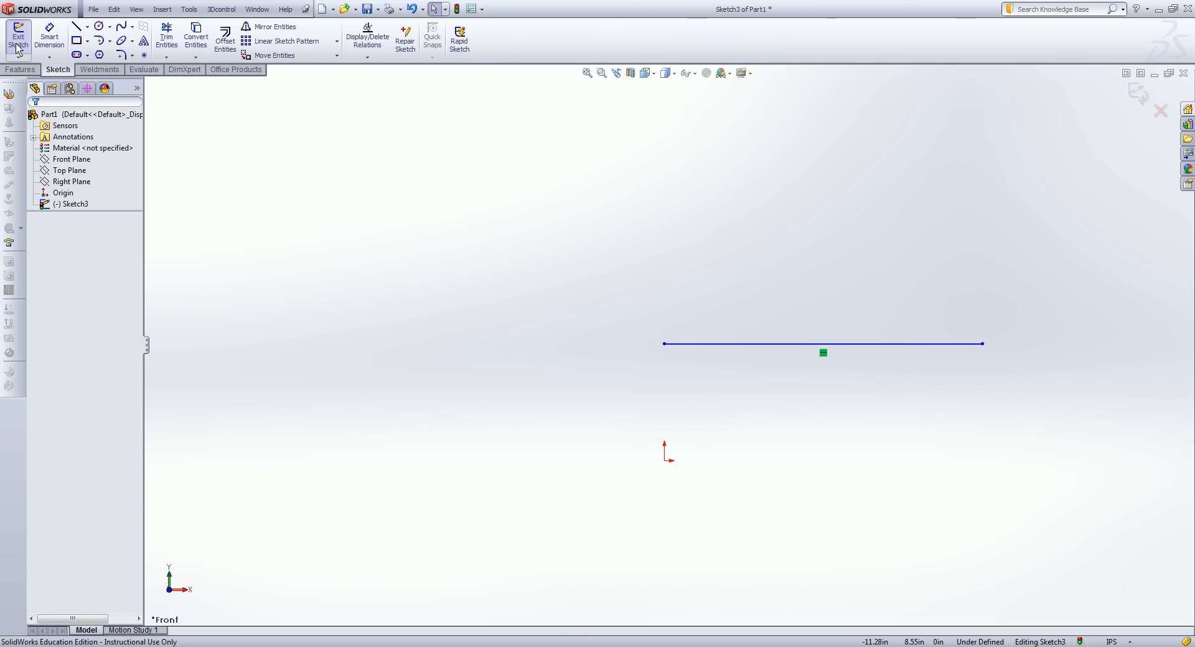
- Exit Sketch3, keeping its line, and start a new sketch
click(18, 38)
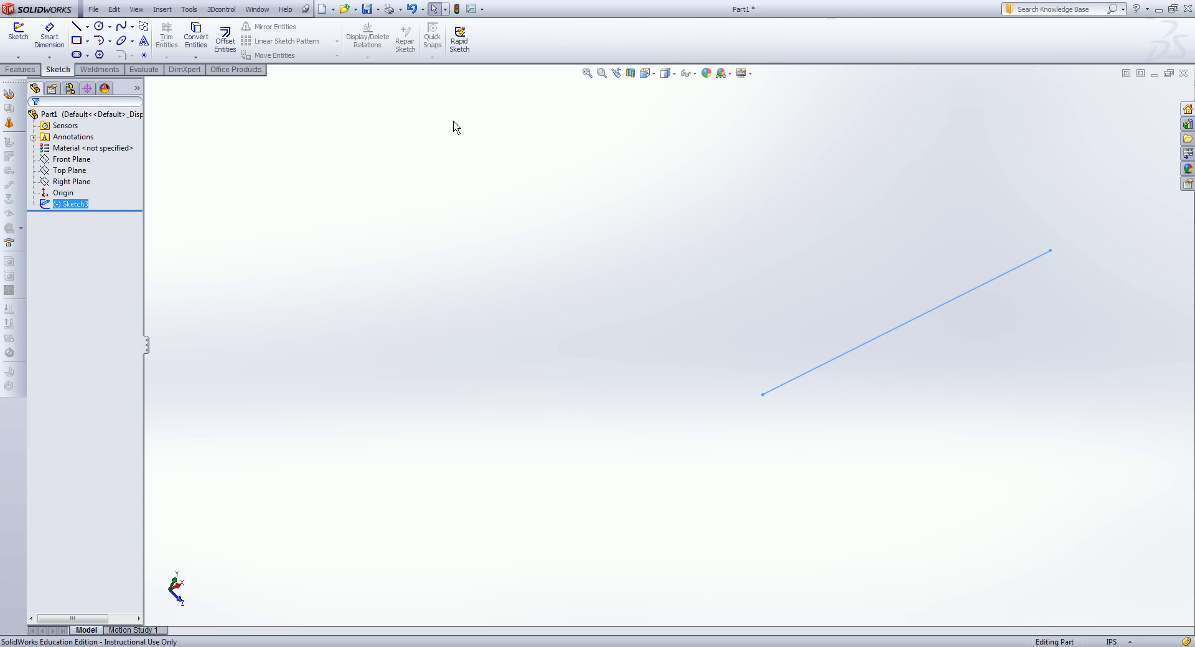
mouse_move(423, 156)
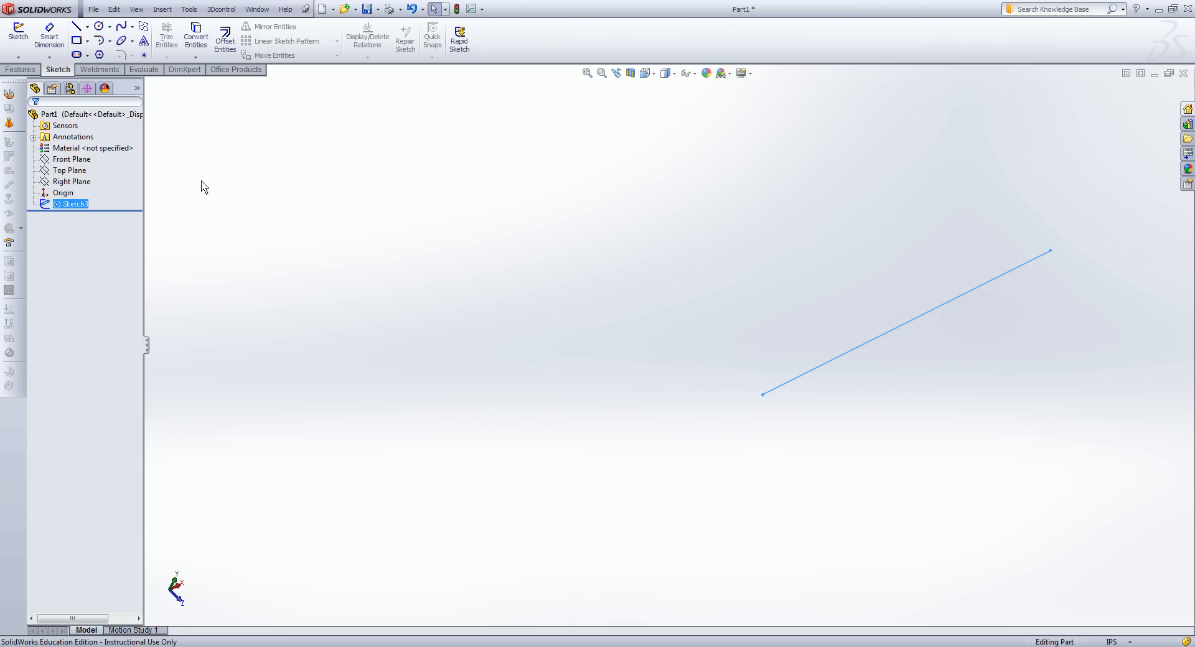
mouse_move(9, 55)
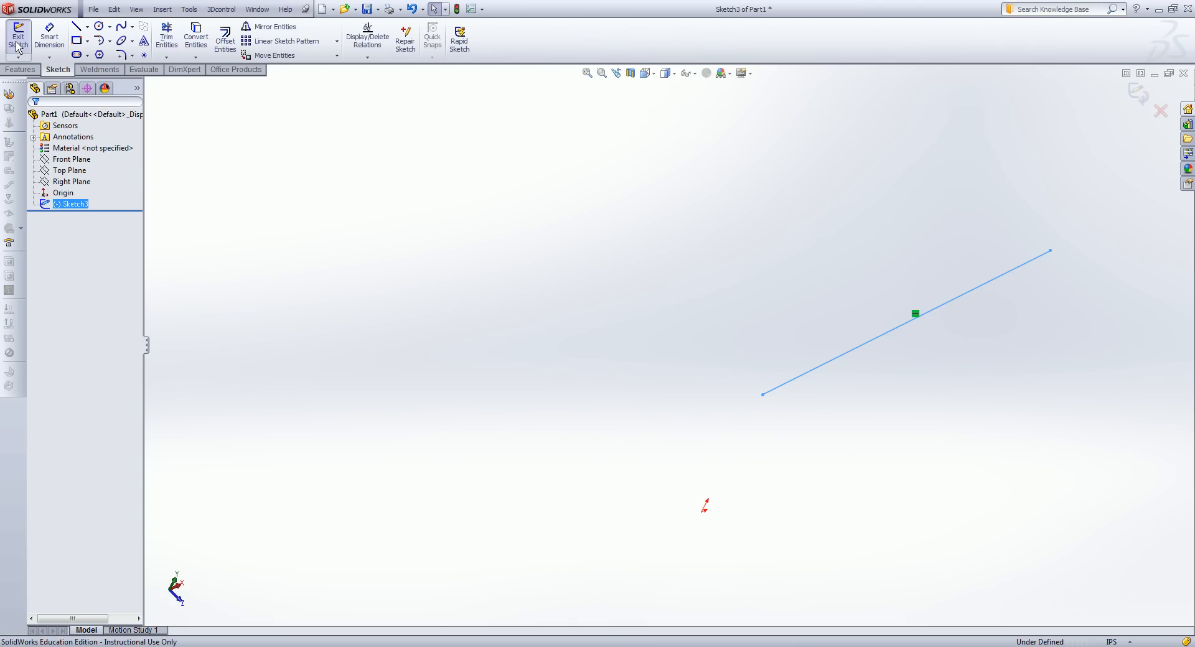
click(18, 37)
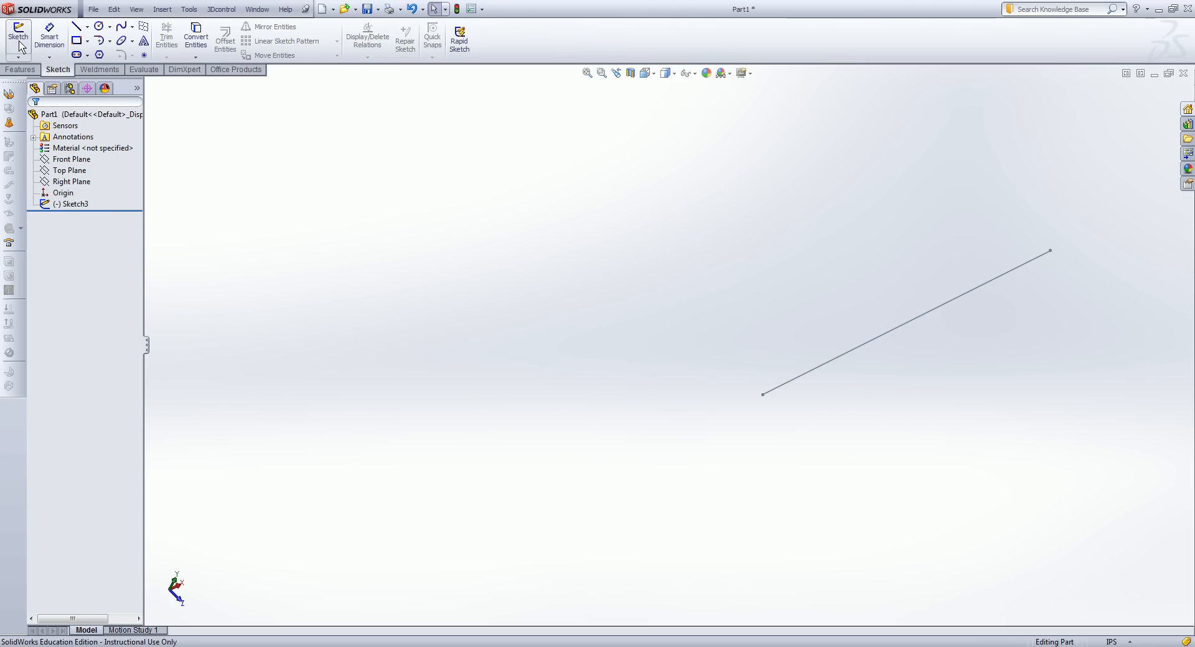
click(18, 34)
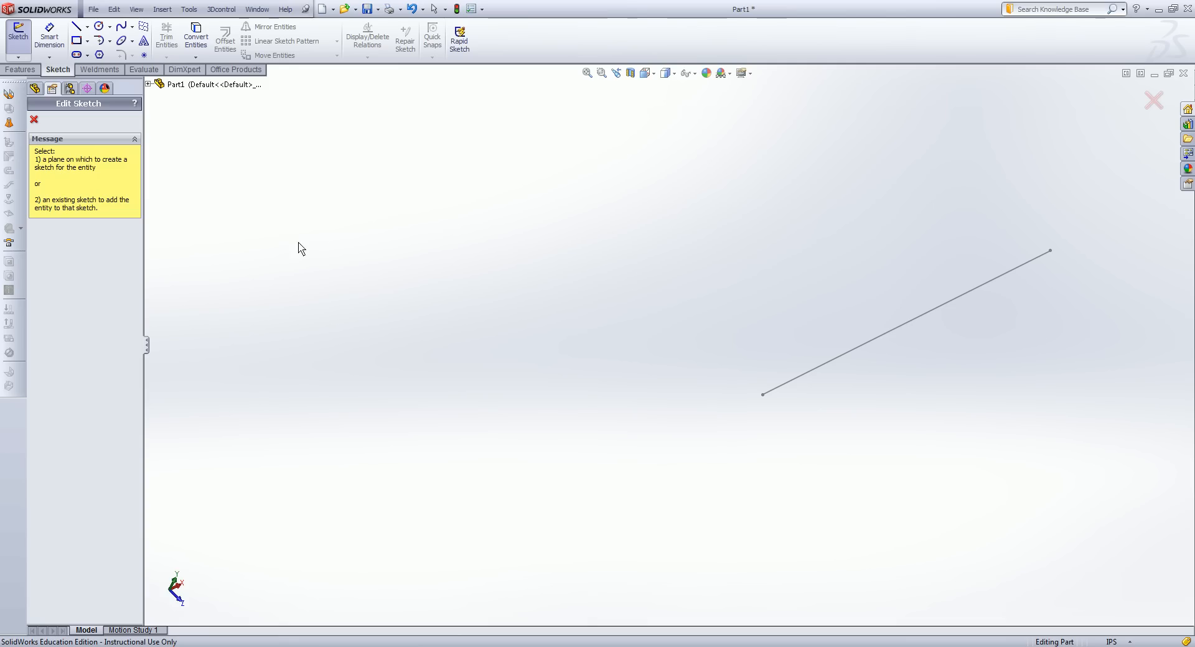
mouse_move(144, 216)
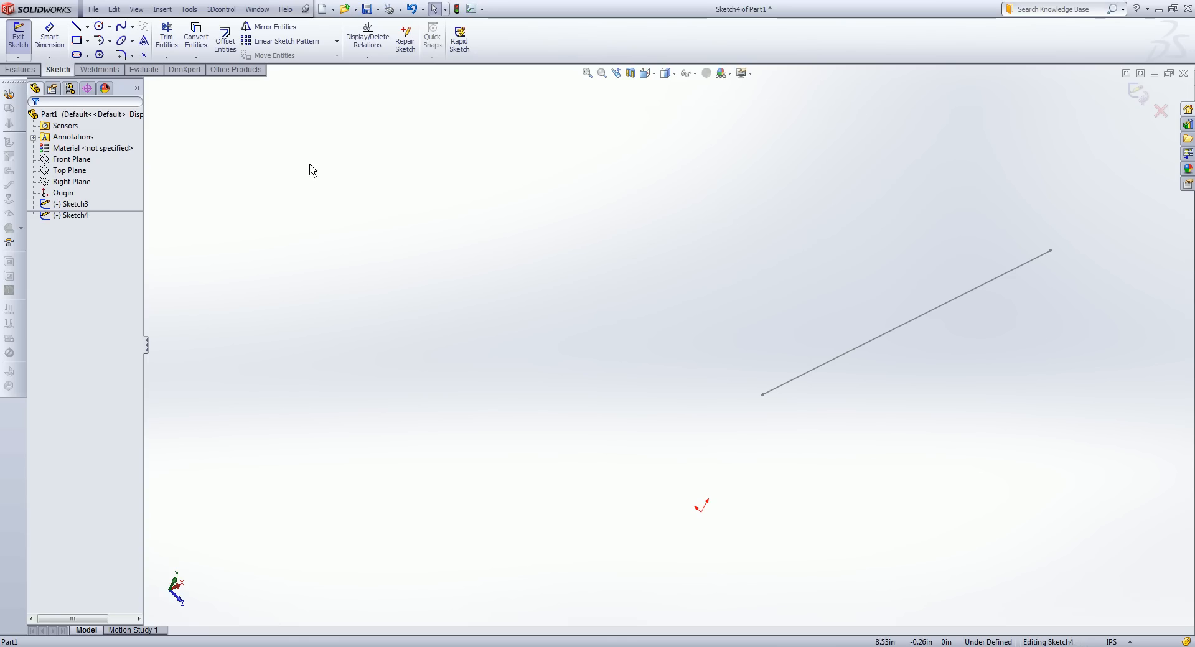
mouse_move(886, 342)
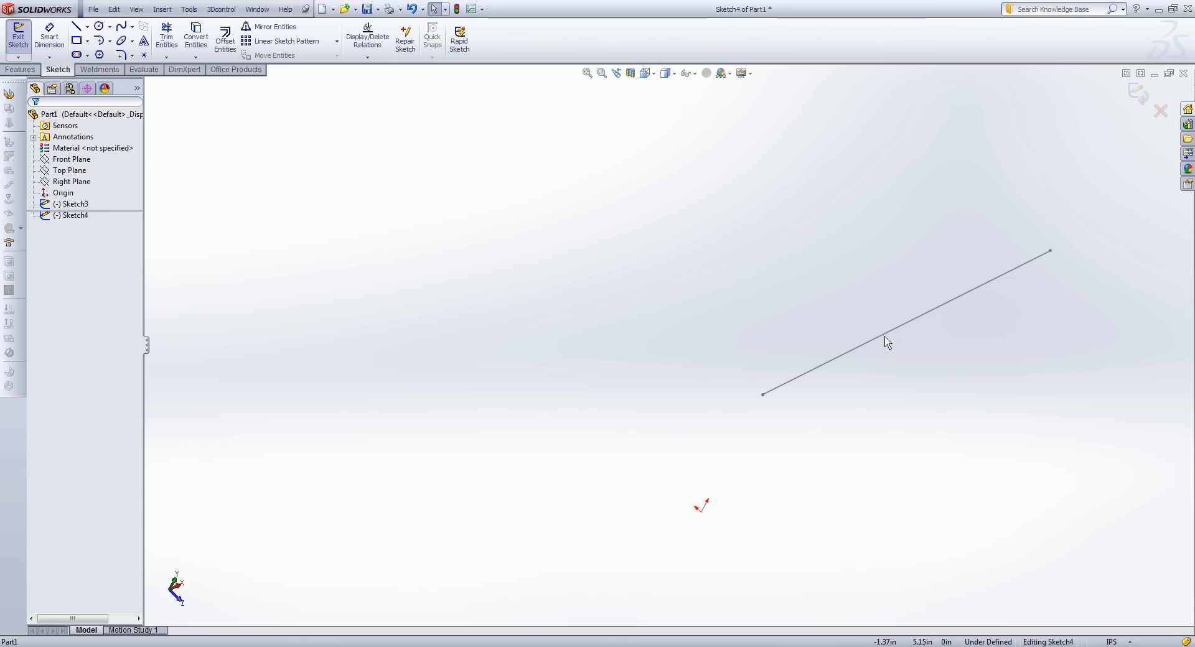
mouse_move(873, 348)
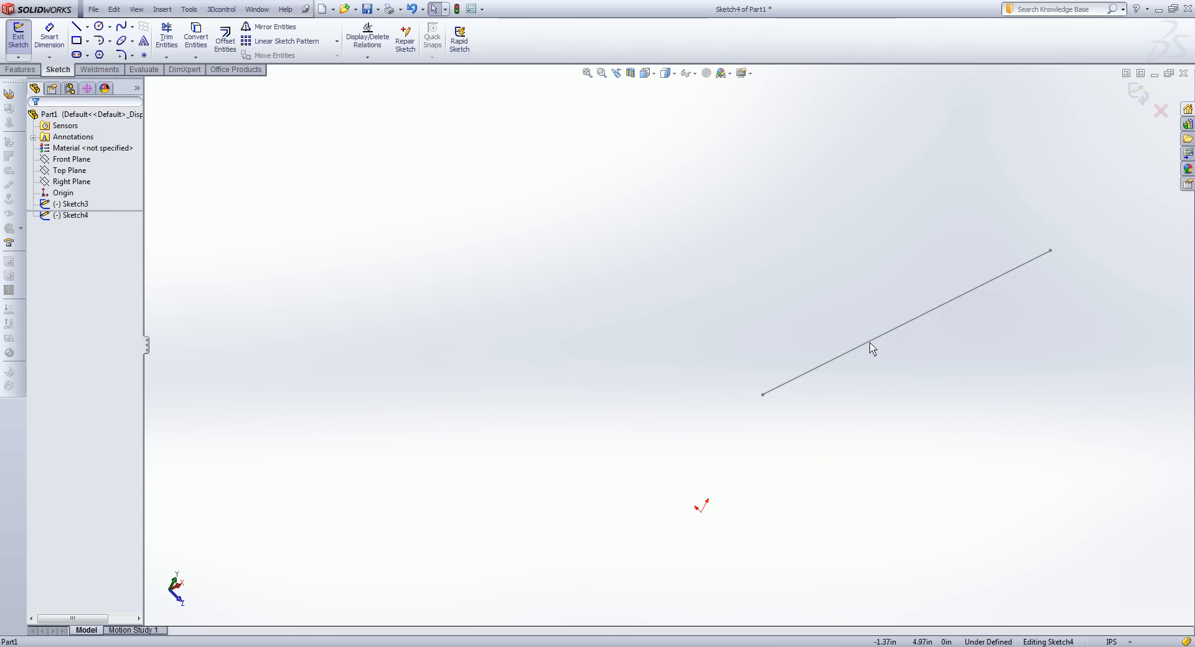
- Draw a circle just past the line's right-hand end and select its centre point
key(space)
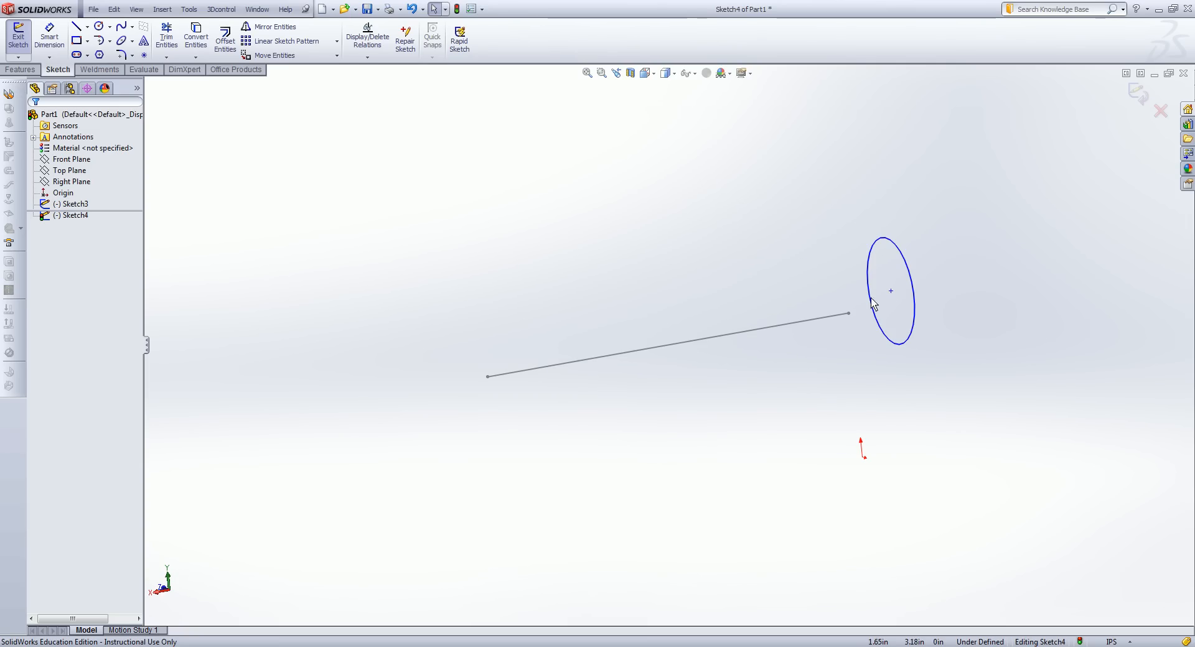
click(846, 315)
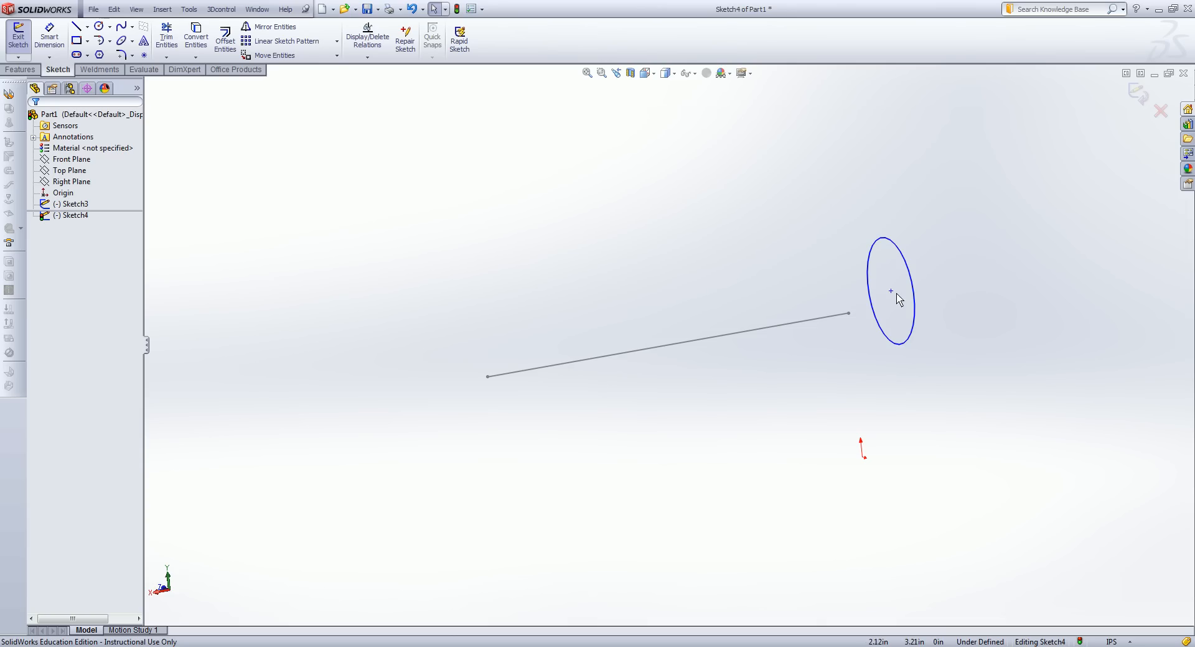
click(890, 291)
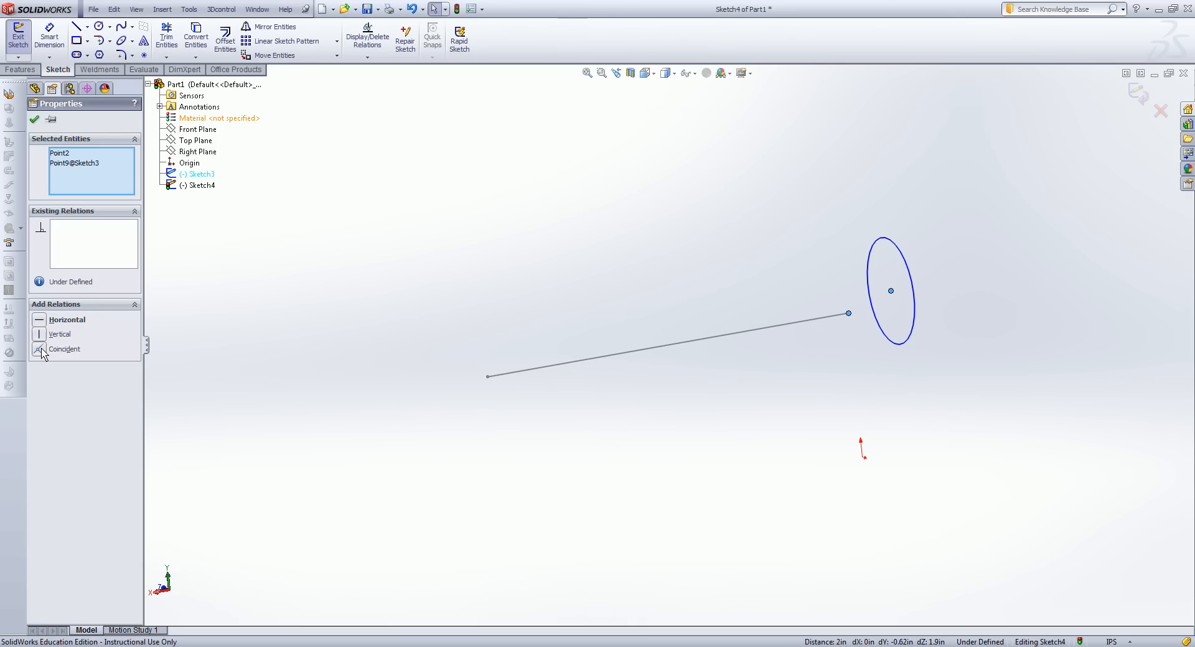
- Make the circle centre coincident with the Sketch3 line's endpoint and orbit to verify
click(40, 349)
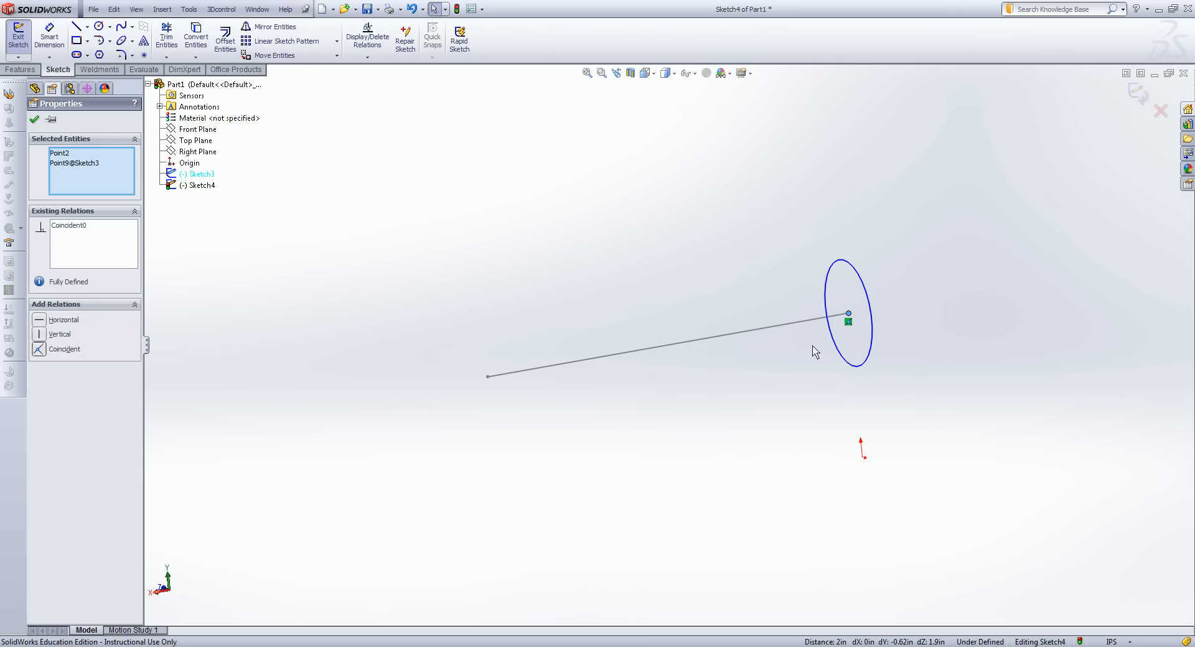
mouse_move(928, 321)
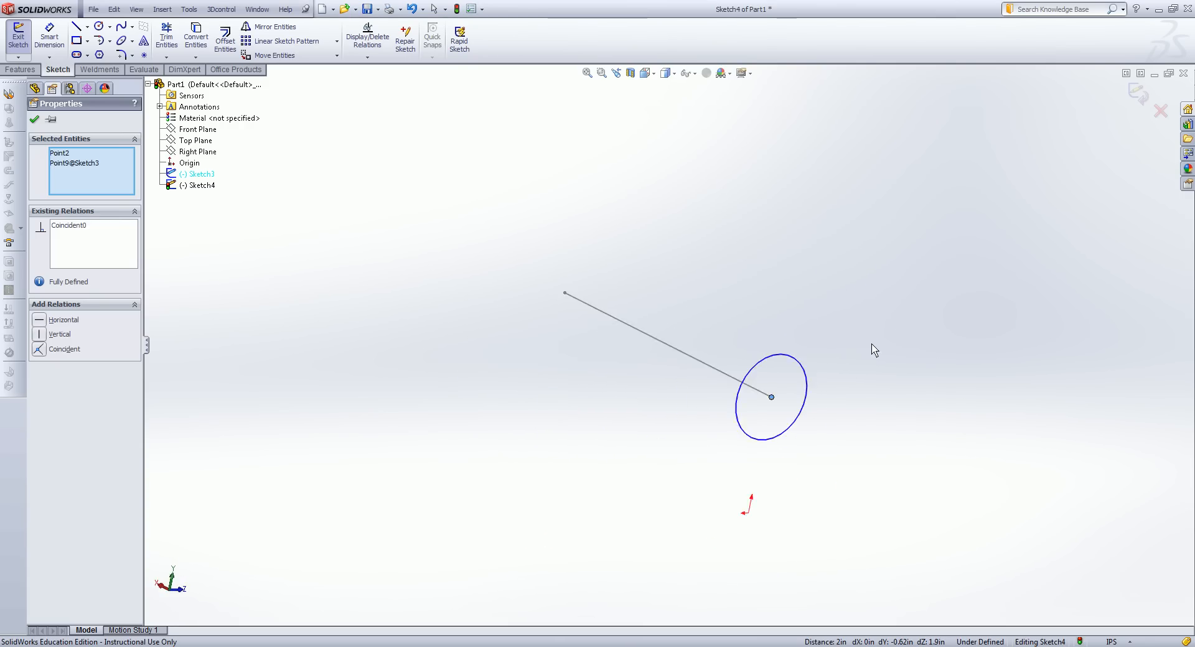
drag(772, 396, 598, 434)
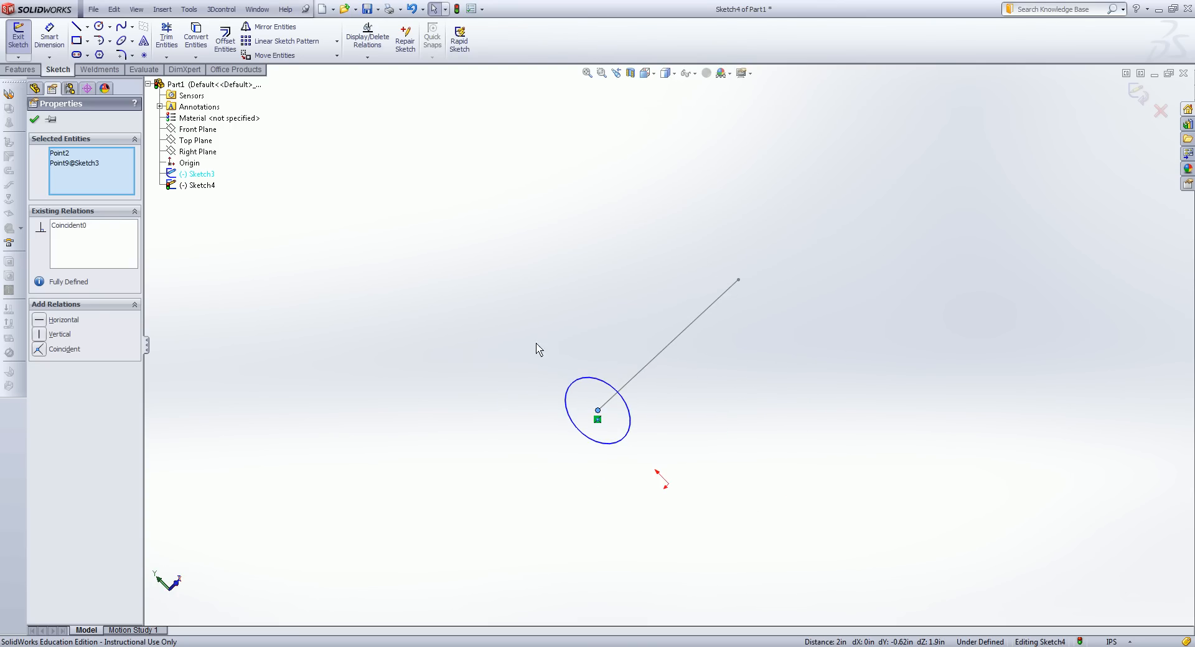
mouse_move(459, 224)
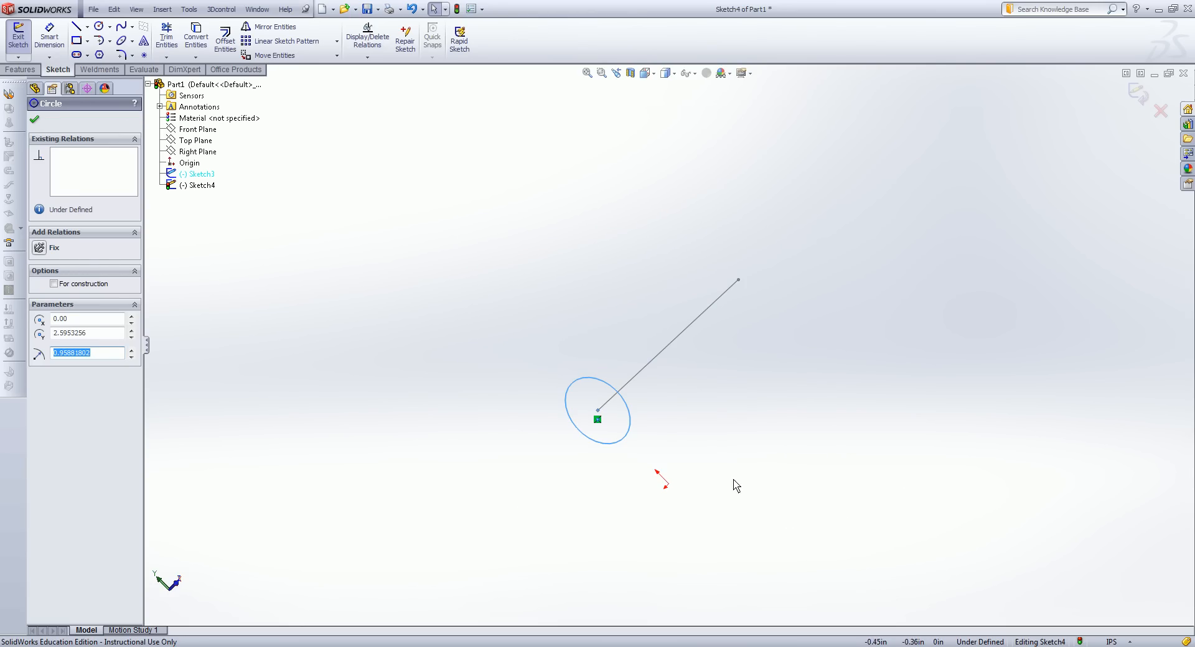
mouse_move(699, 415)
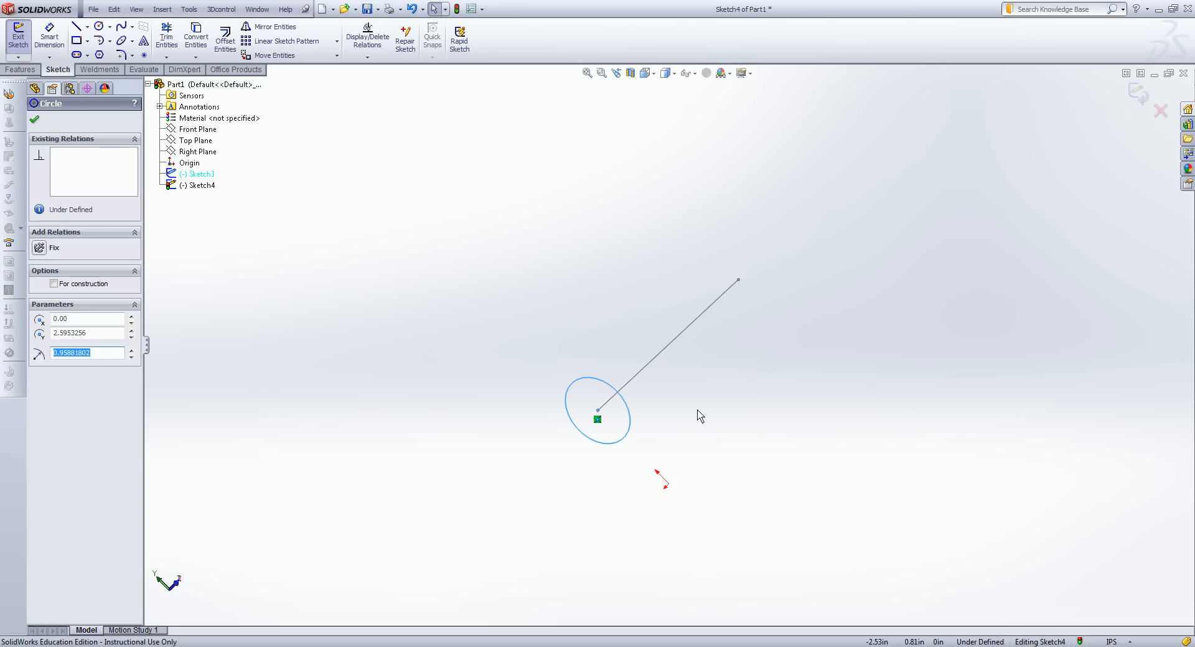
mouse_move(621, 340)
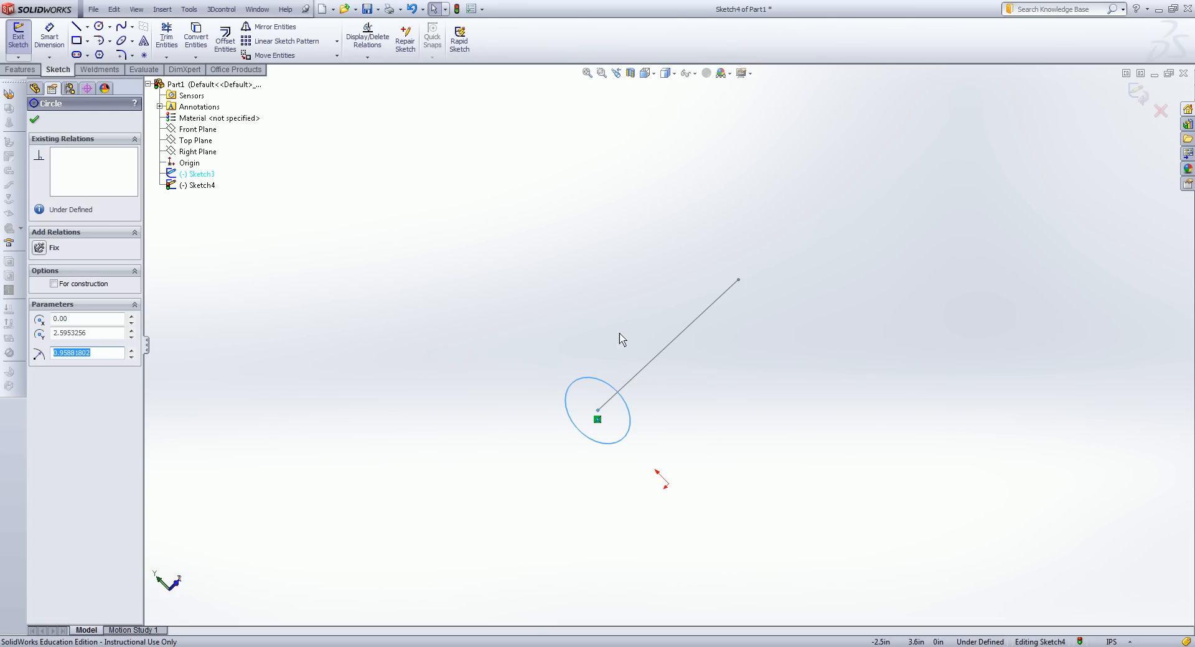
mouse_move(554, 369)
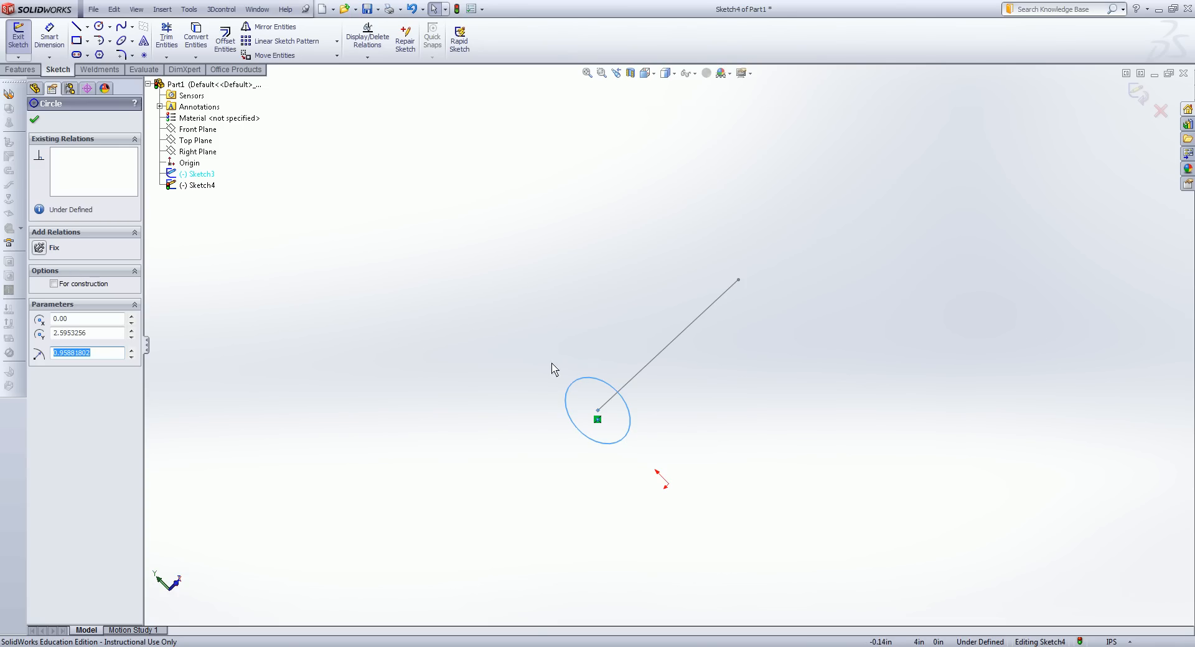
mouse_move(447, 320)
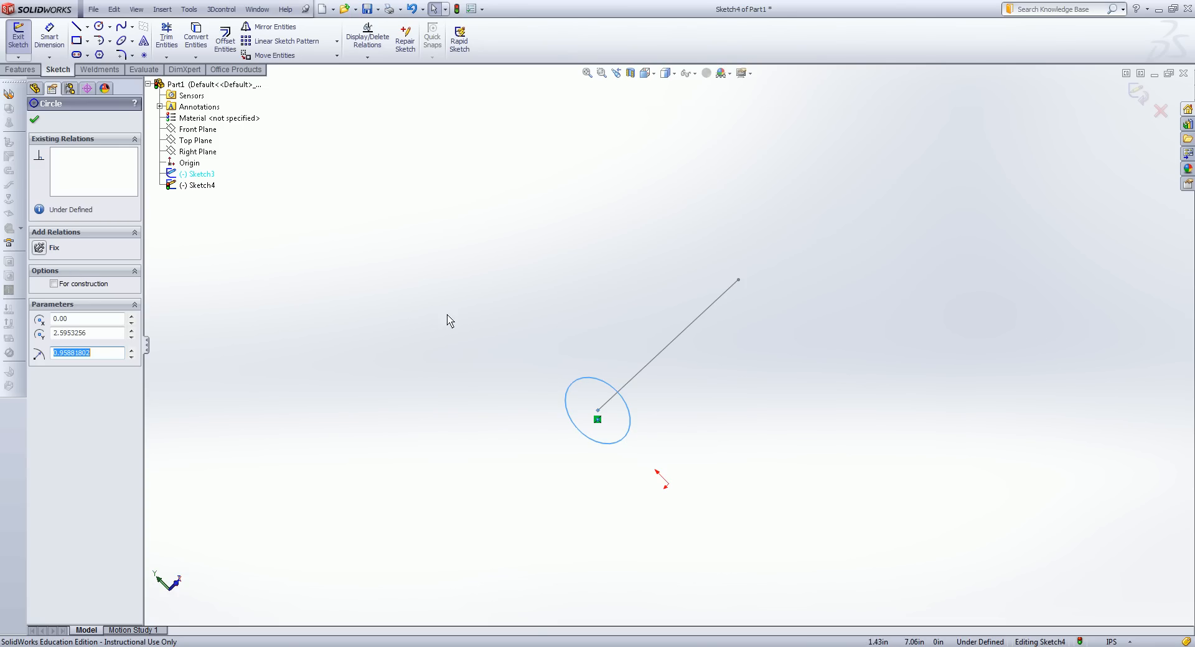
mouse_move(531, 353)
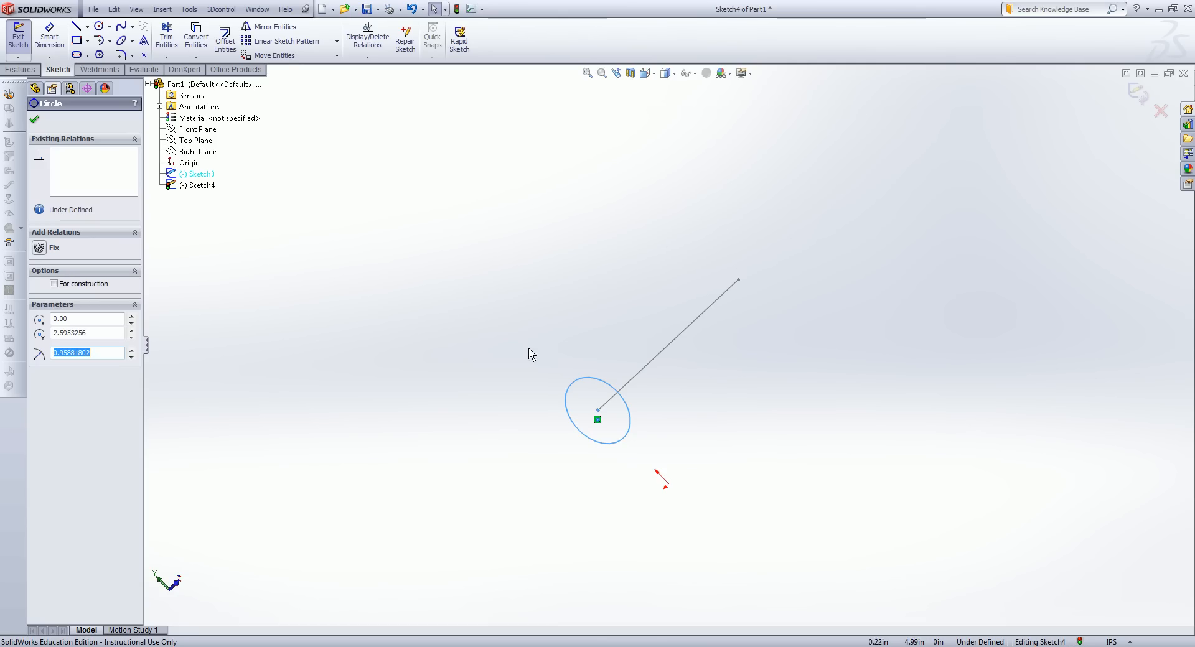
mouse_move(579, 356)
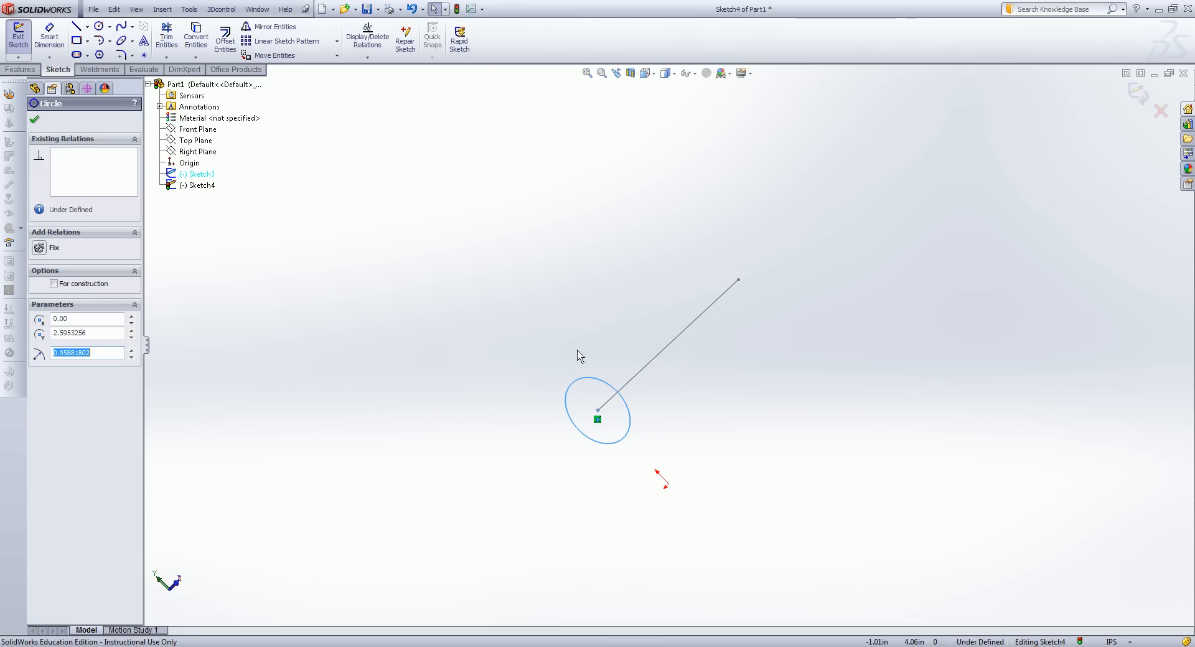
mouse_move(514, 258)
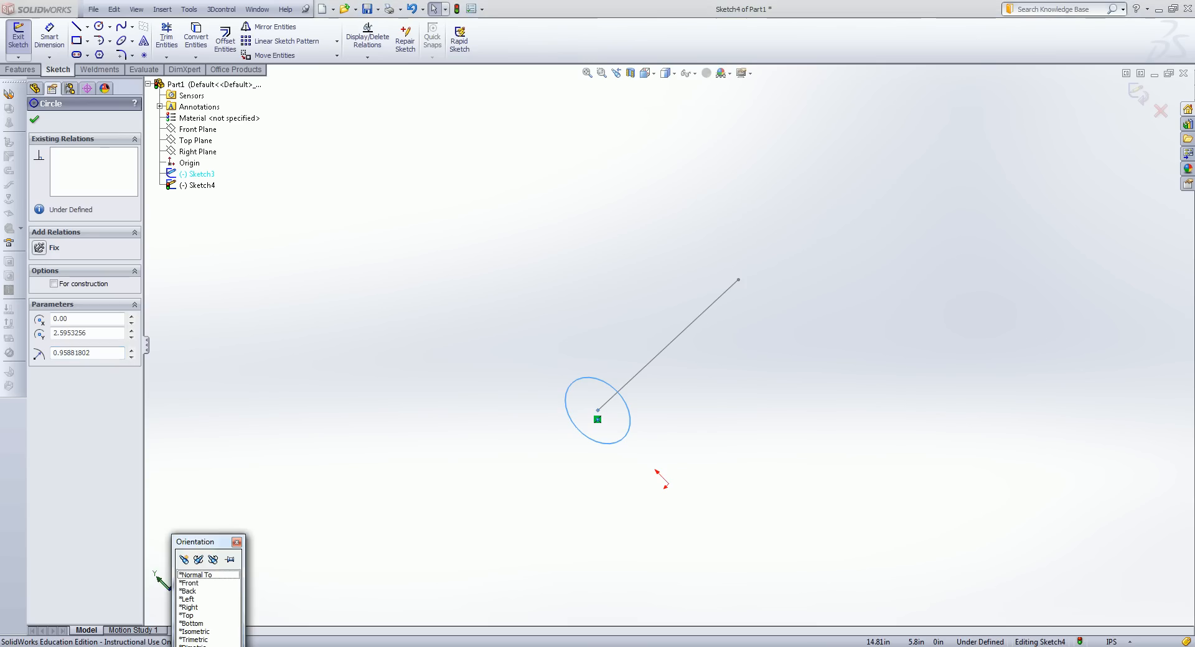
click(8, 644)
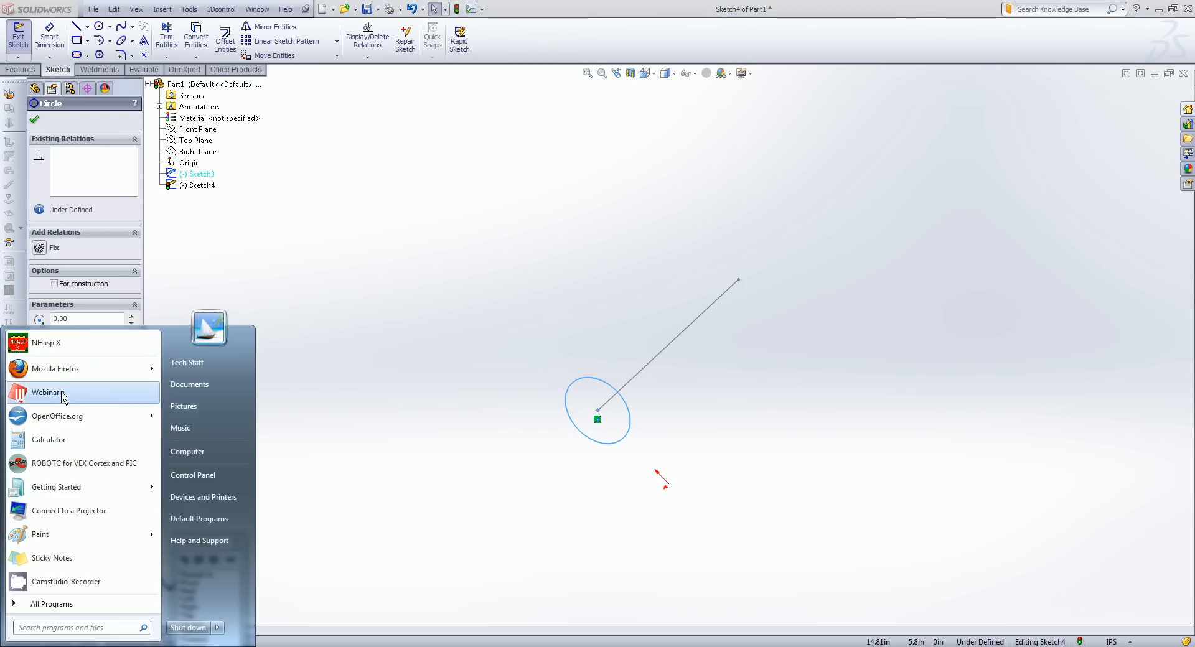